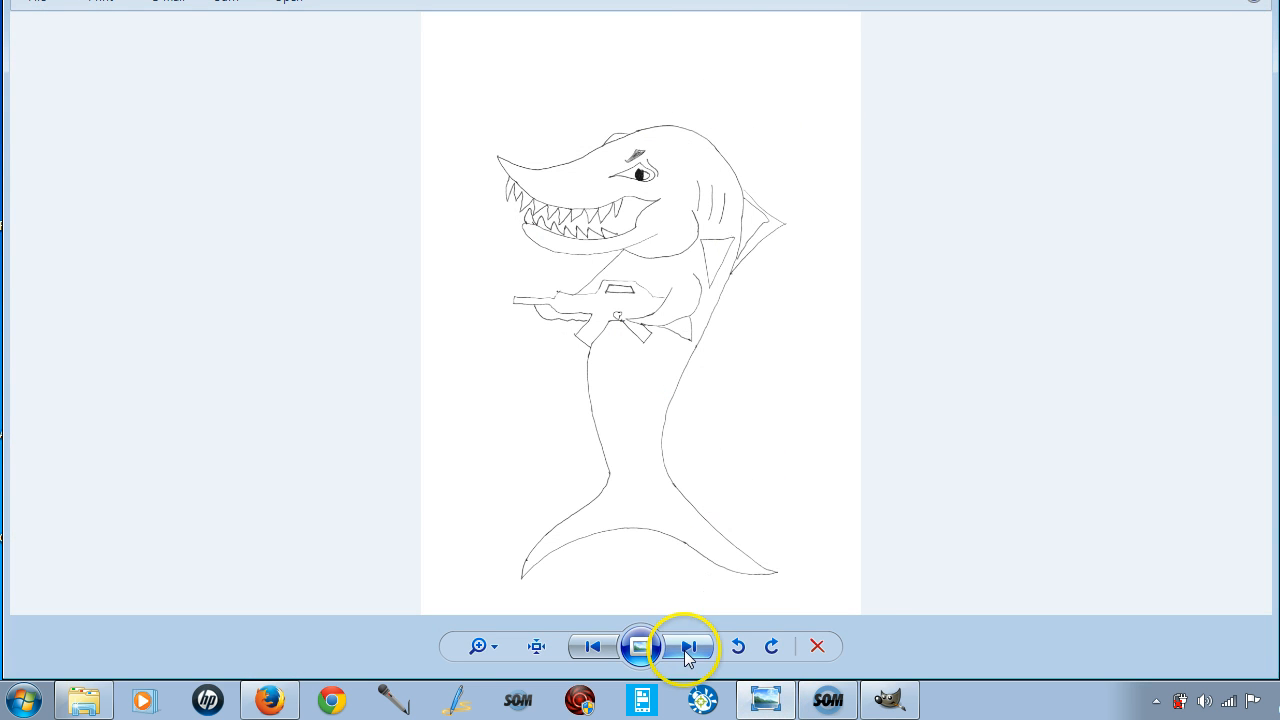
mouse_move(684, 648)
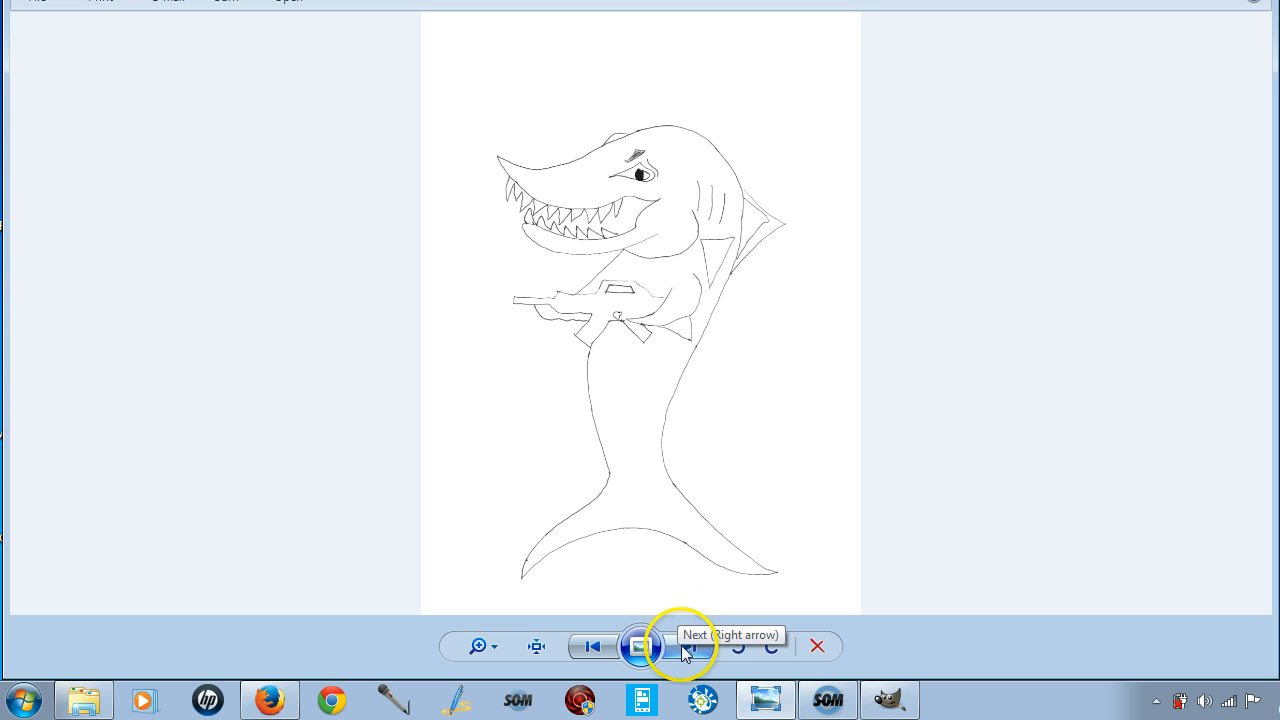
mouse_move(710, 316)
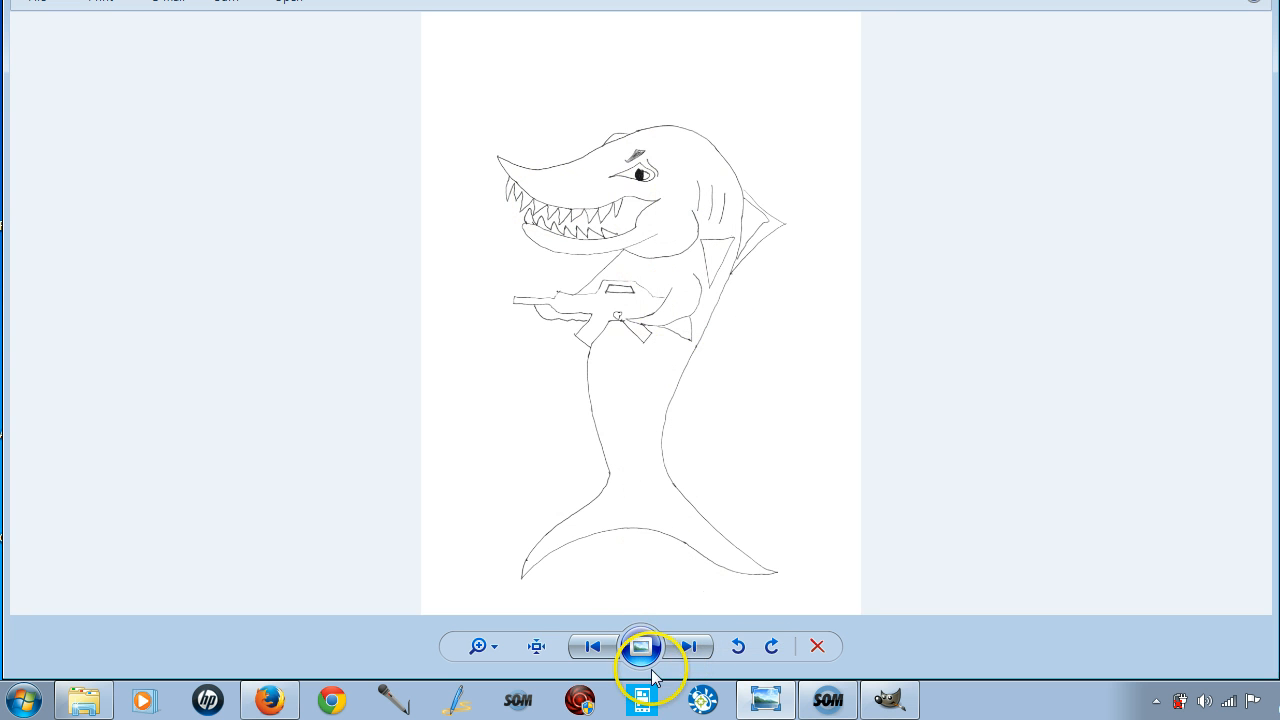
- Step forward to the inked outline, then to the blue coloured shark image
click(688, 646)
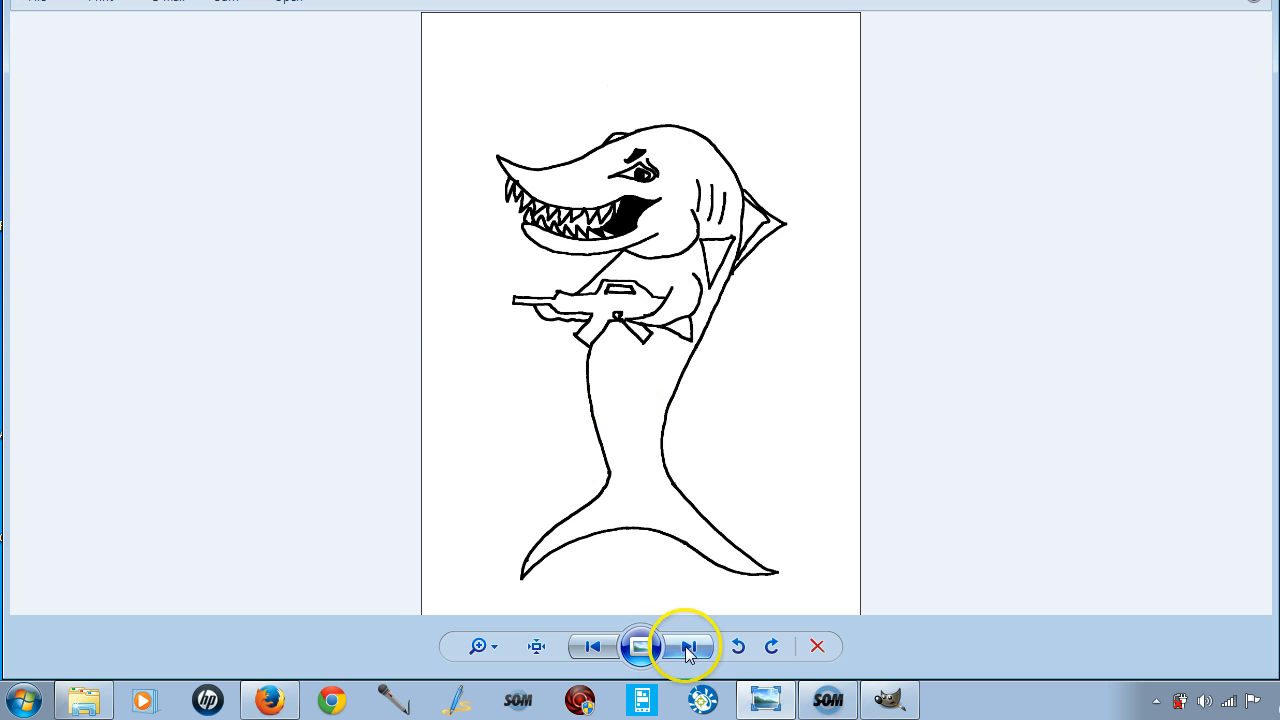
click(688, 646)
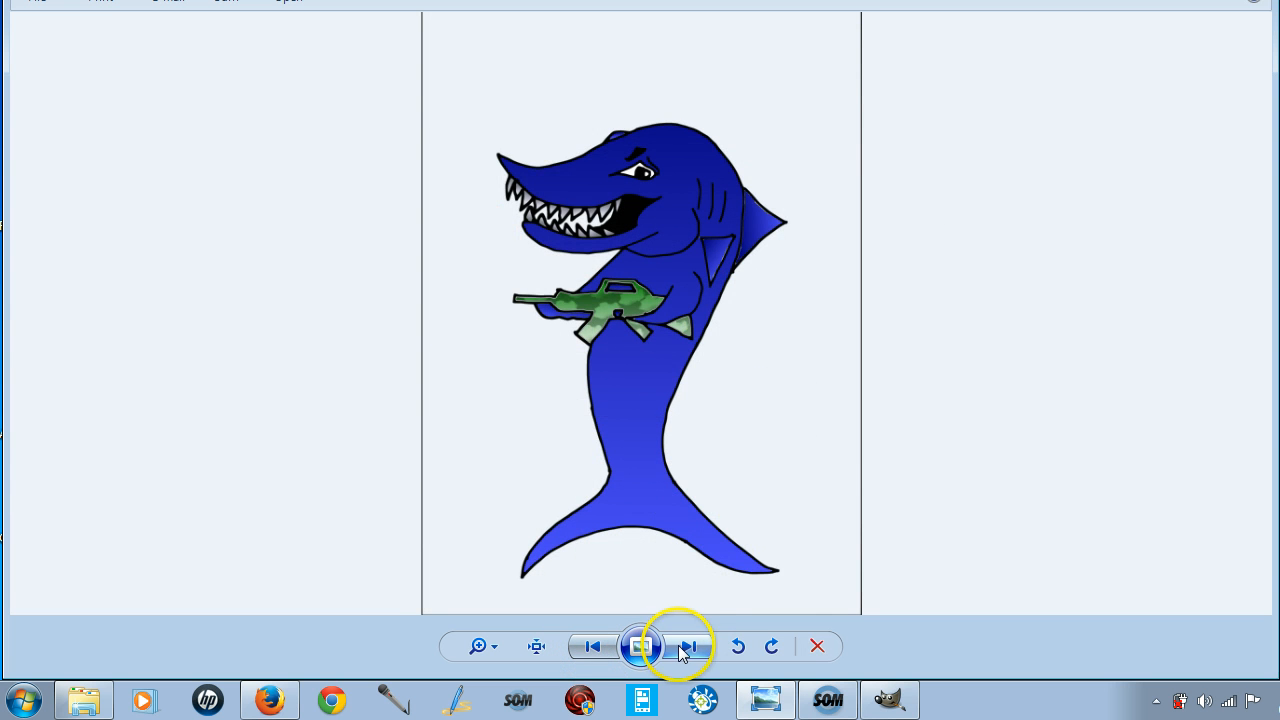
mouse_move(690, 648)
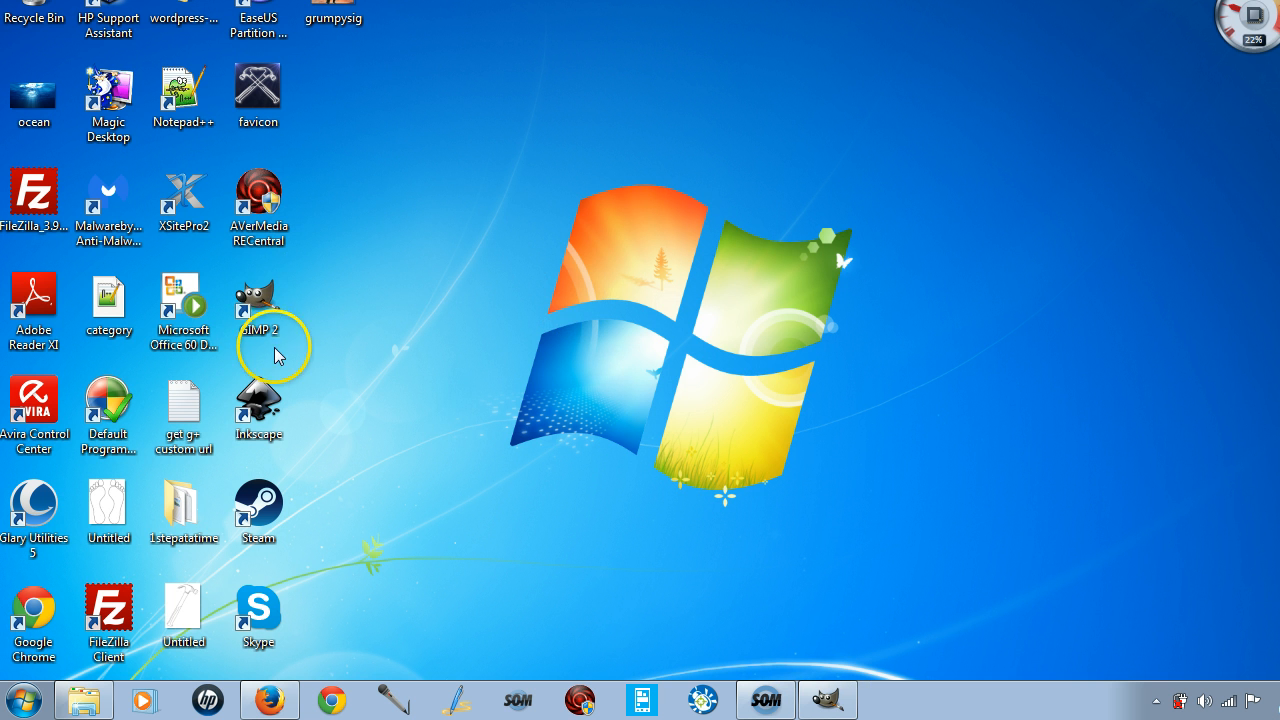
click(258, 206)
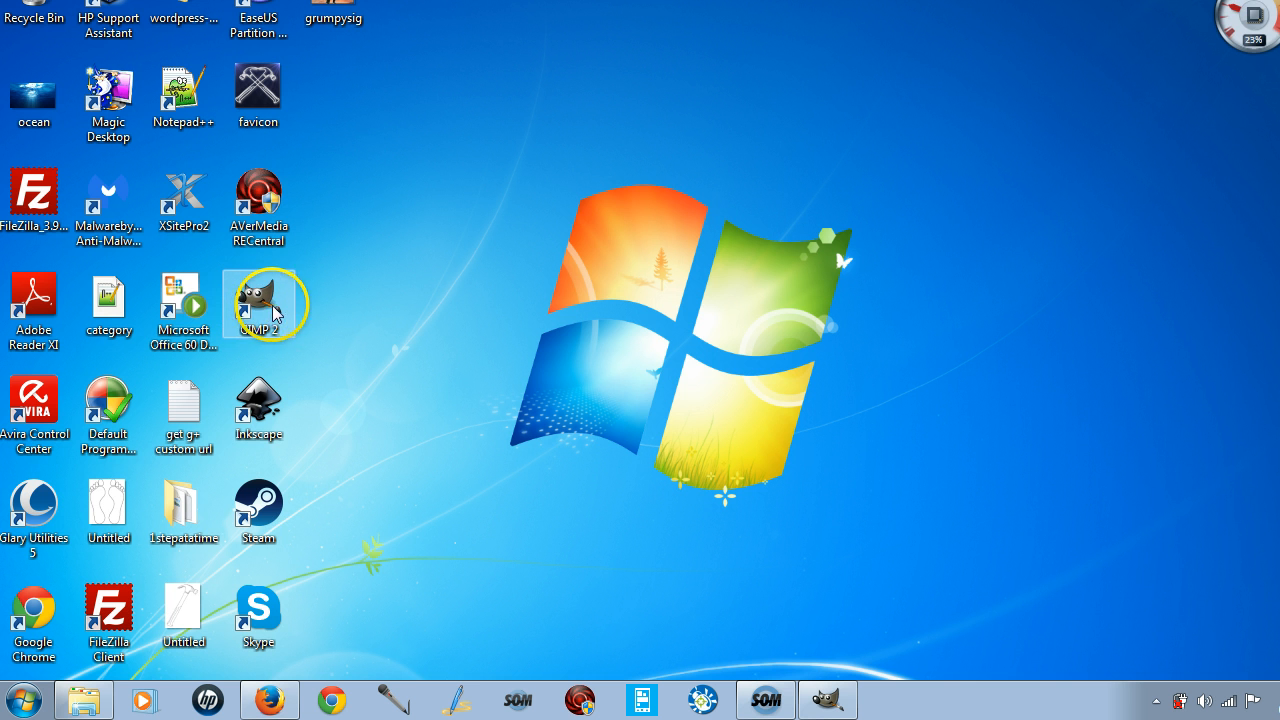
mouse_move(398, 414)
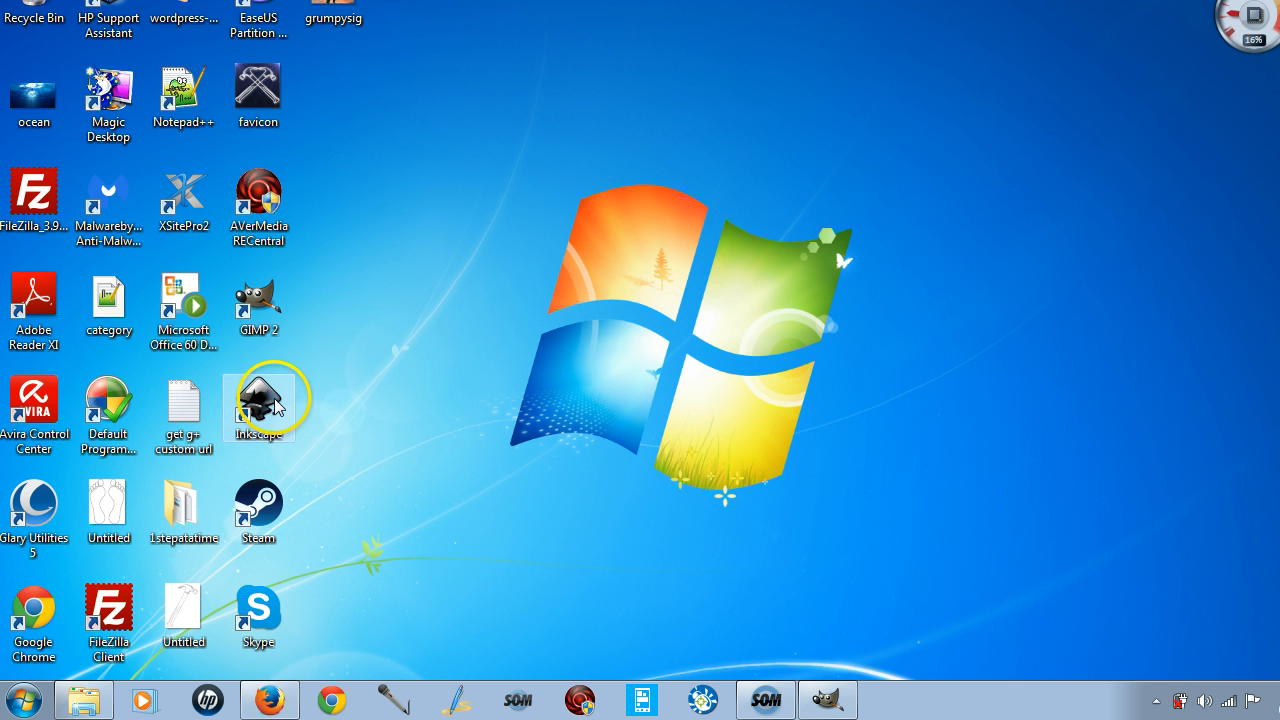
mouse_move(268, 400)
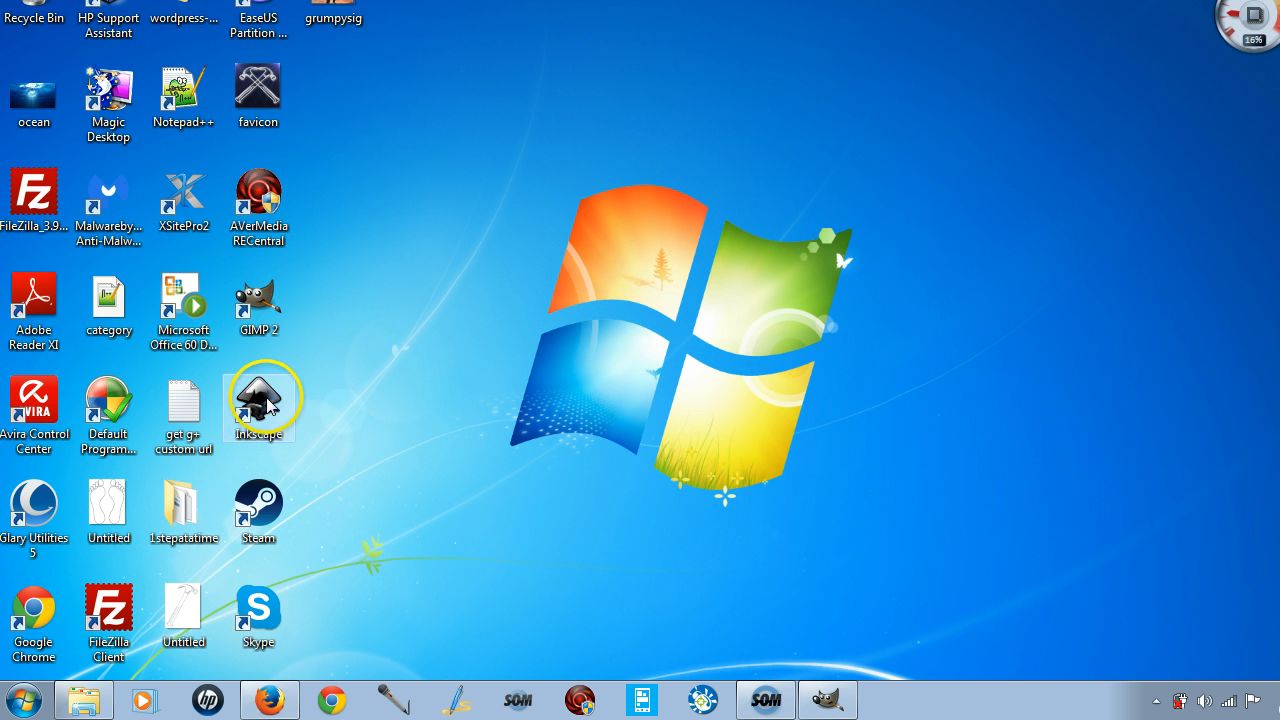
mouse_move(320, 350)
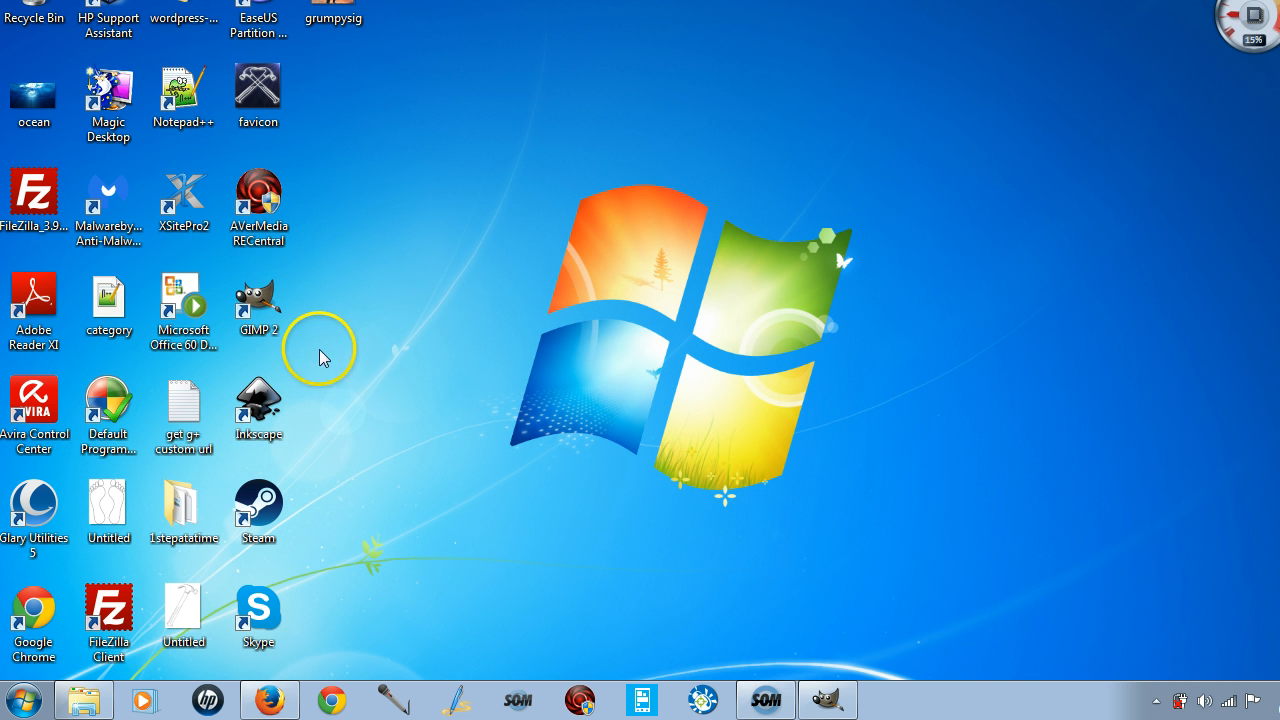
click(258, 302)
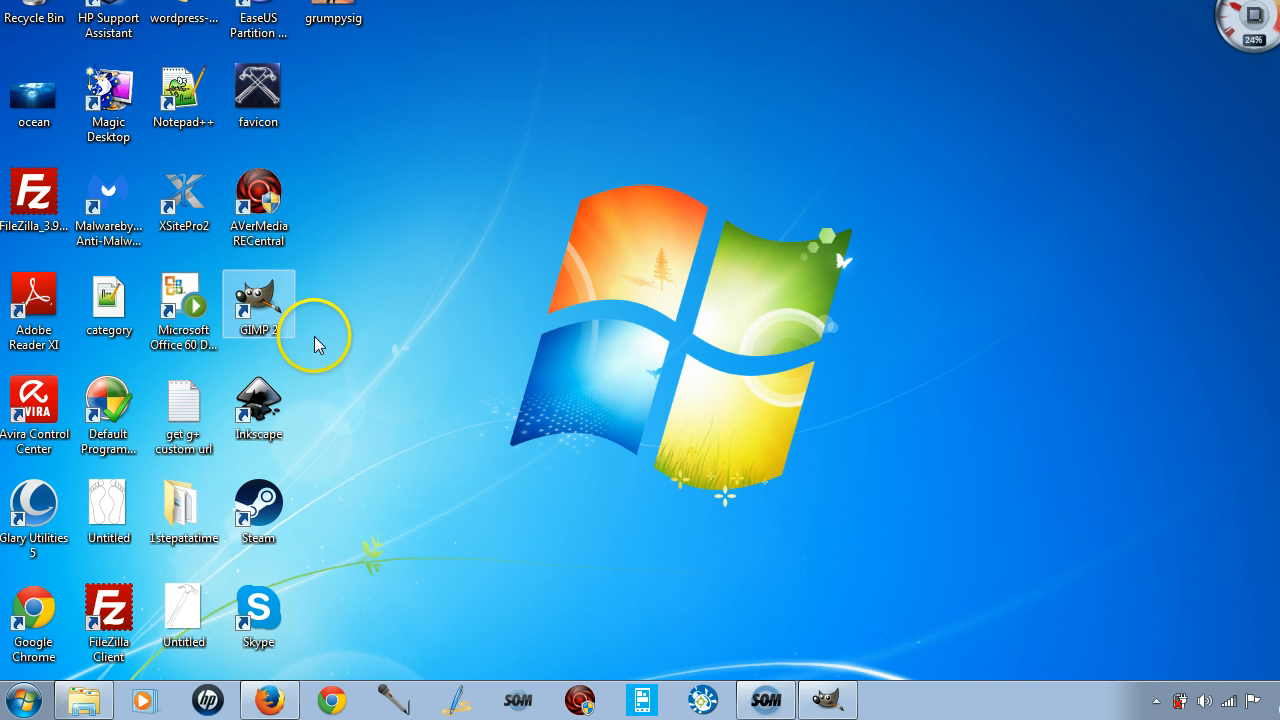
mouse_move(264, 276)
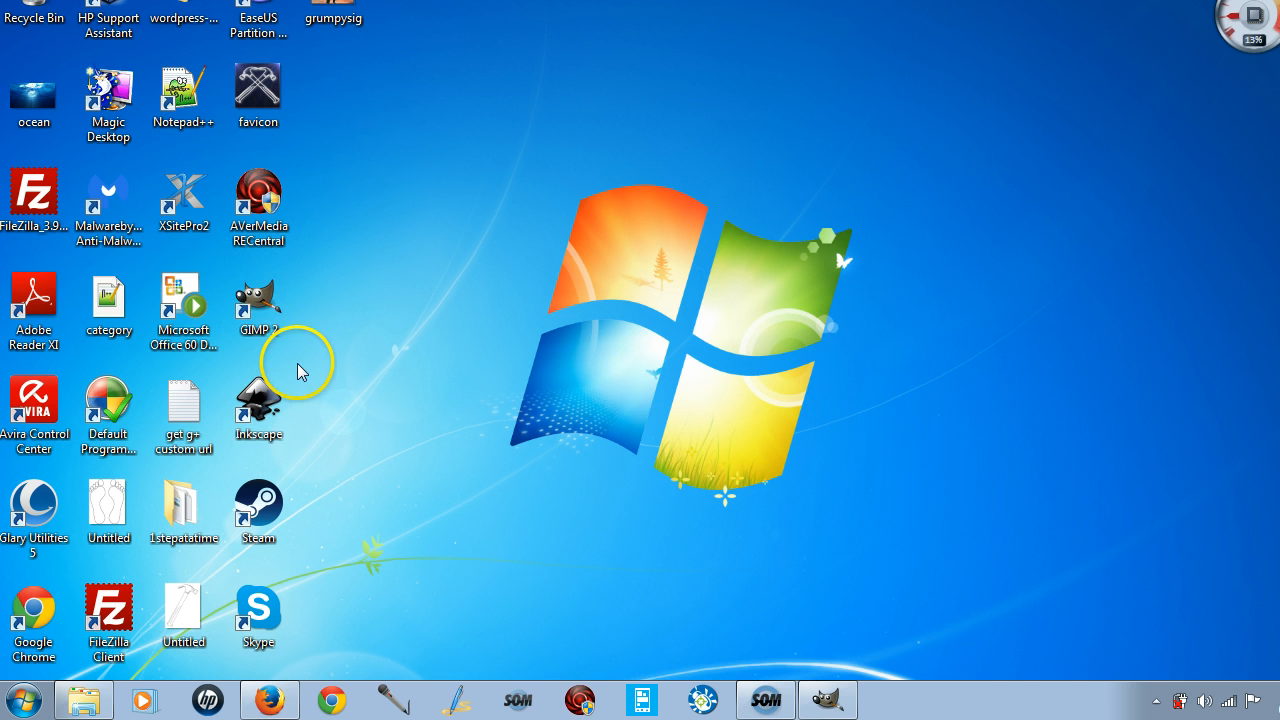
mouse_move(238, 468)
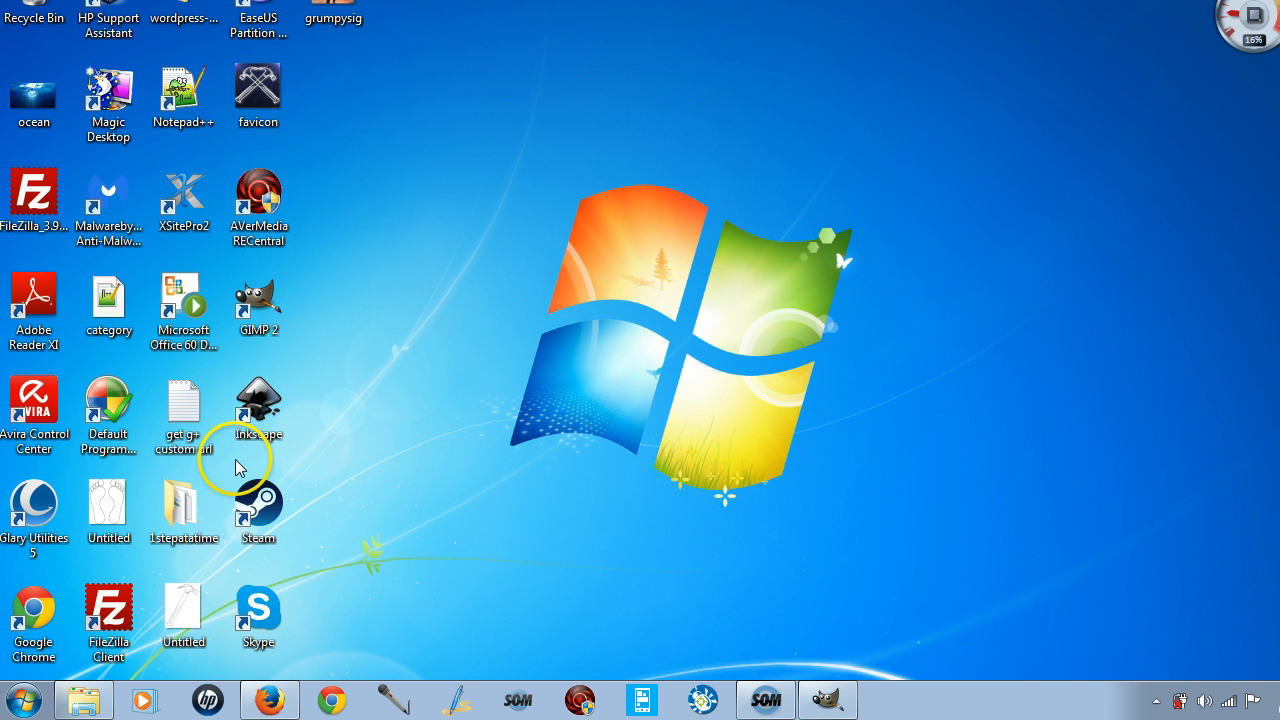
click(108, 610)
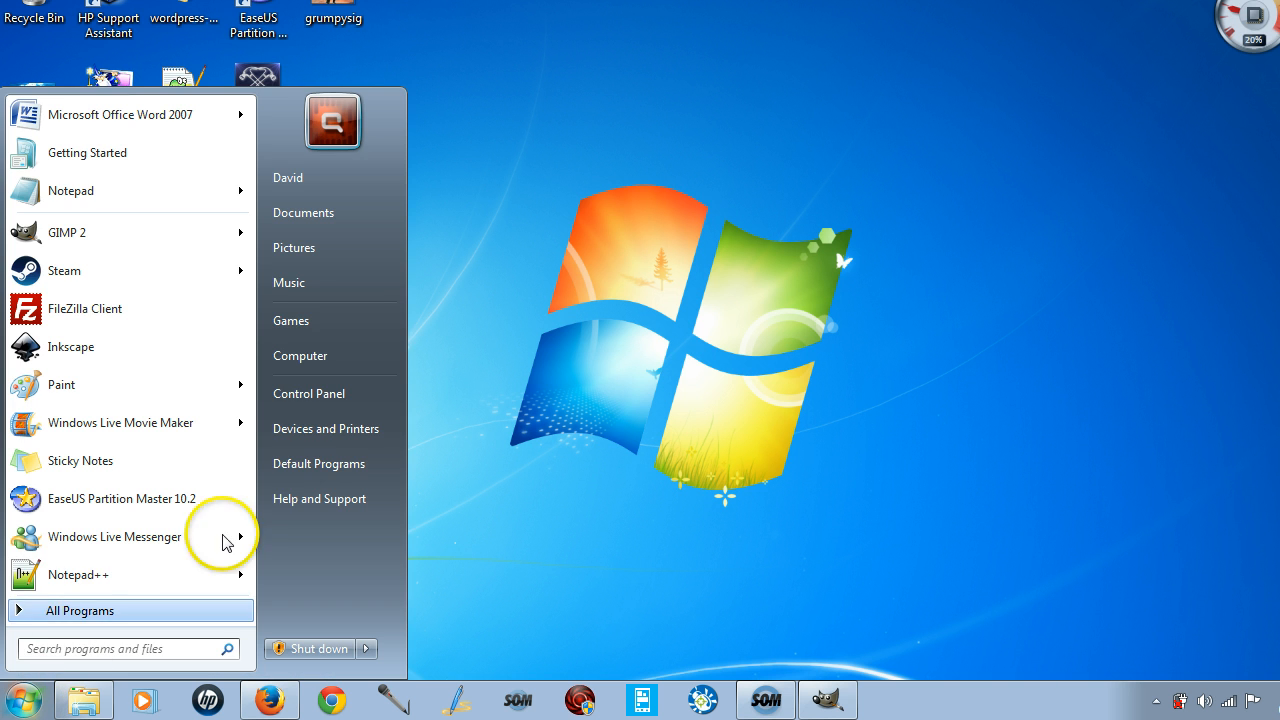
mouse_move(324, 428)
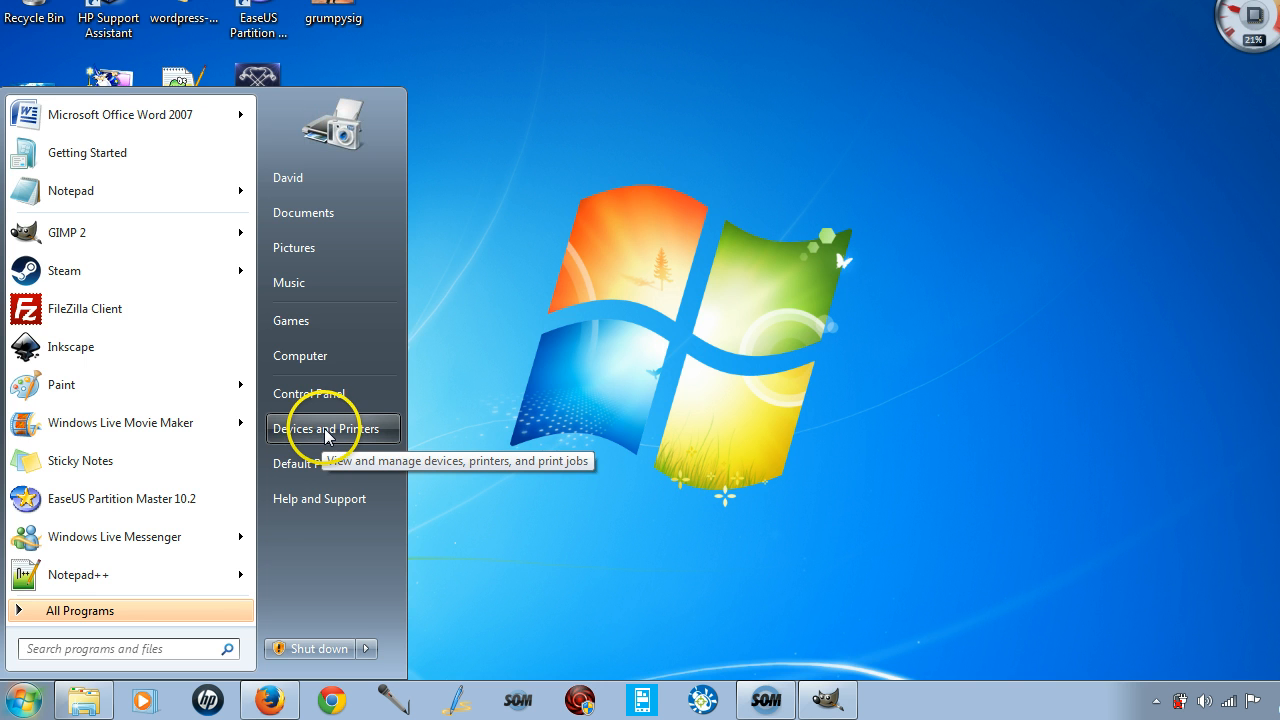
- List the installed devices and bring up the Brother DCP-165C printer's control page
click(328, 428)
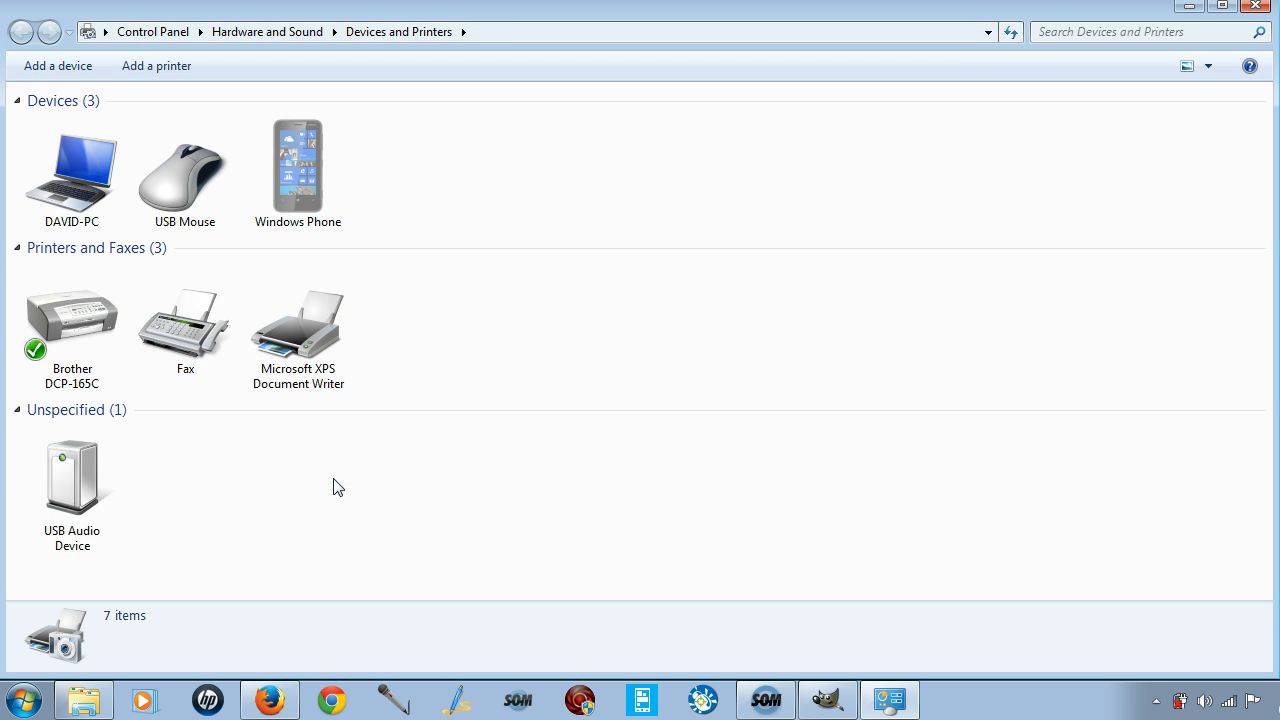
click(72, 320)
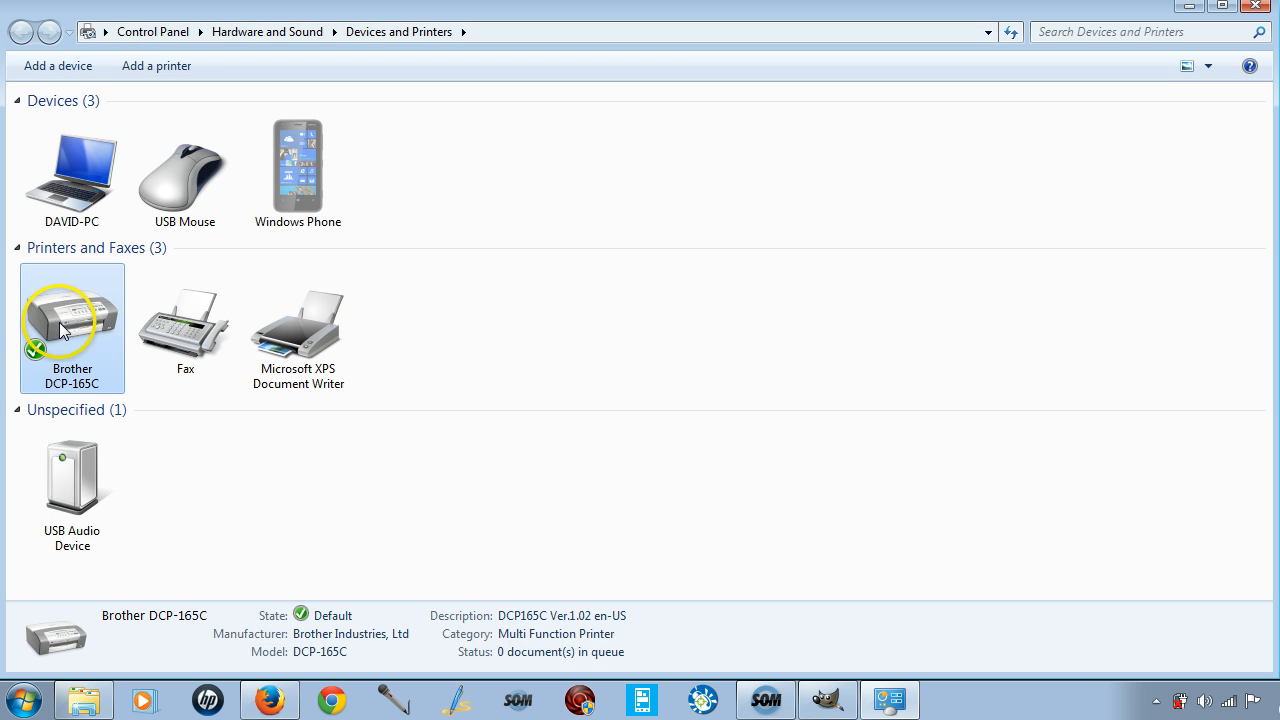
click(72, 320)
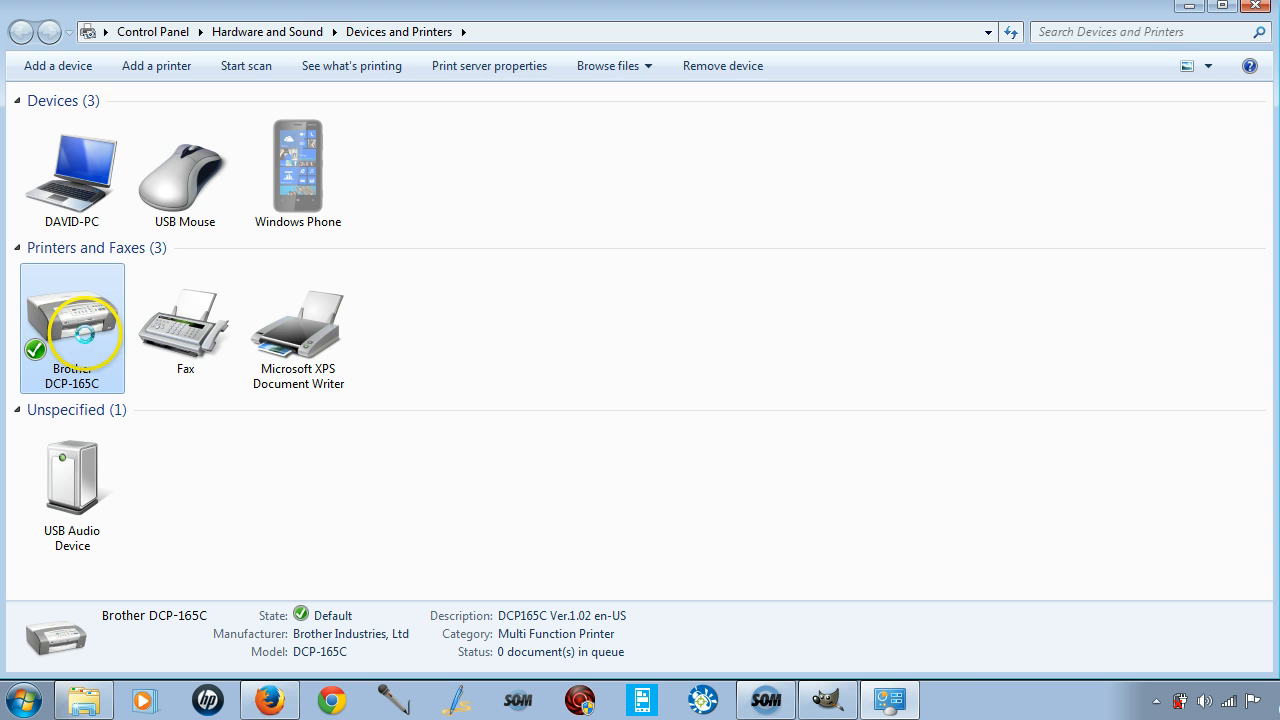
mouse_move(72, 324)
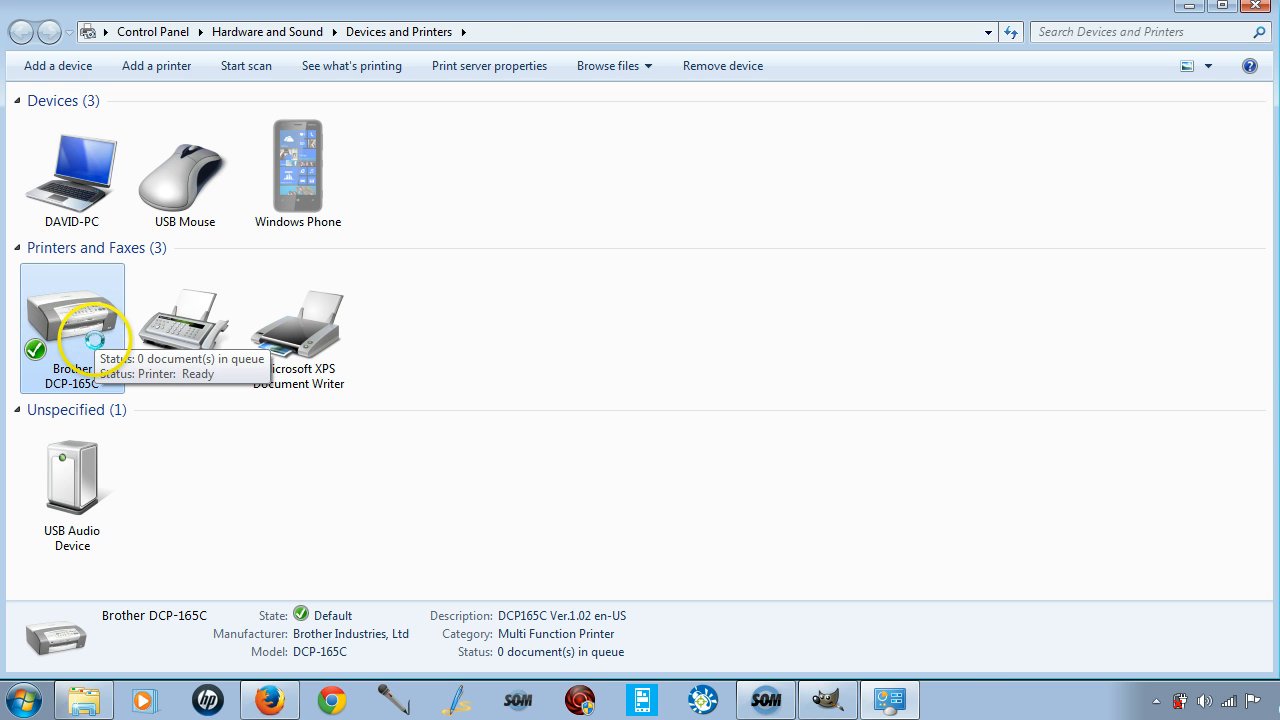
double_click(72, 316)
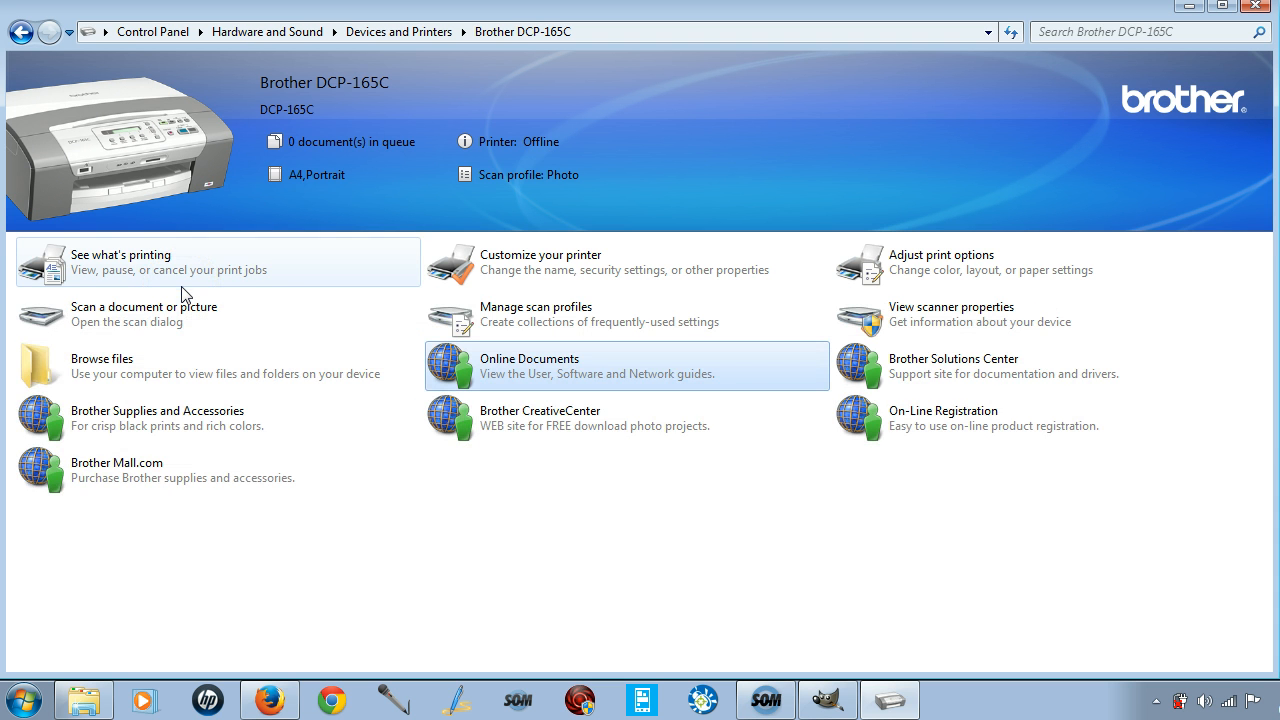
mouse_move(110, 316)
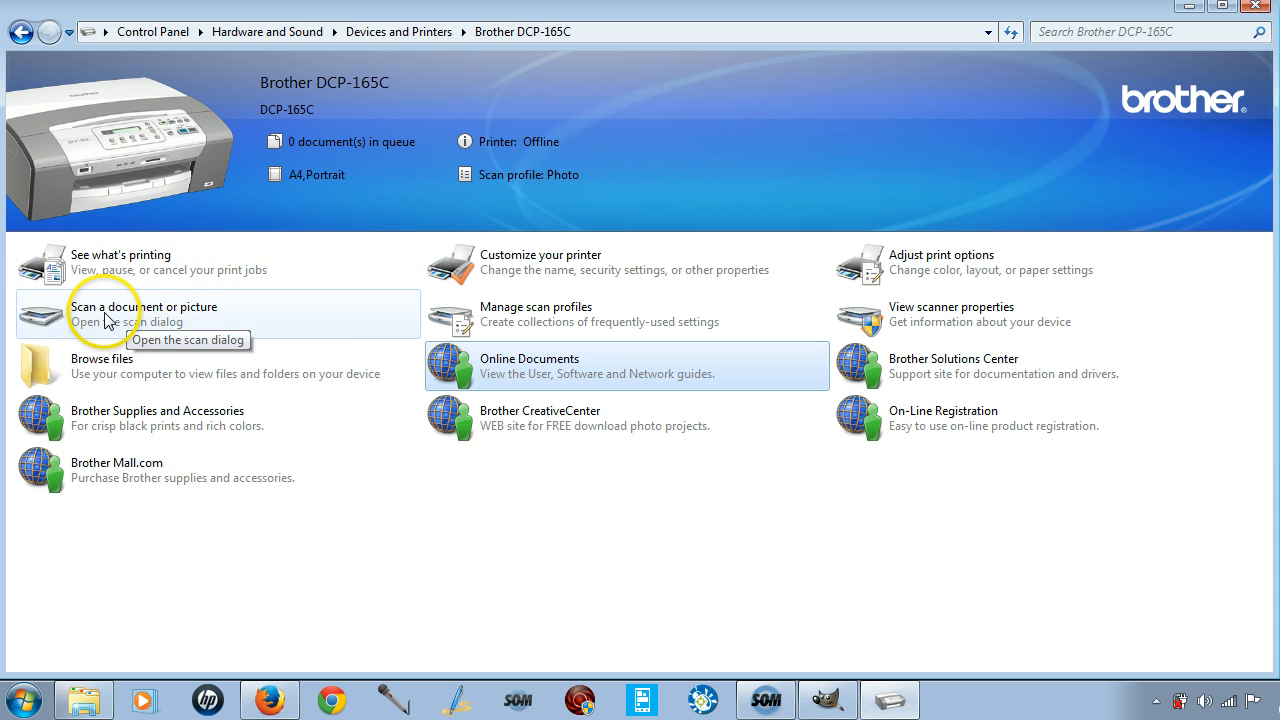
mouse_move(372, 404)
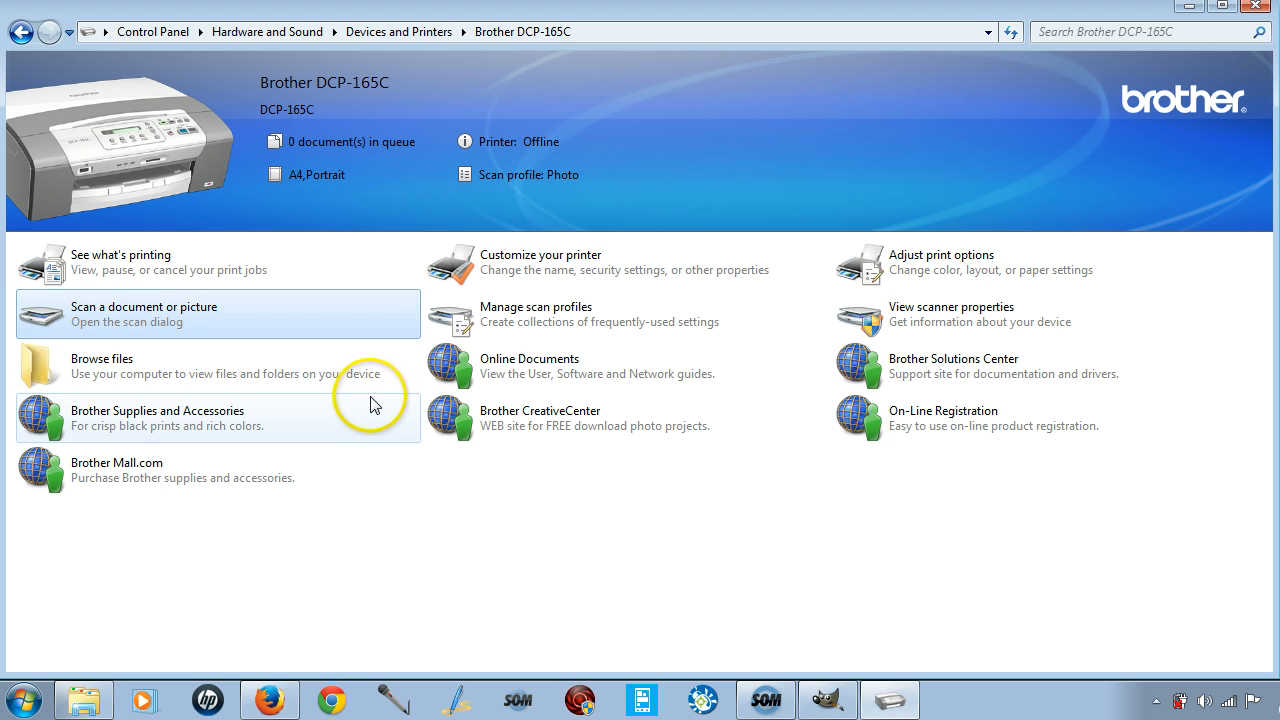
- Start 'Scan a document or picture' to get the New Scan dialog for the Brother DCP-165C
click(144, 312)
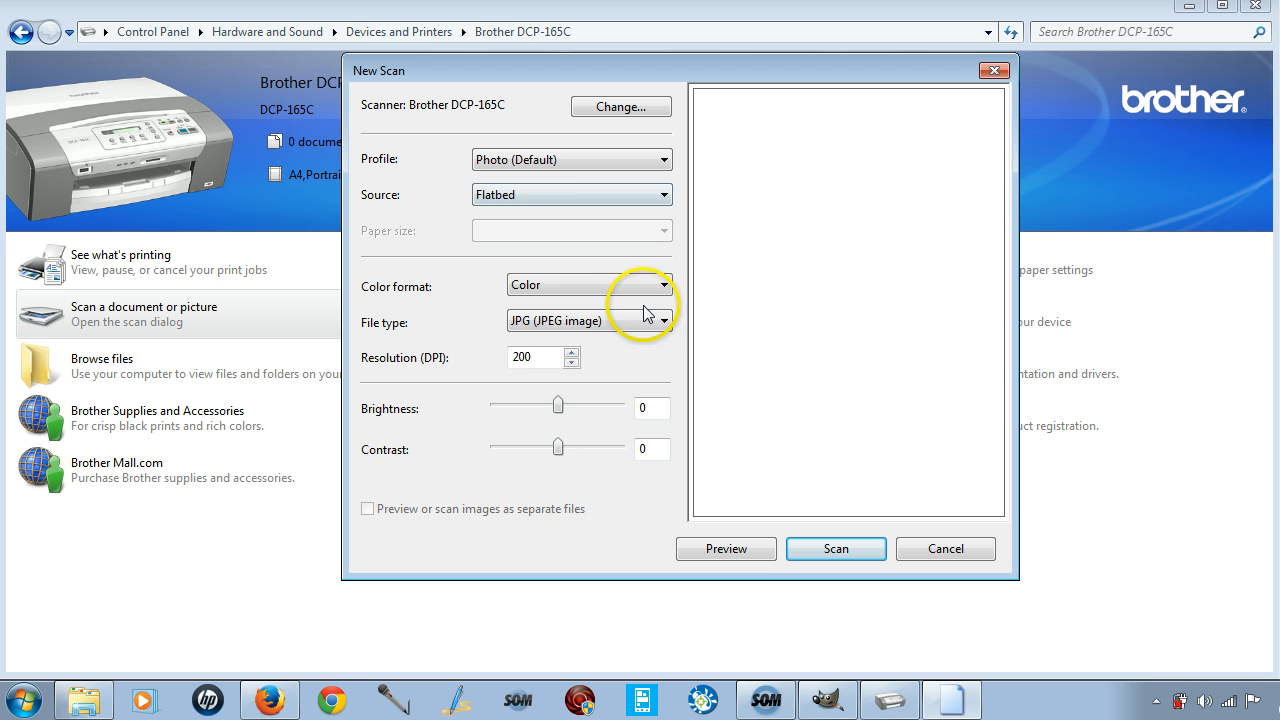
- Scan the sketch as a grayscale BMP at 300 DPI, saved as 'barracuda logo 001'
click(664, 322)
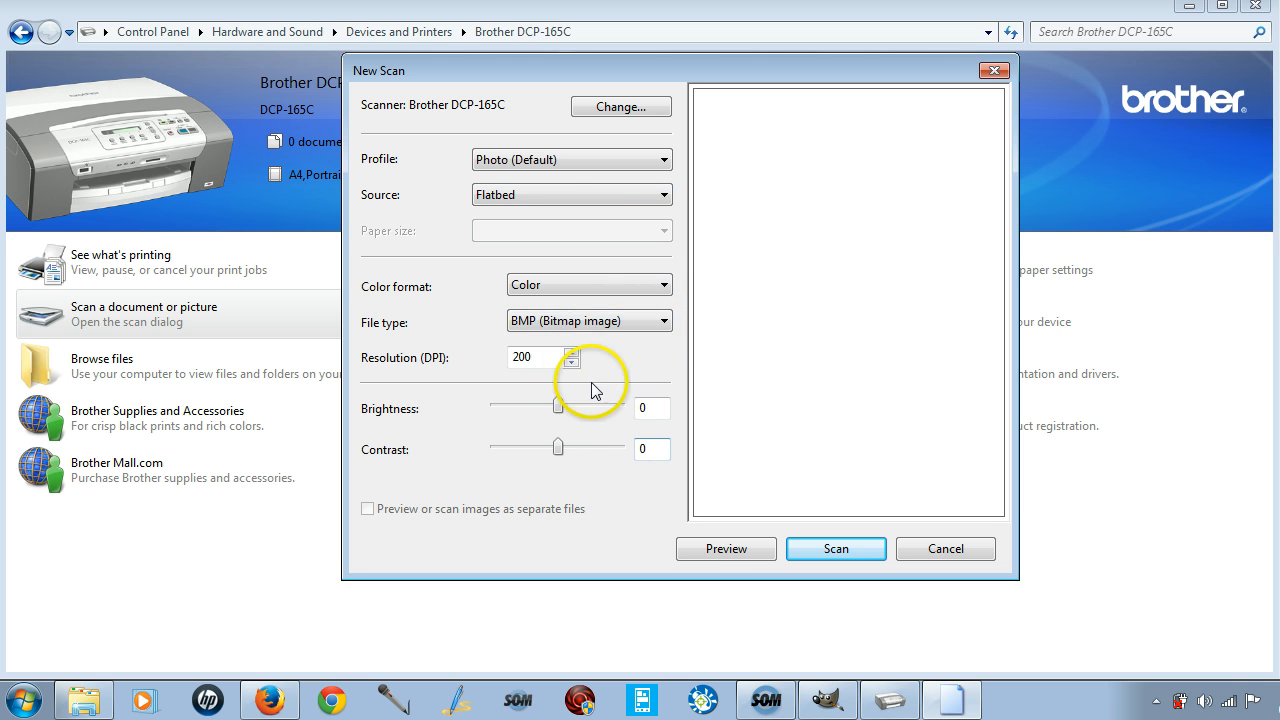
click(572, 352)
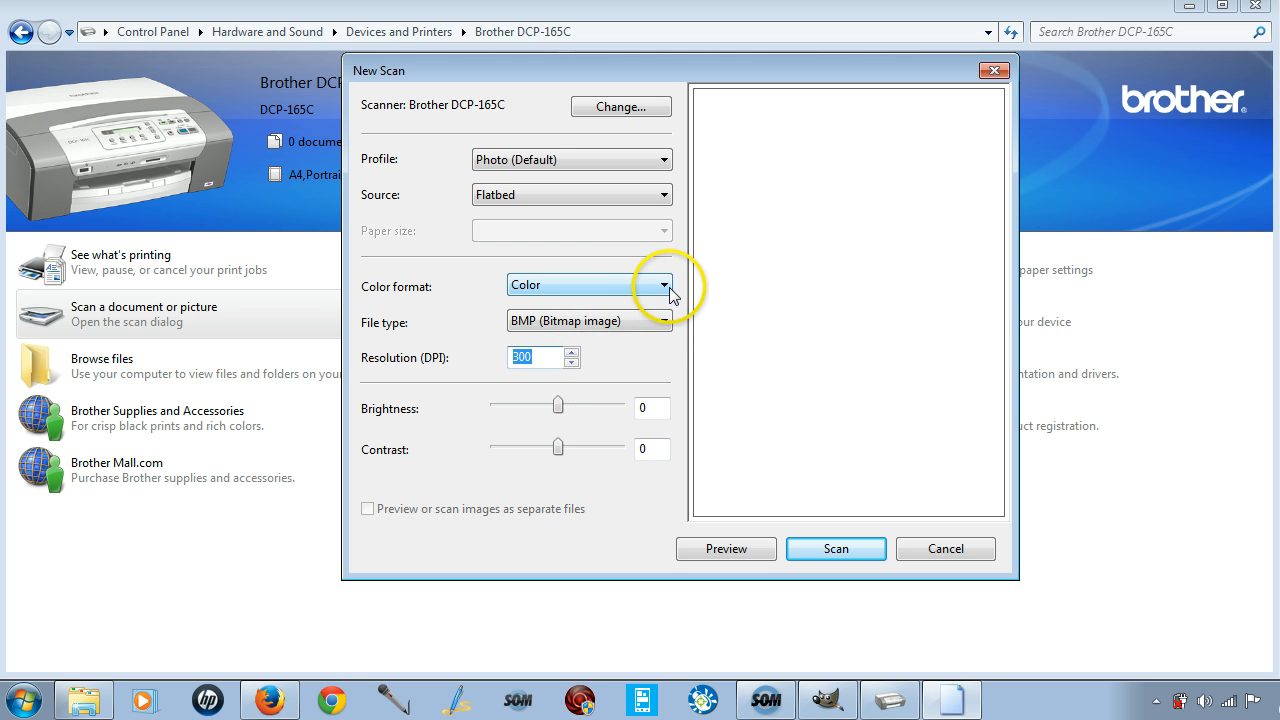
click(664, 284)
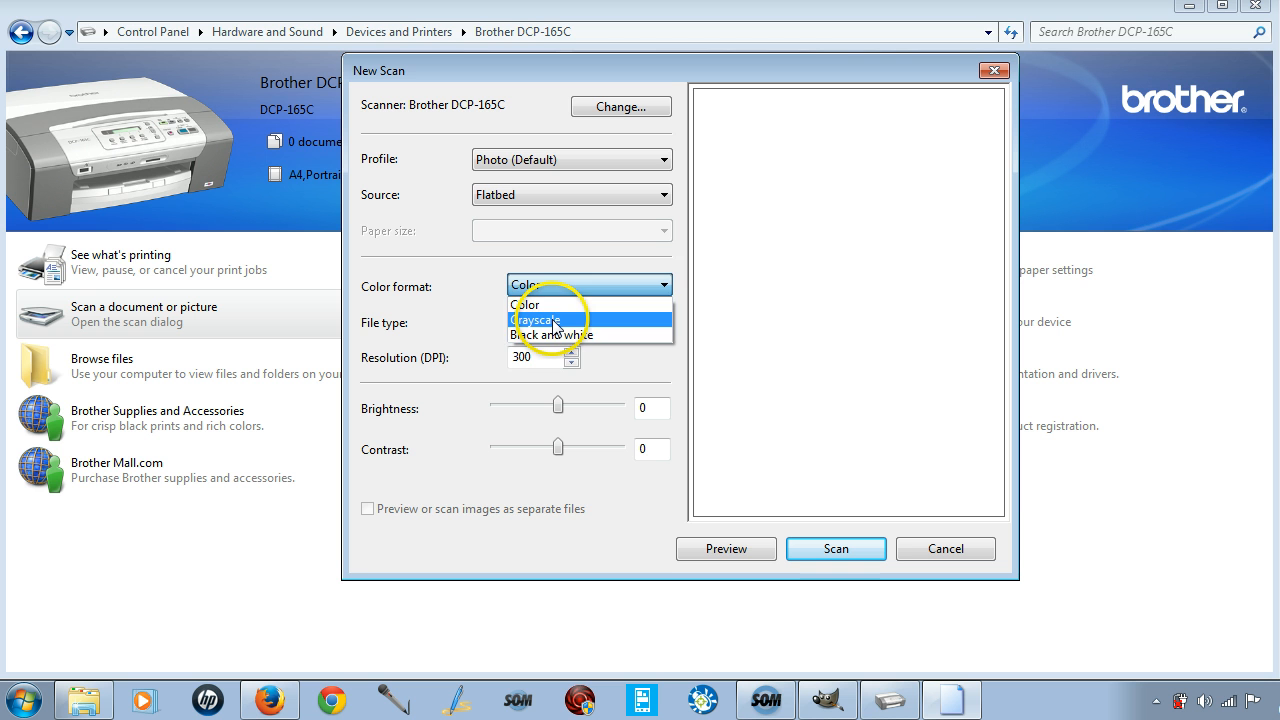
click(538, 320)
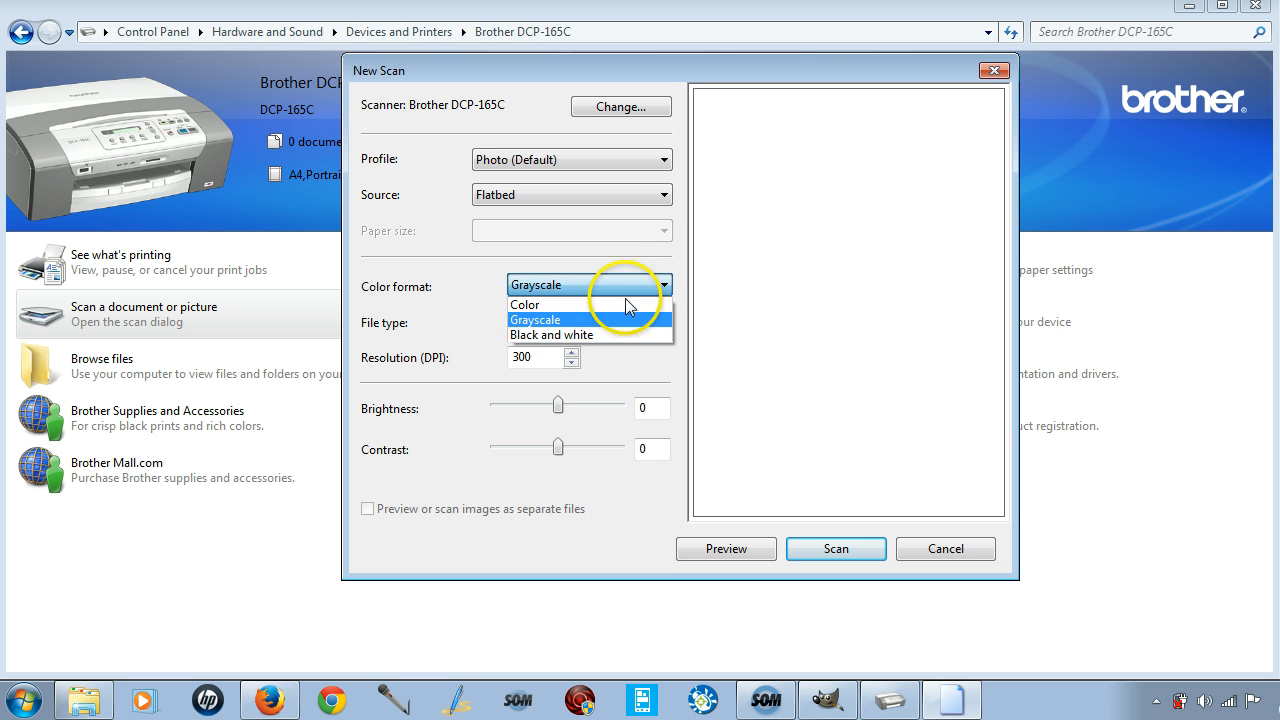
click(536, 320)
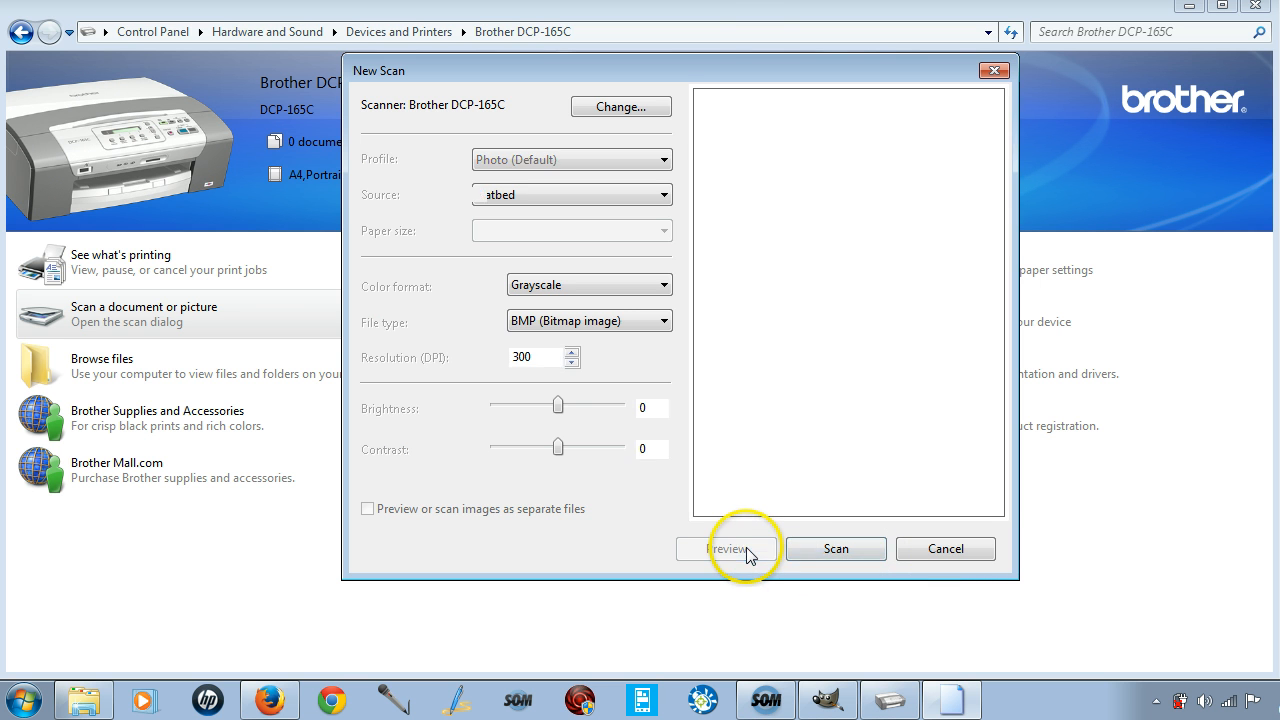
click(724, 548)
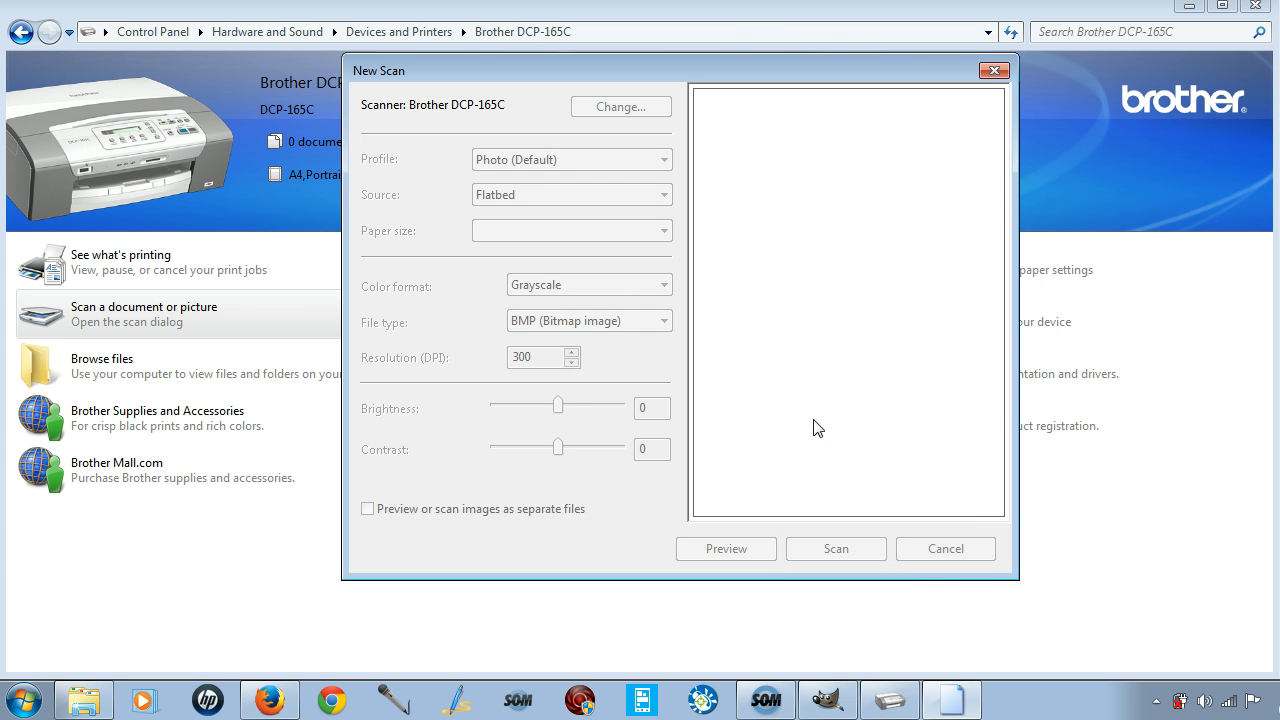
click(724, 548)
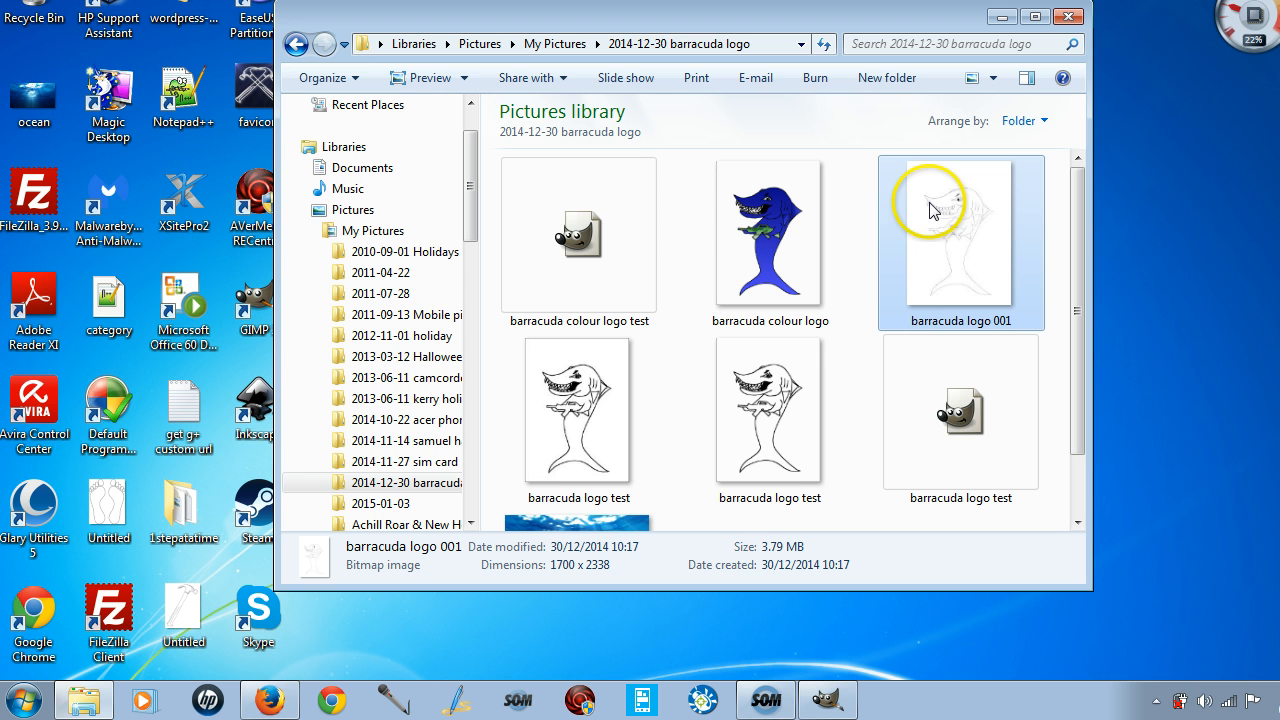
mouse_move(890, 224)
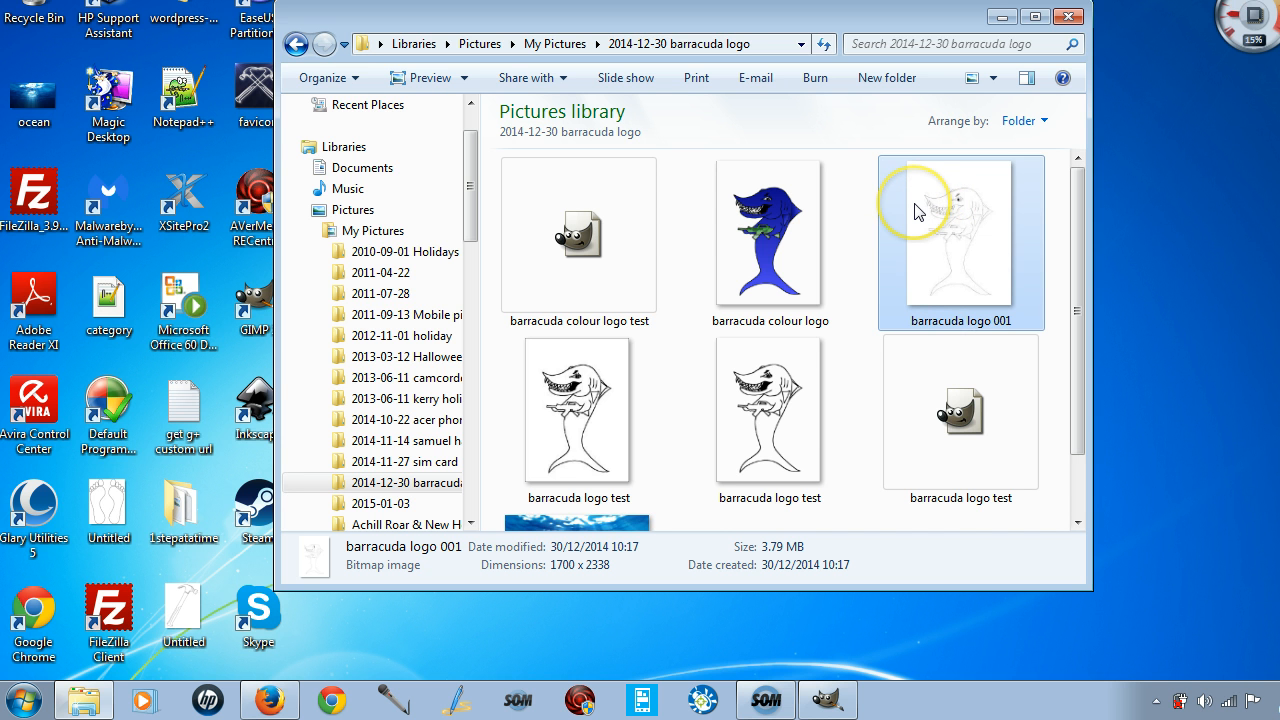
- Load the scanned 'barracuda logo 001' bitmap into GIMP for editing
right_click(958, 236)
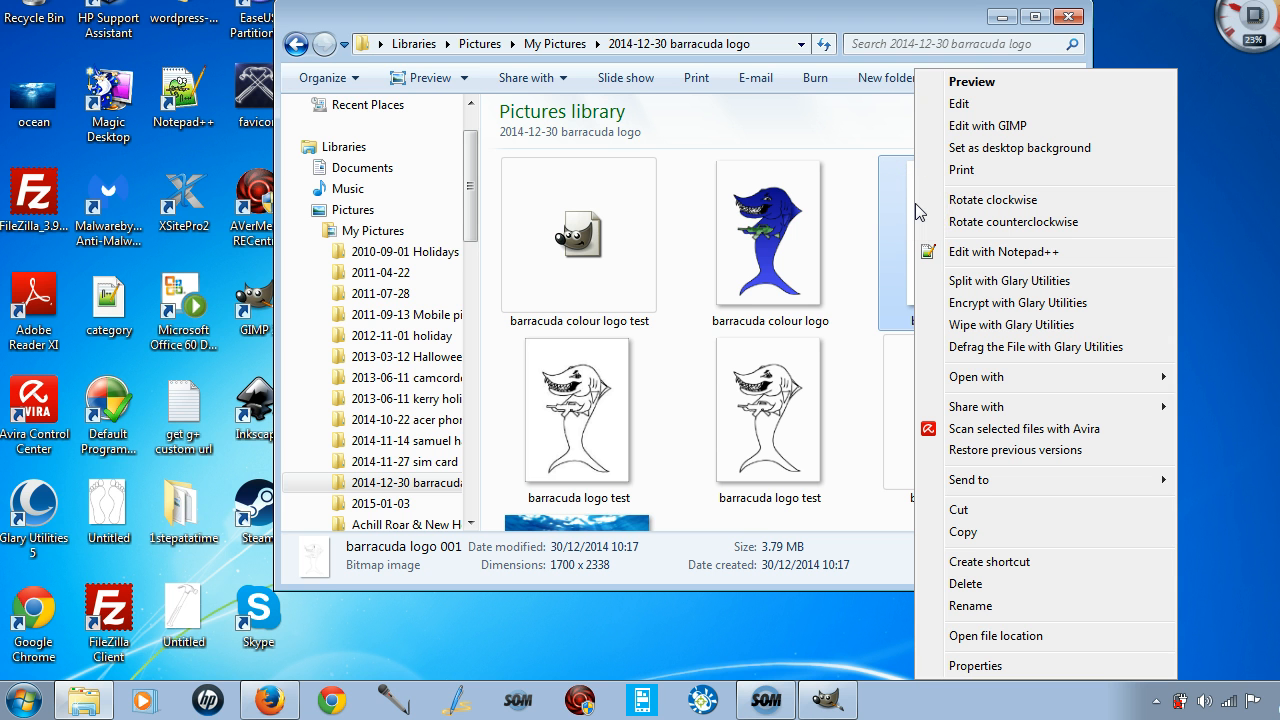
mouse_move(990, 126)
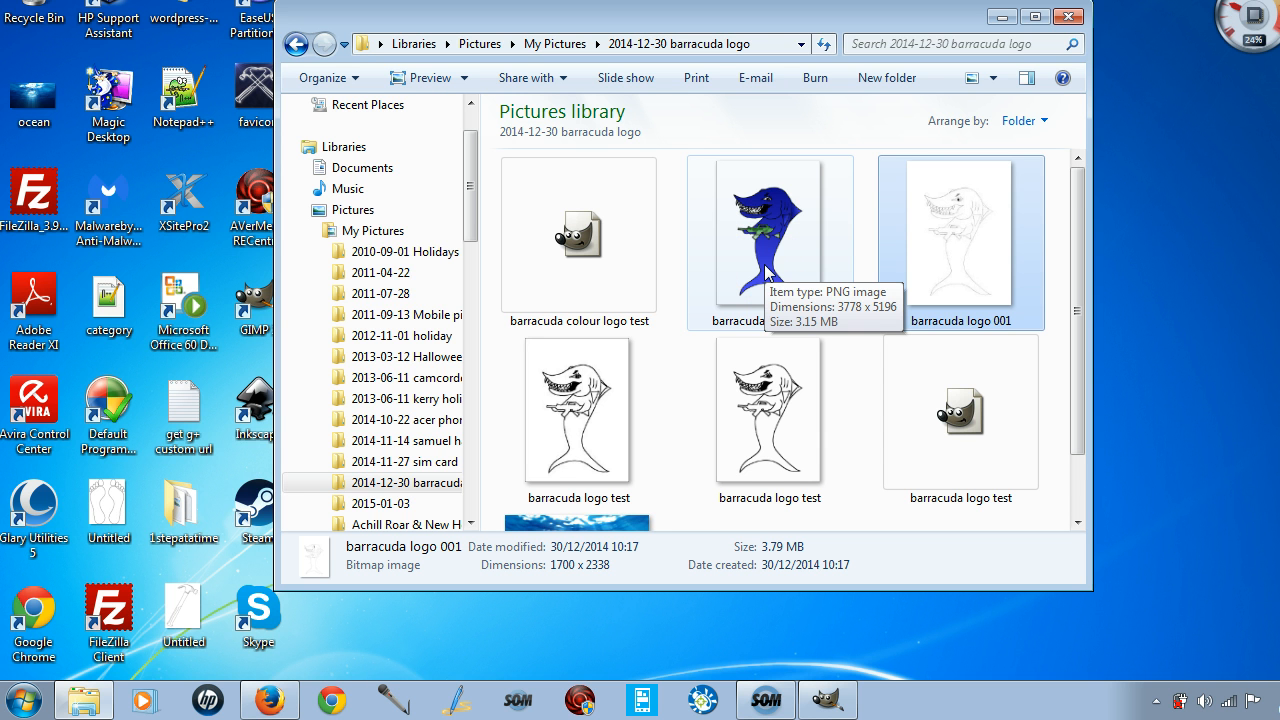
double_click(958, 232)
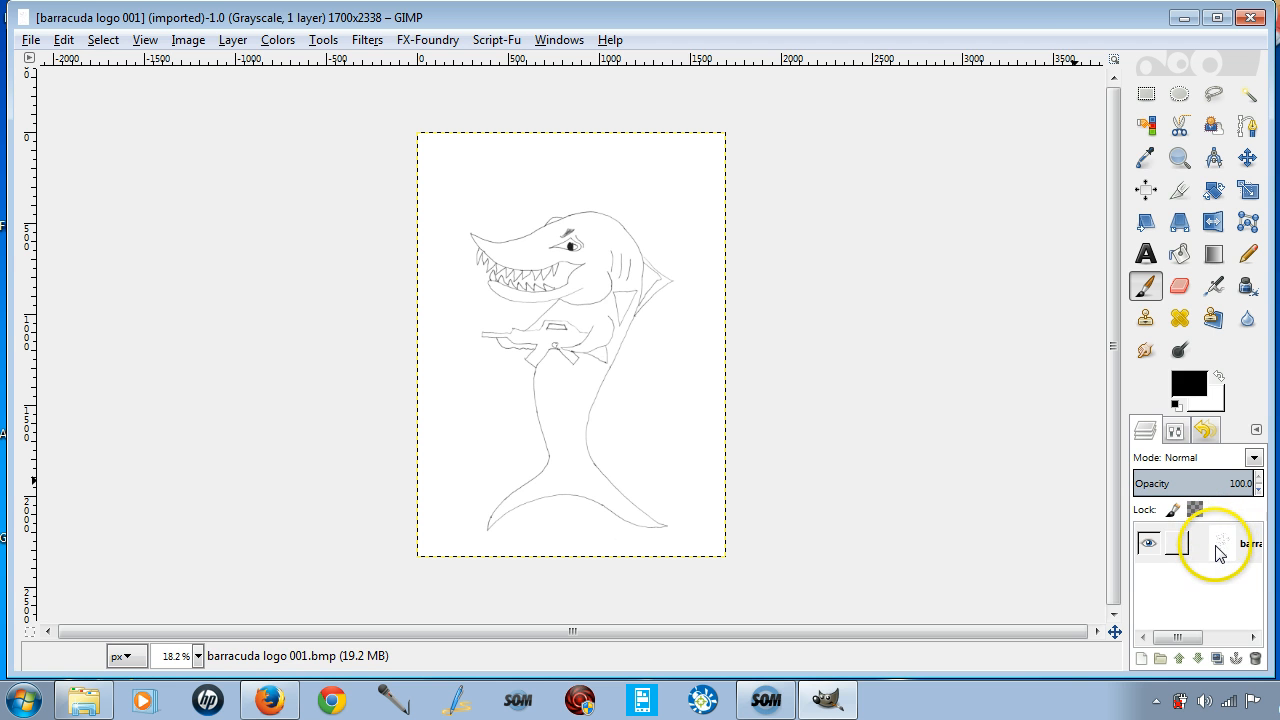
- Add an alpha channel to the sketch layer and select the white background by colour
right_click(1220, 544)
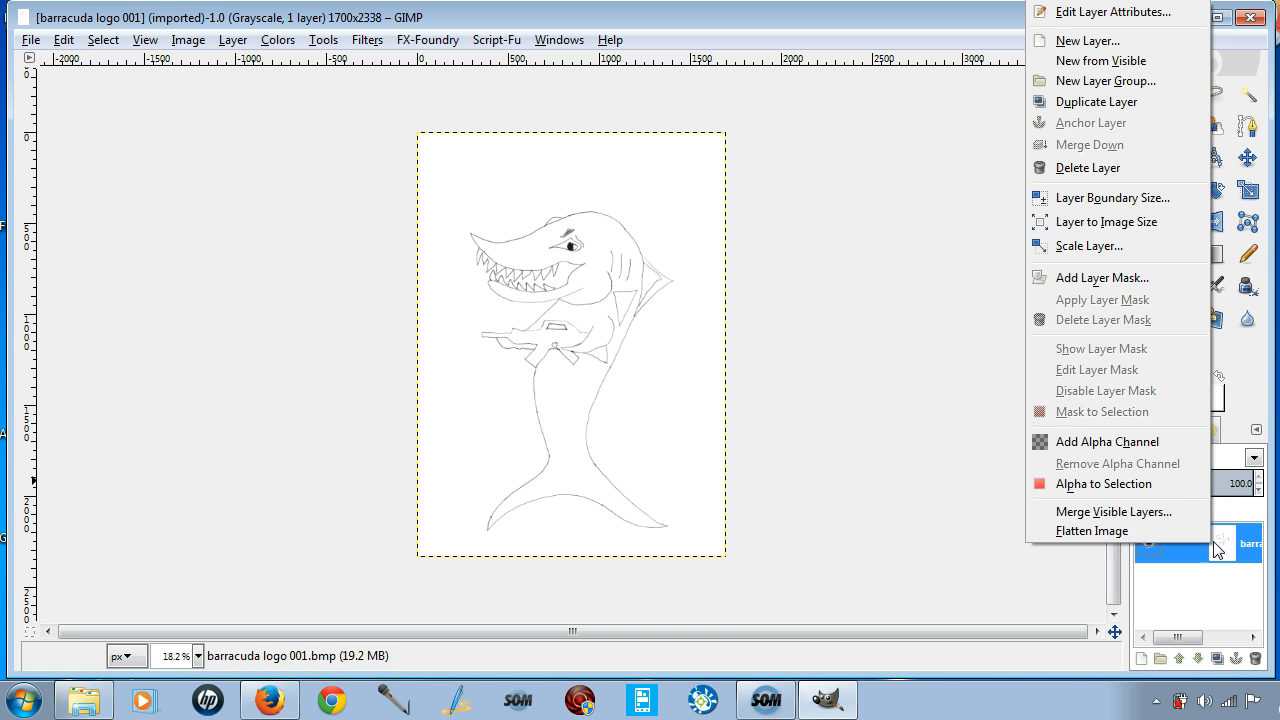
mouse_move(1088, 442)
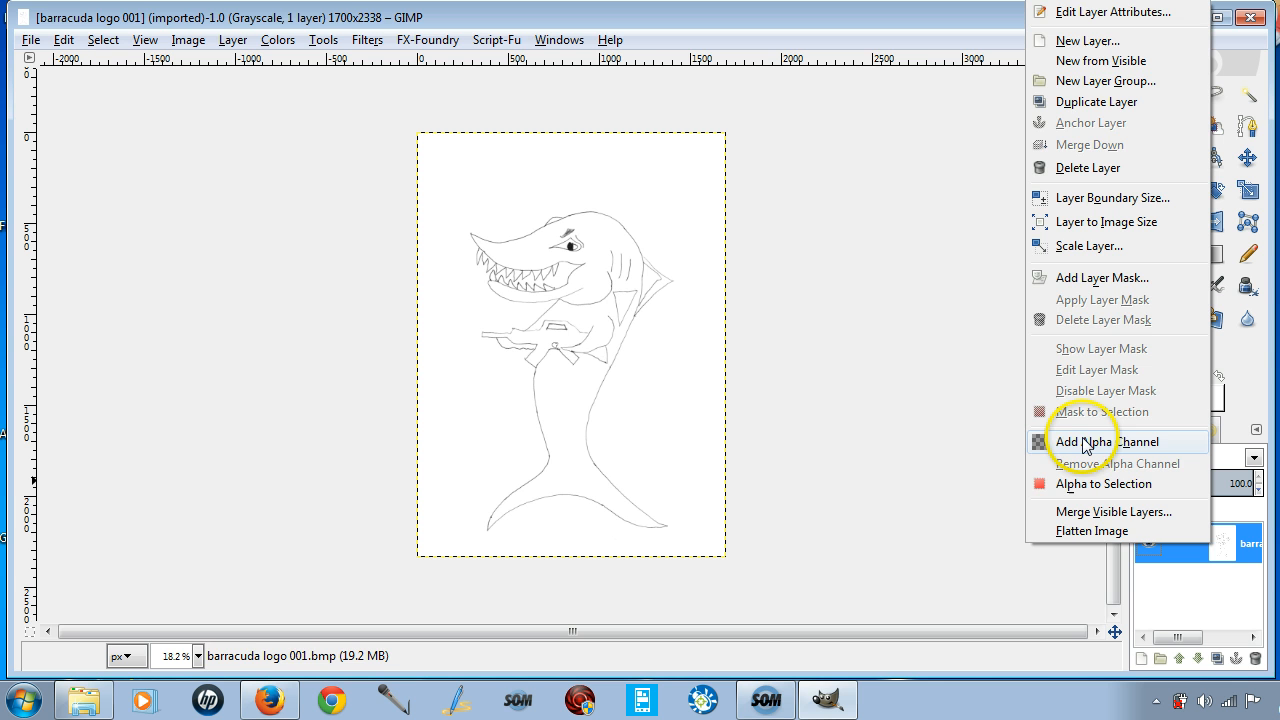
click(1108, 442)
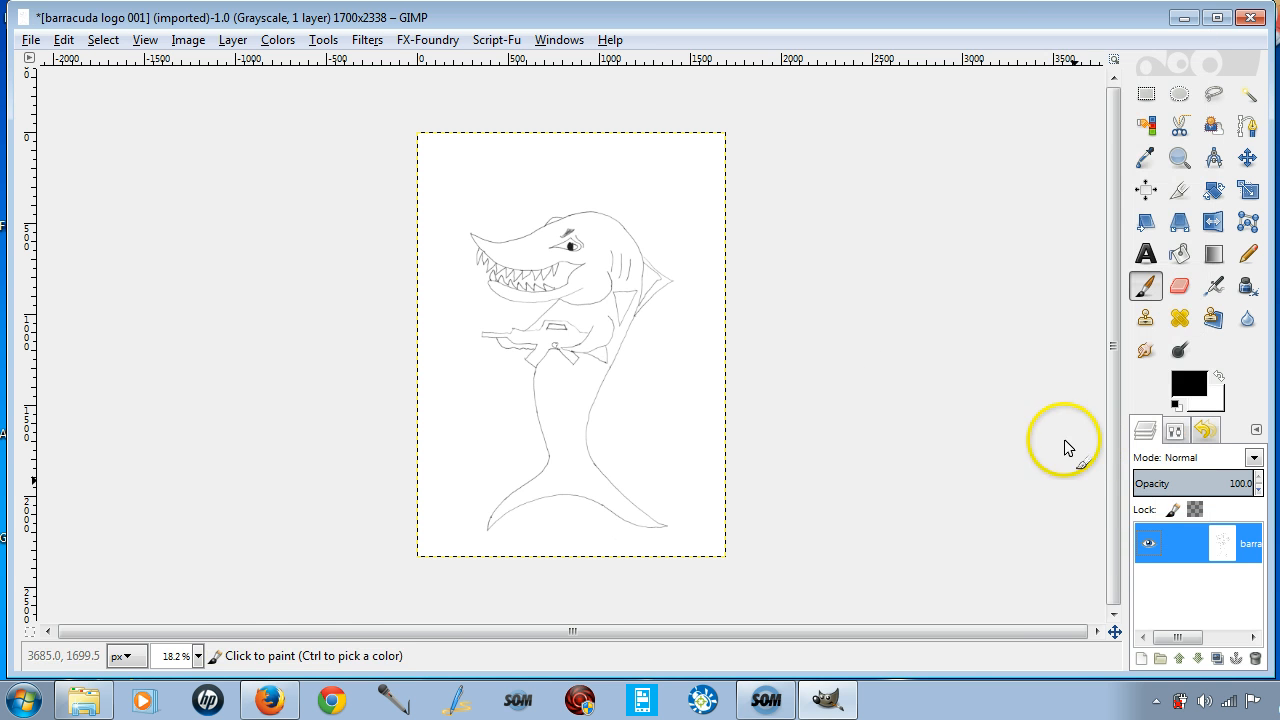
mouse_move(1212, 318)
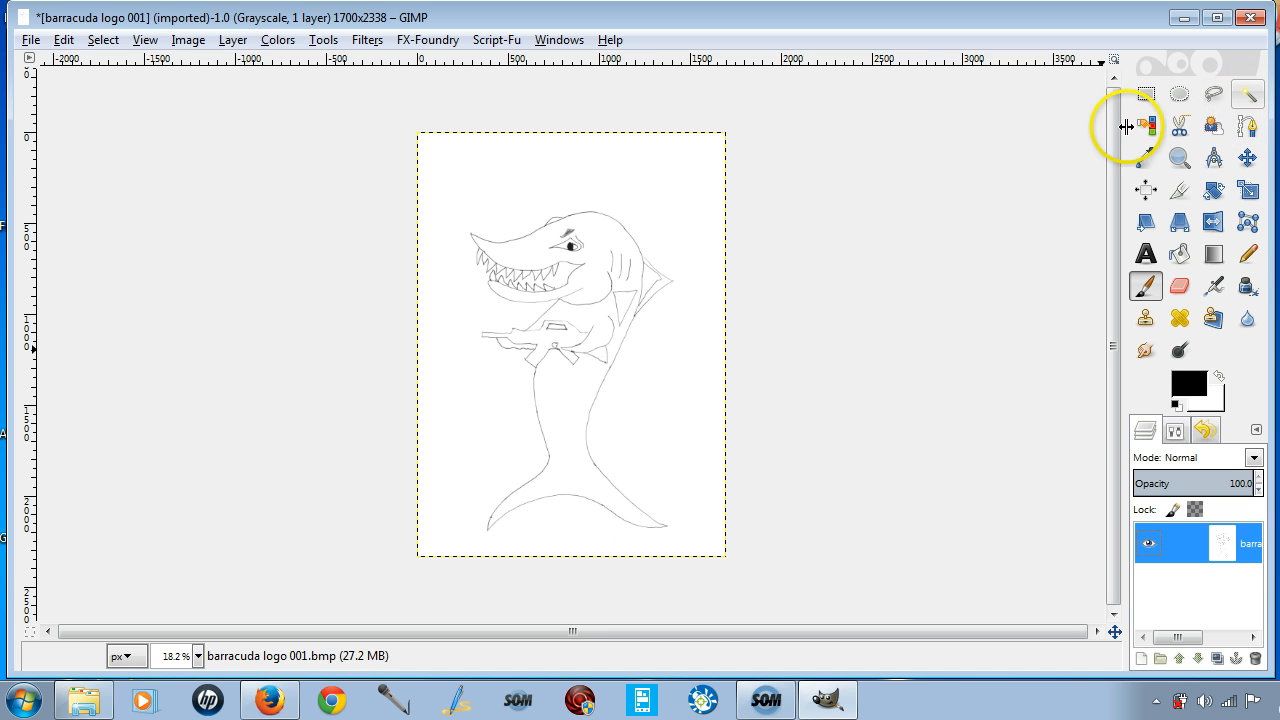
click(1144, 94)
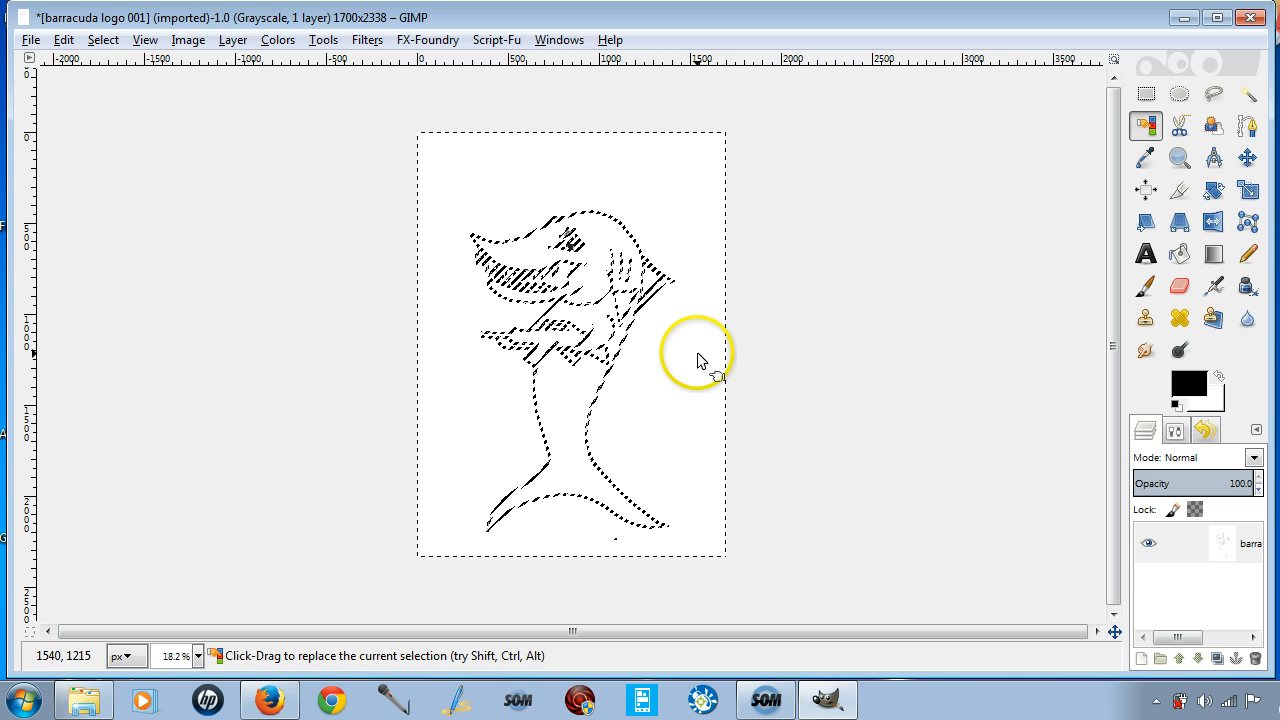
mouse_move(470, 216)
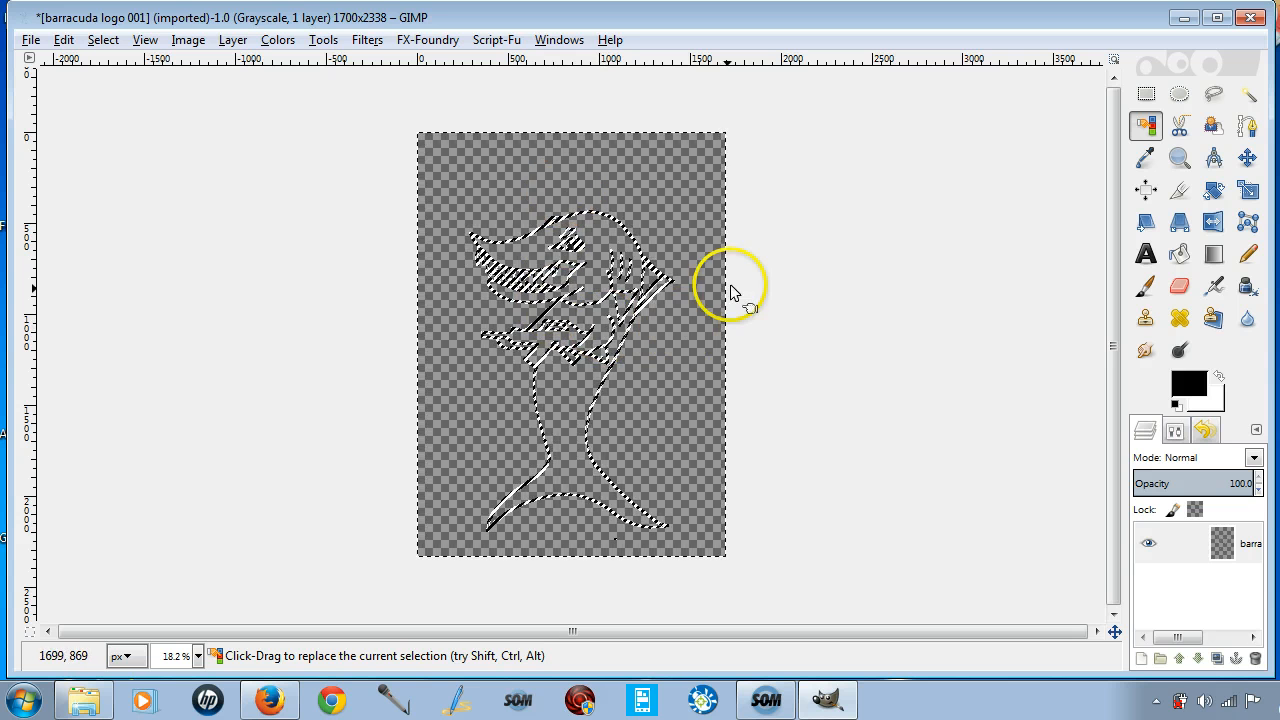
mouse_move(560, 330)
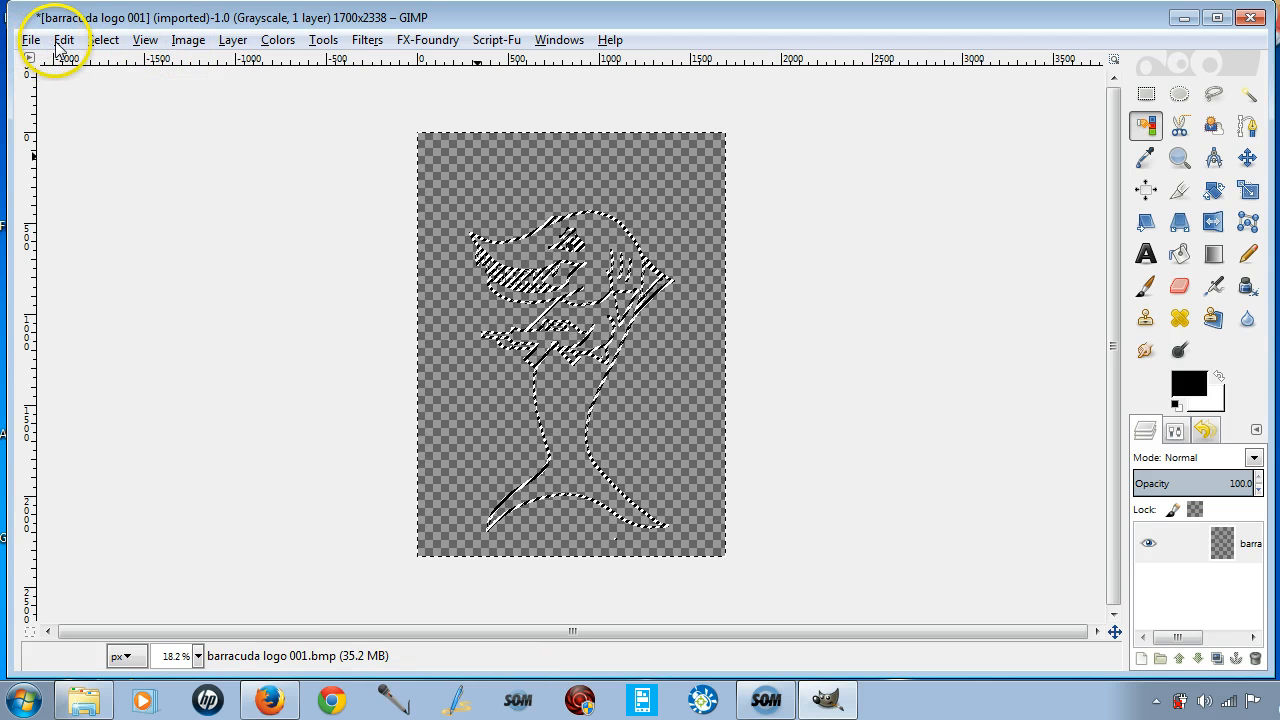
- Stroke the selection with a 5 px solid line to thicken the shark's line work
click(30, 40)
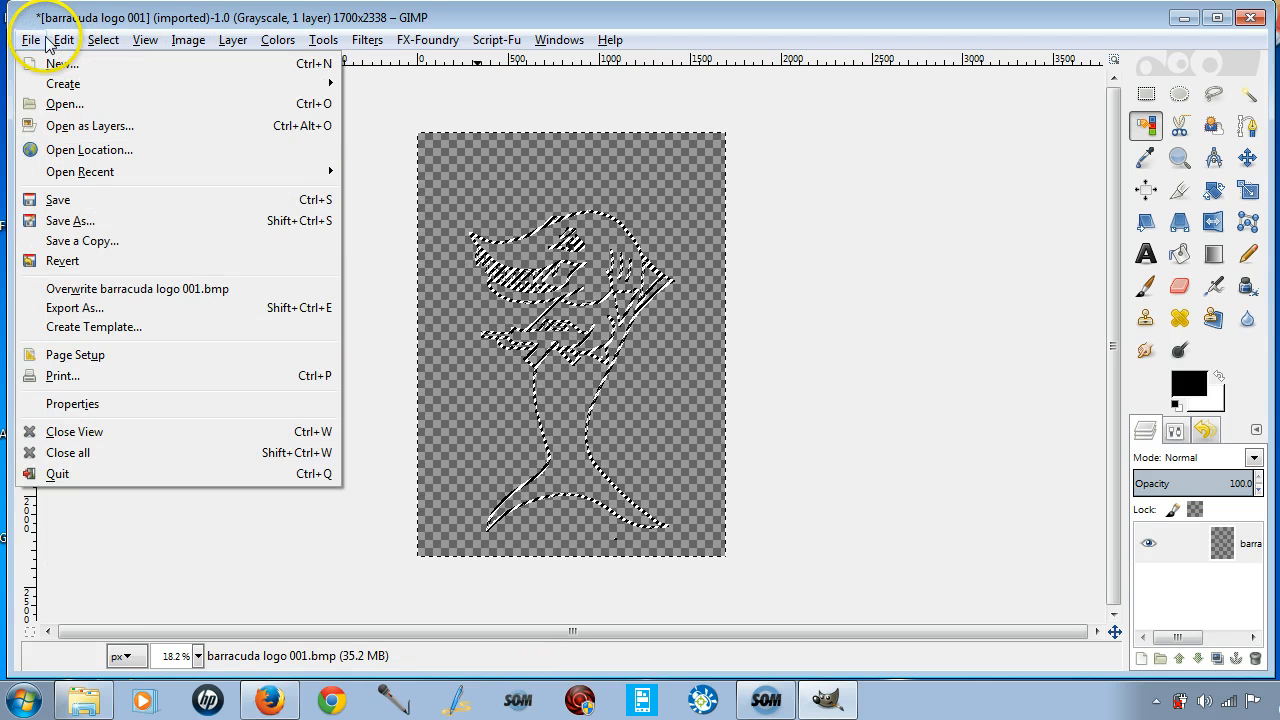
click(64, 40)
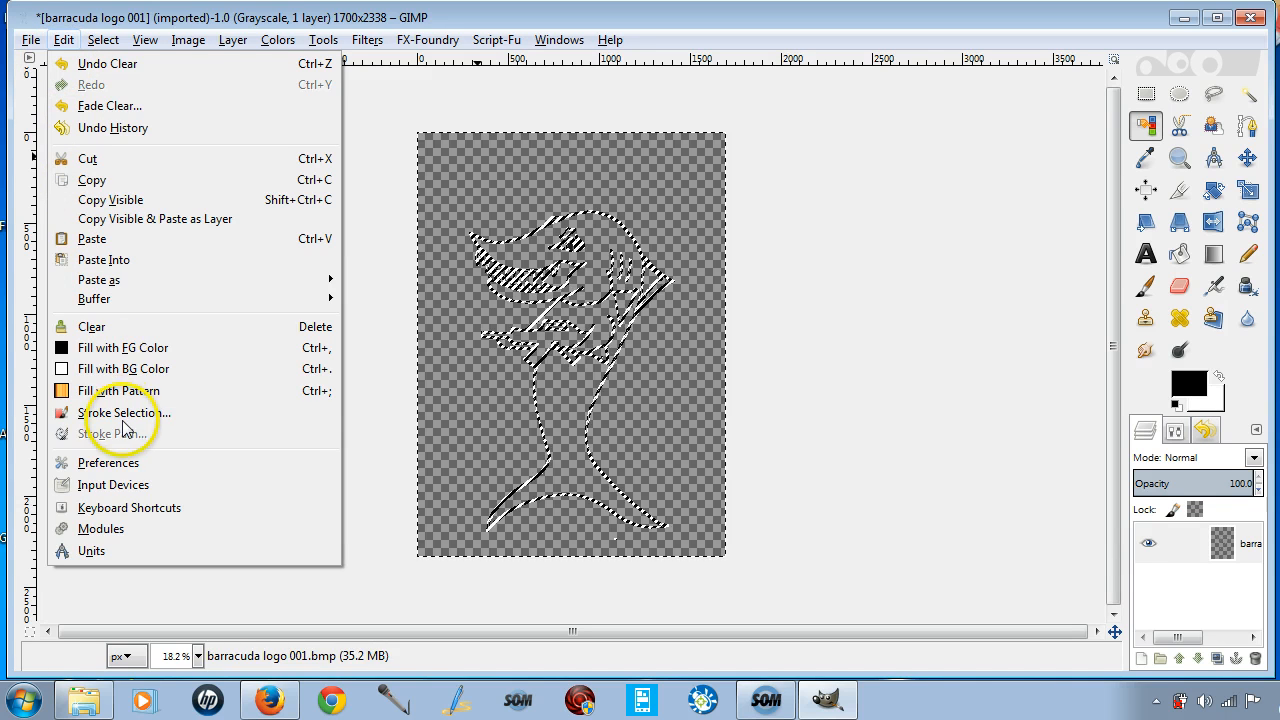
click(126, 412)
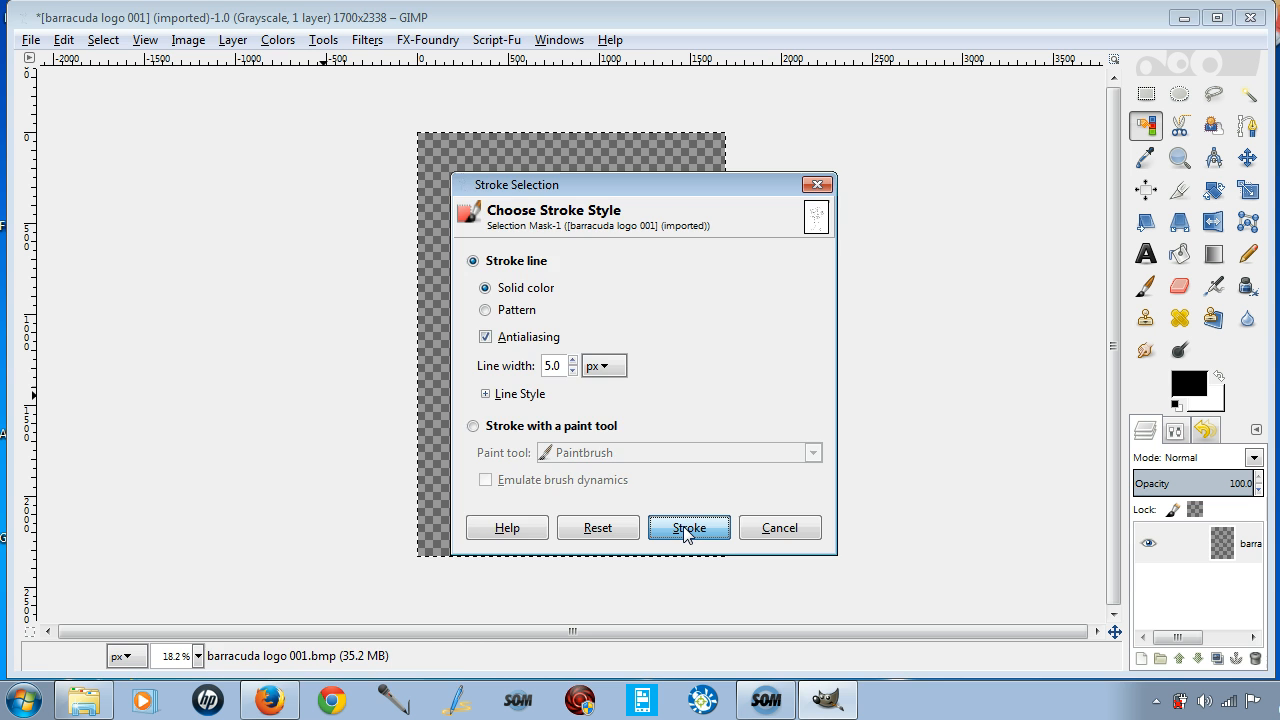
click(688, 528)
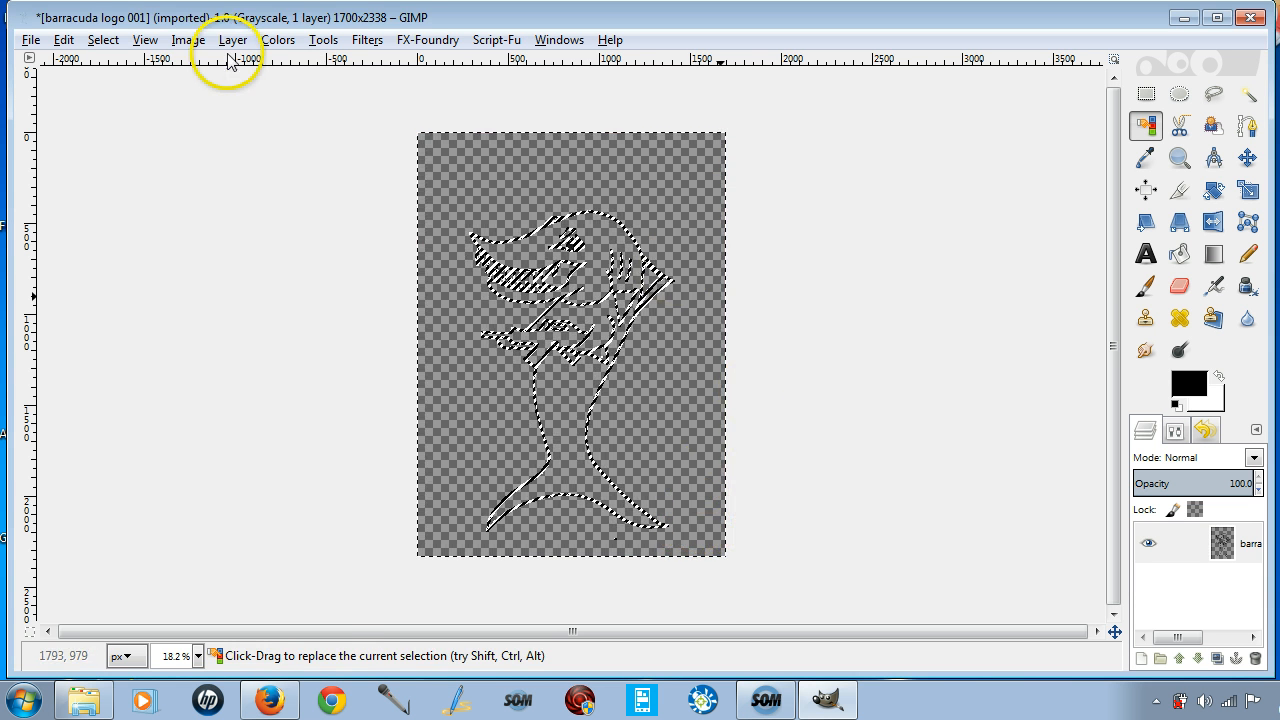
- Clear the selection and zoom back out to 18.2% to see the whole sketch
click(102, 40)
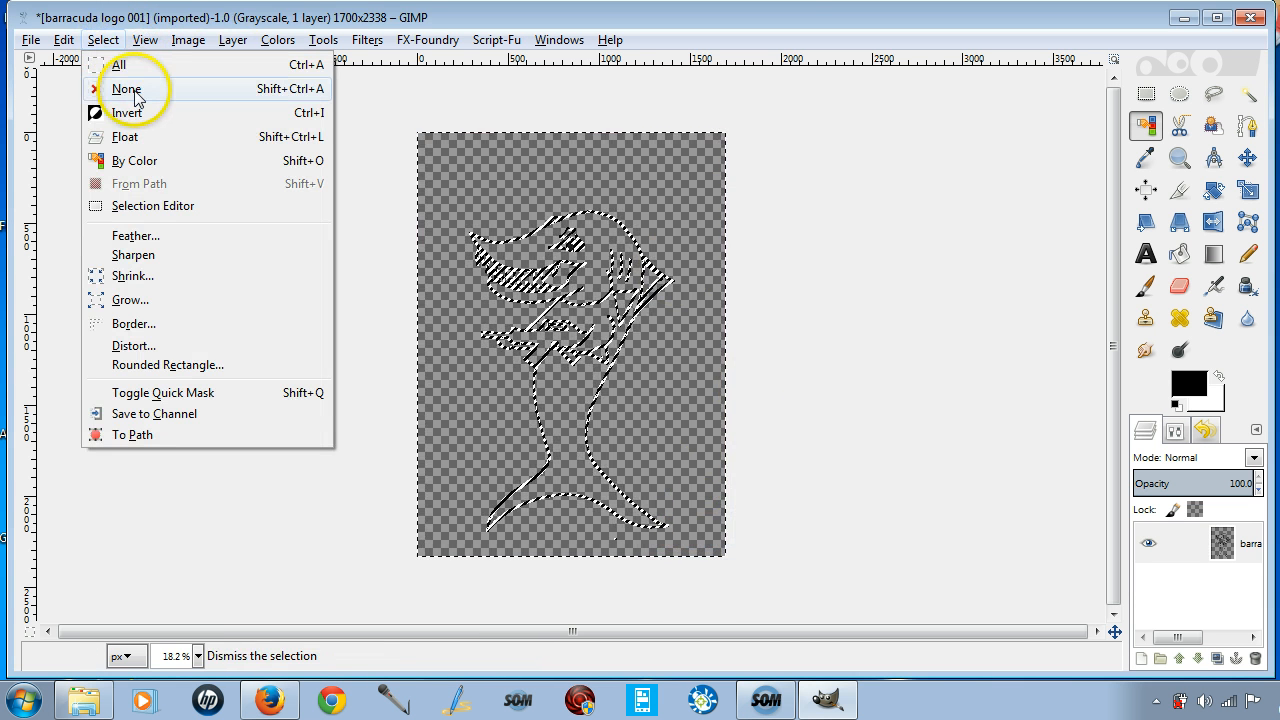
click(128, 88)
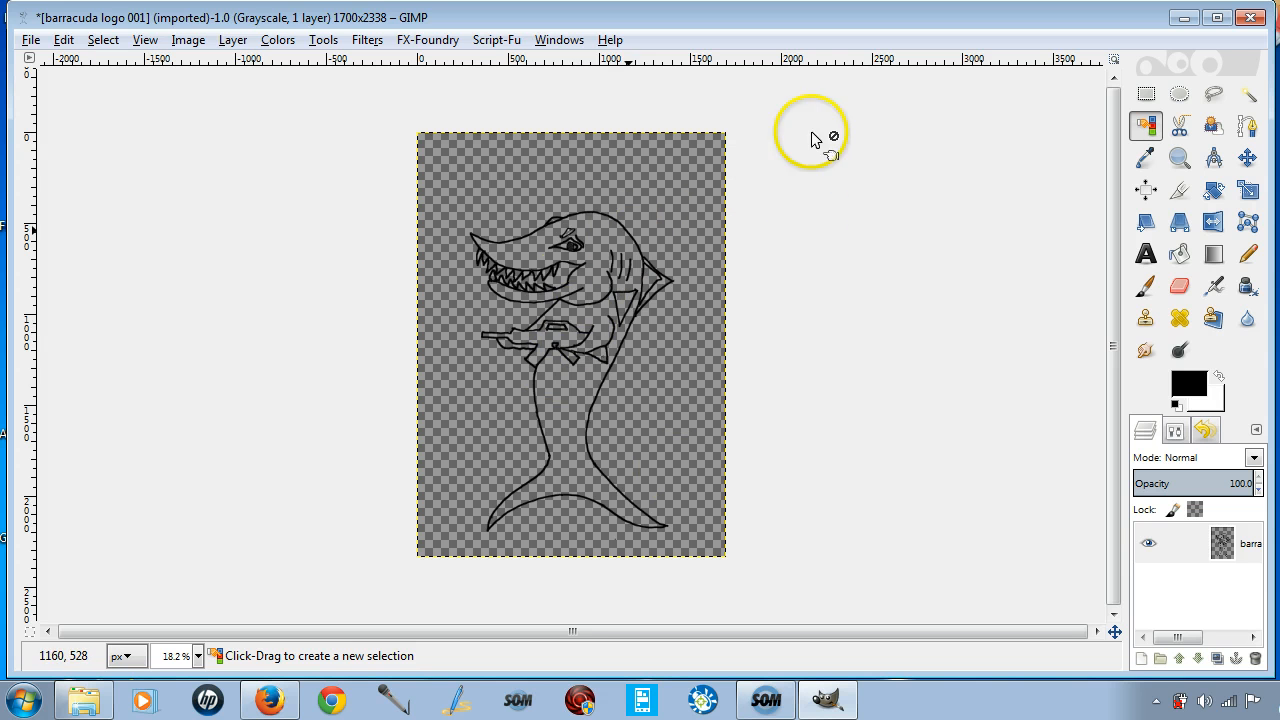
mouse_move(580, 220)
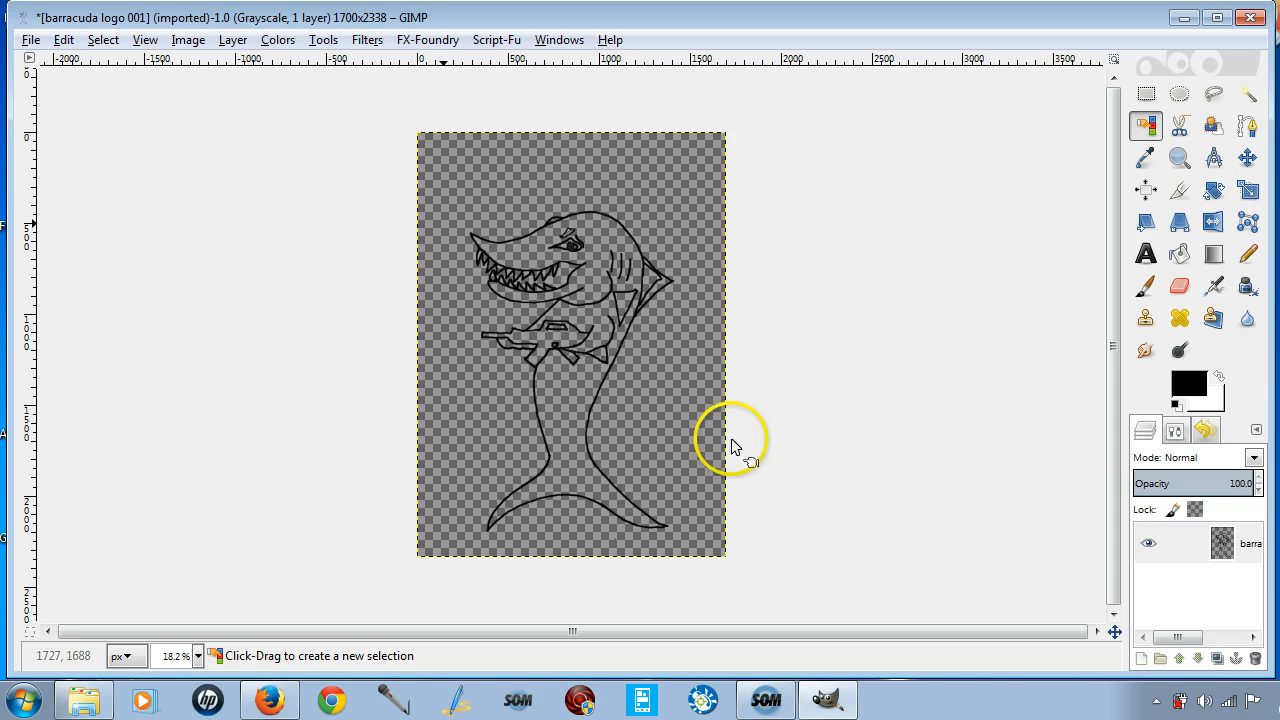
mouse_move(650, 410)
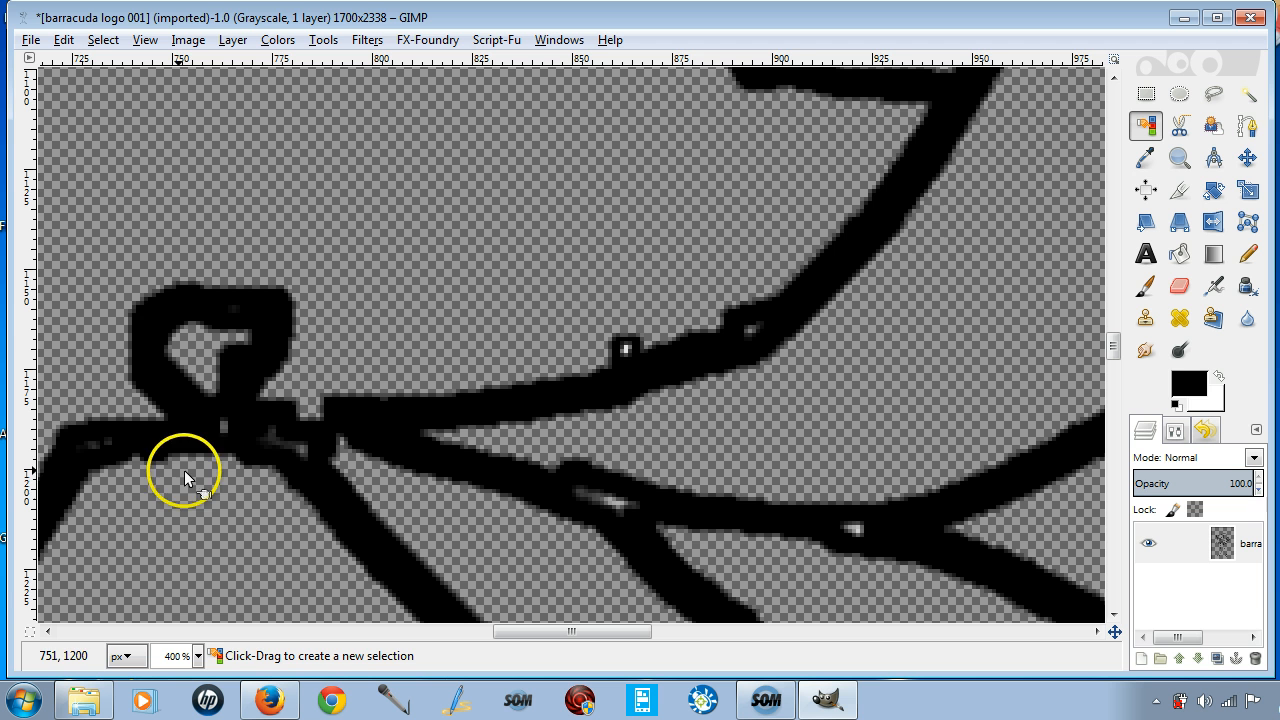
mouse_move(204, 620)
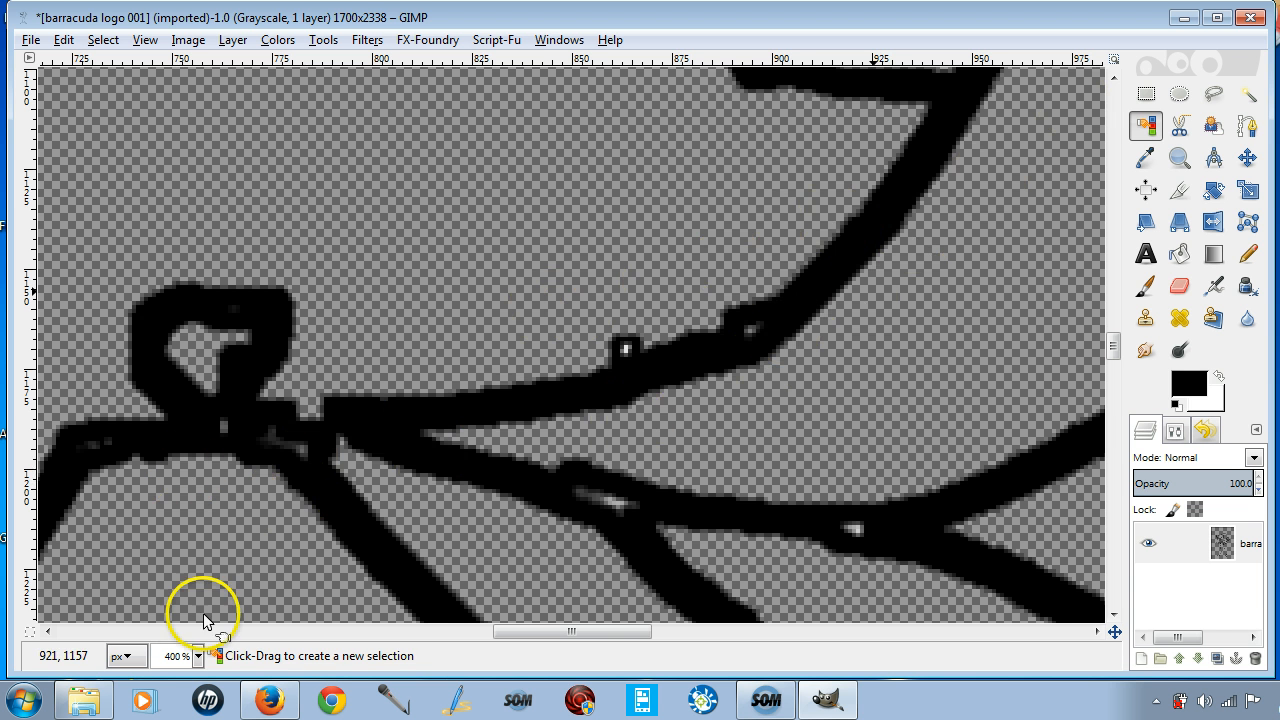
click(196, 656)
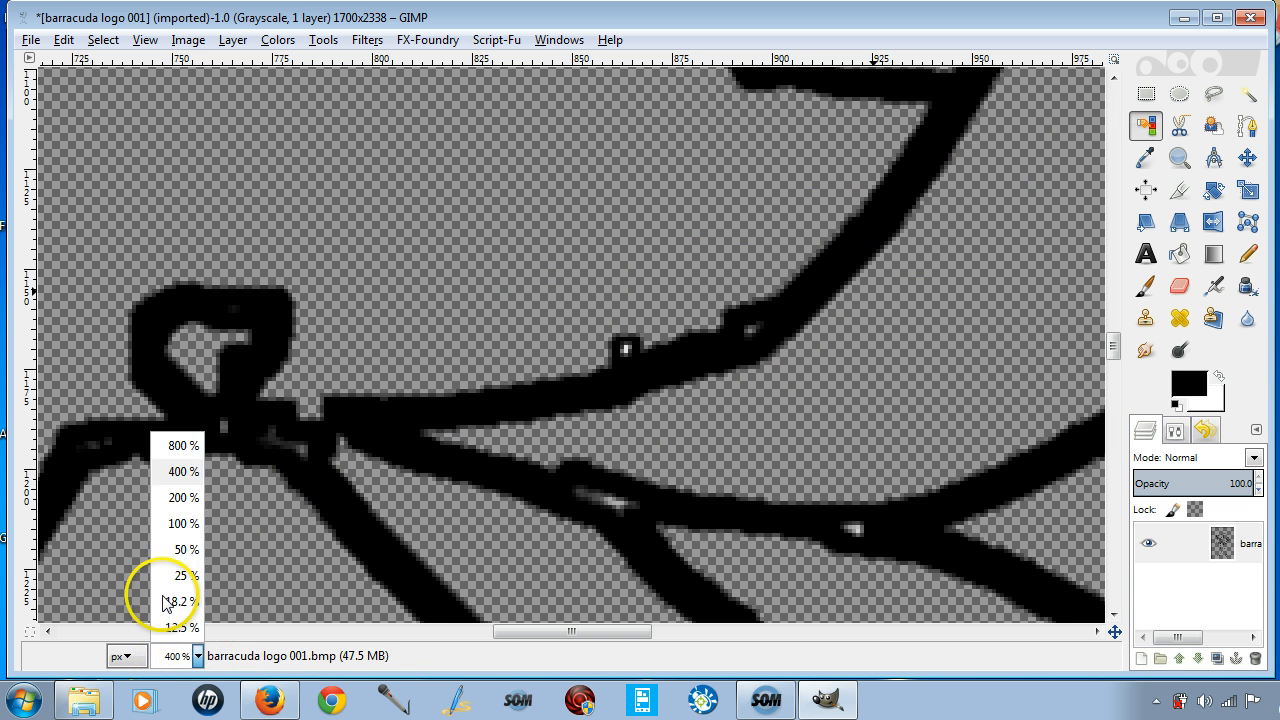
click(180, 600)
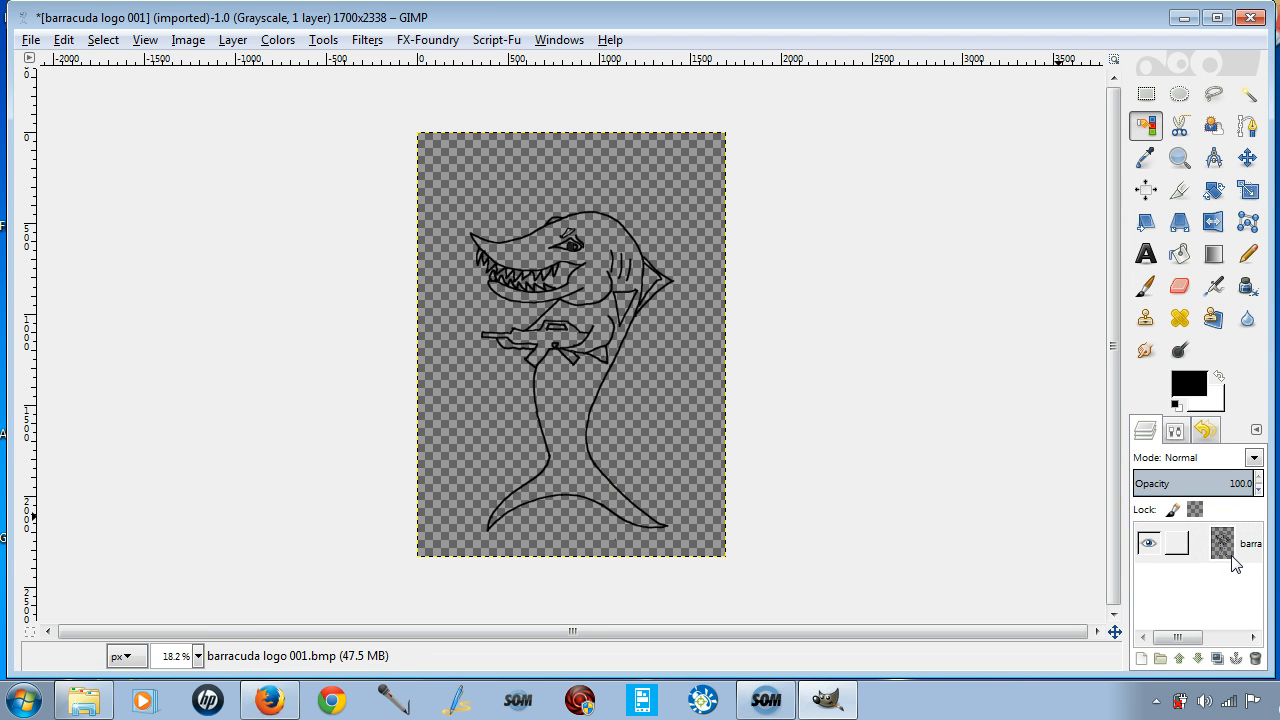
- Create a new white-filled layer beneath the line work as a solid background
click(1160, 658)
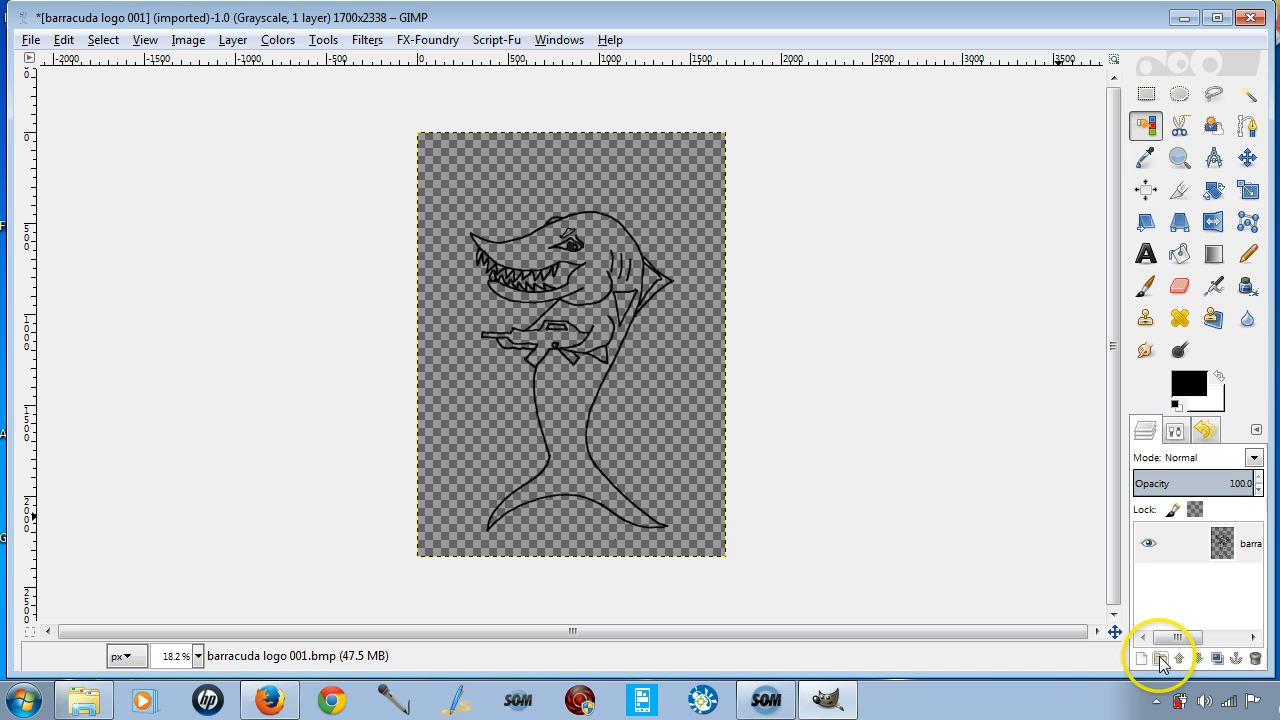
click(1160, 658)
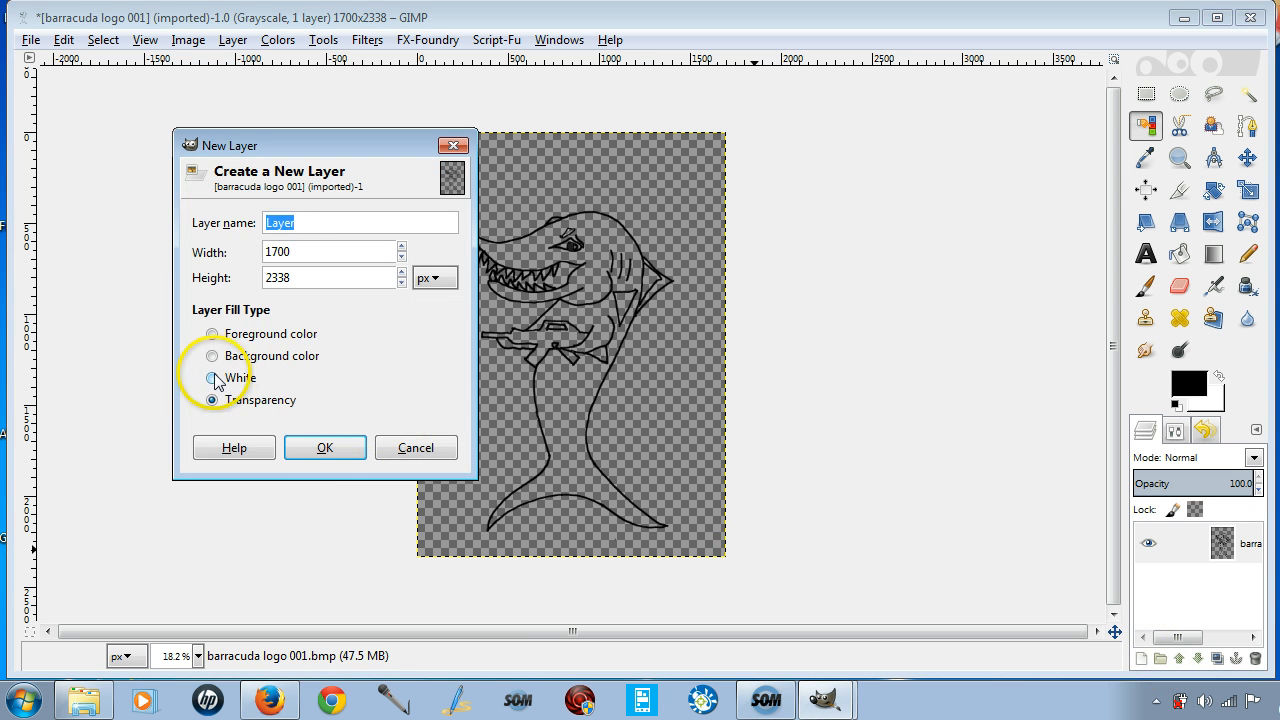
click(324, 448)
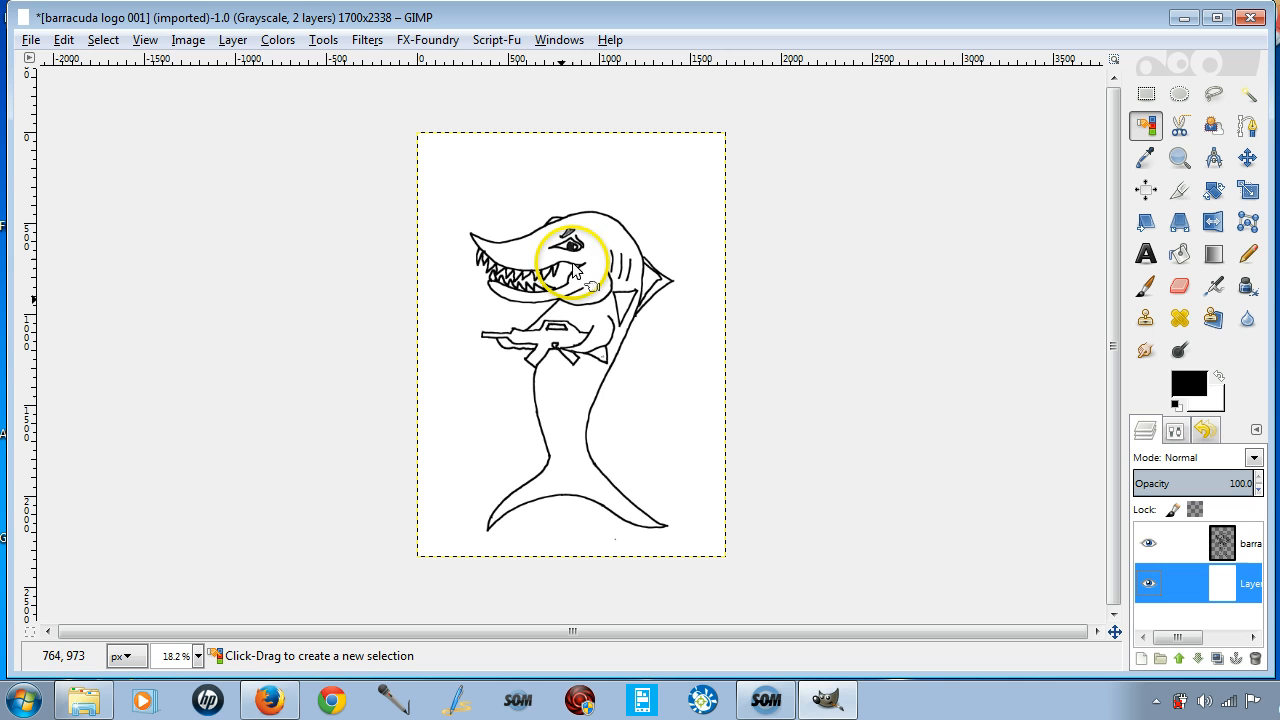
mouse_move(596, 304)
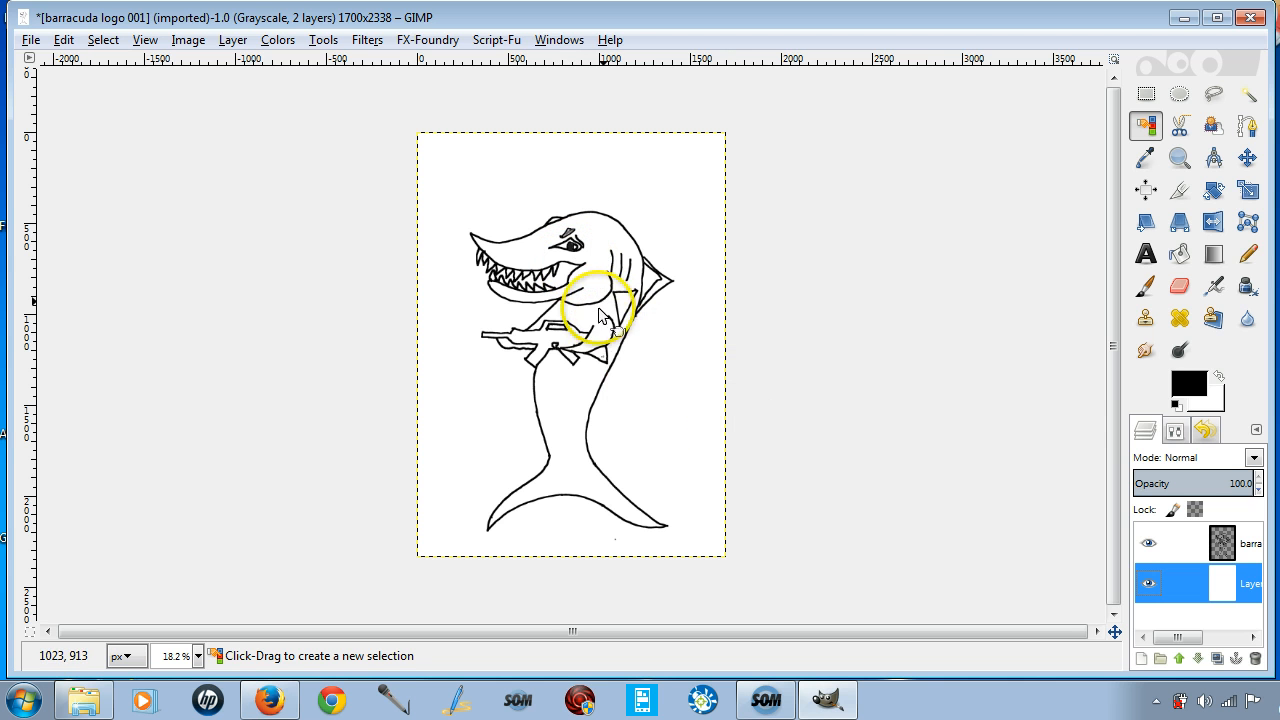
mouse_move(588, 410)
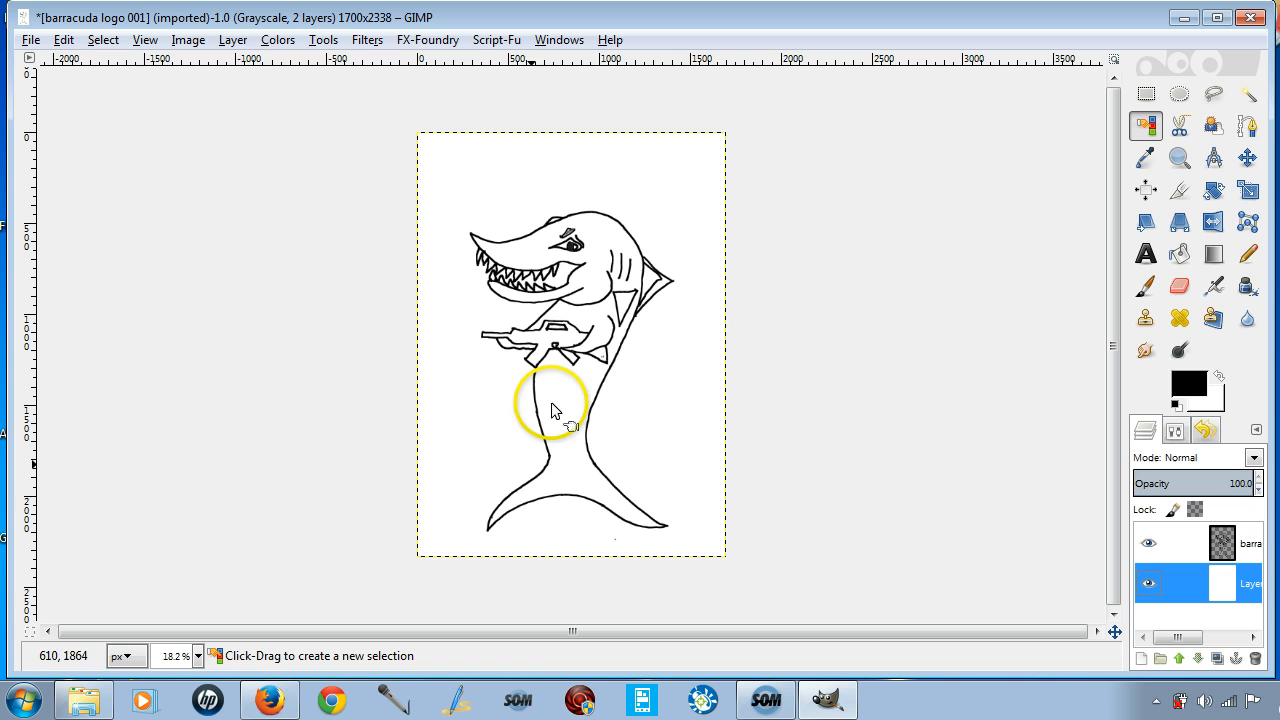
mouse_move(424, 122)
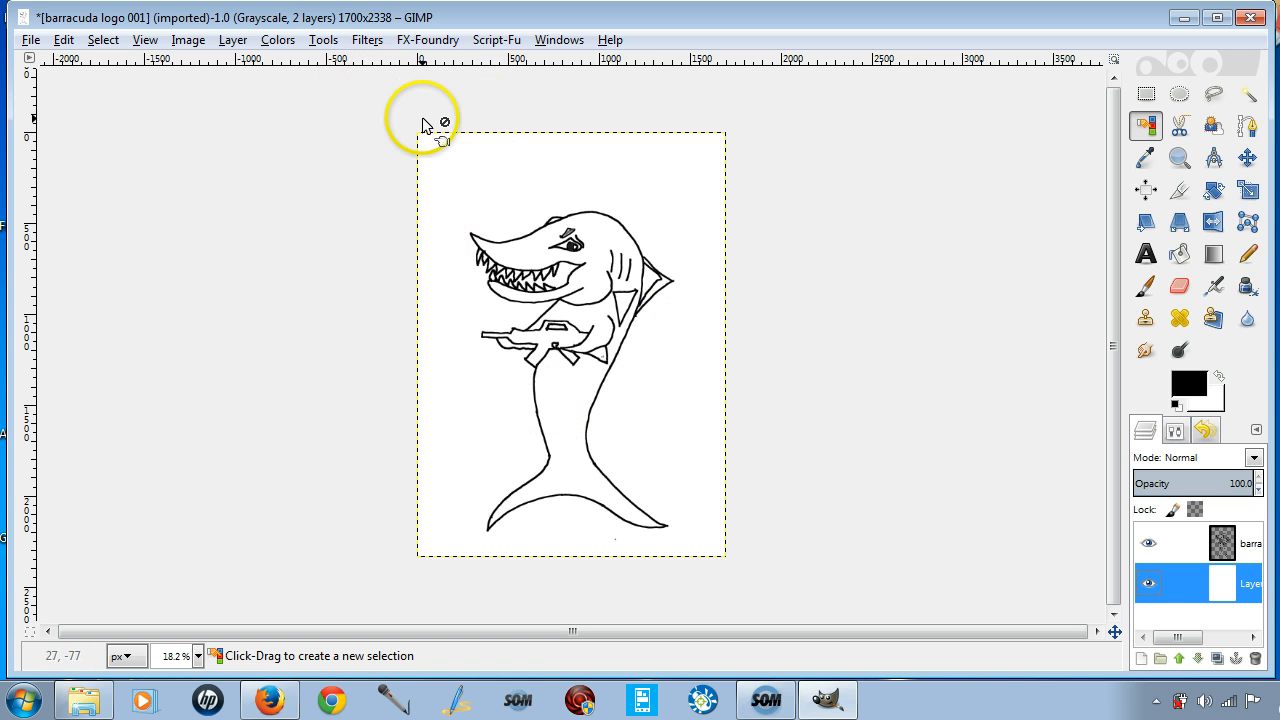
mouse_move(450, 216)
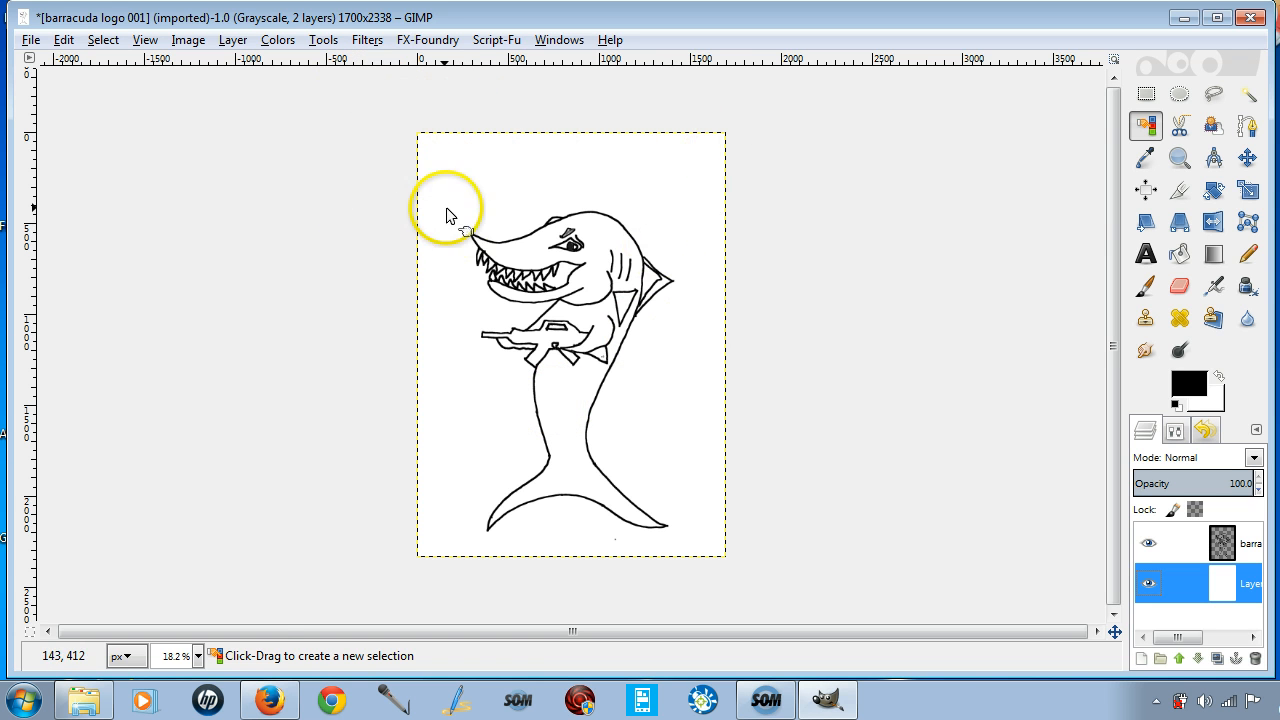
click(102, 40)
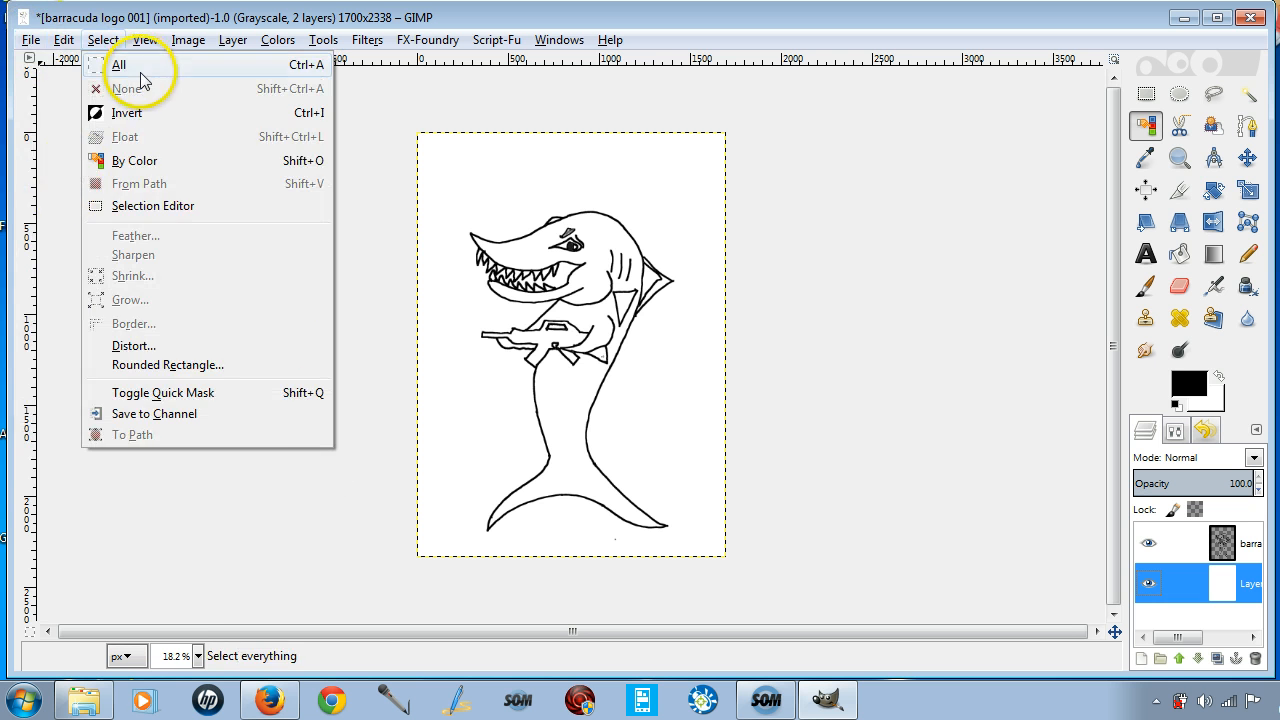
click(30, 40)
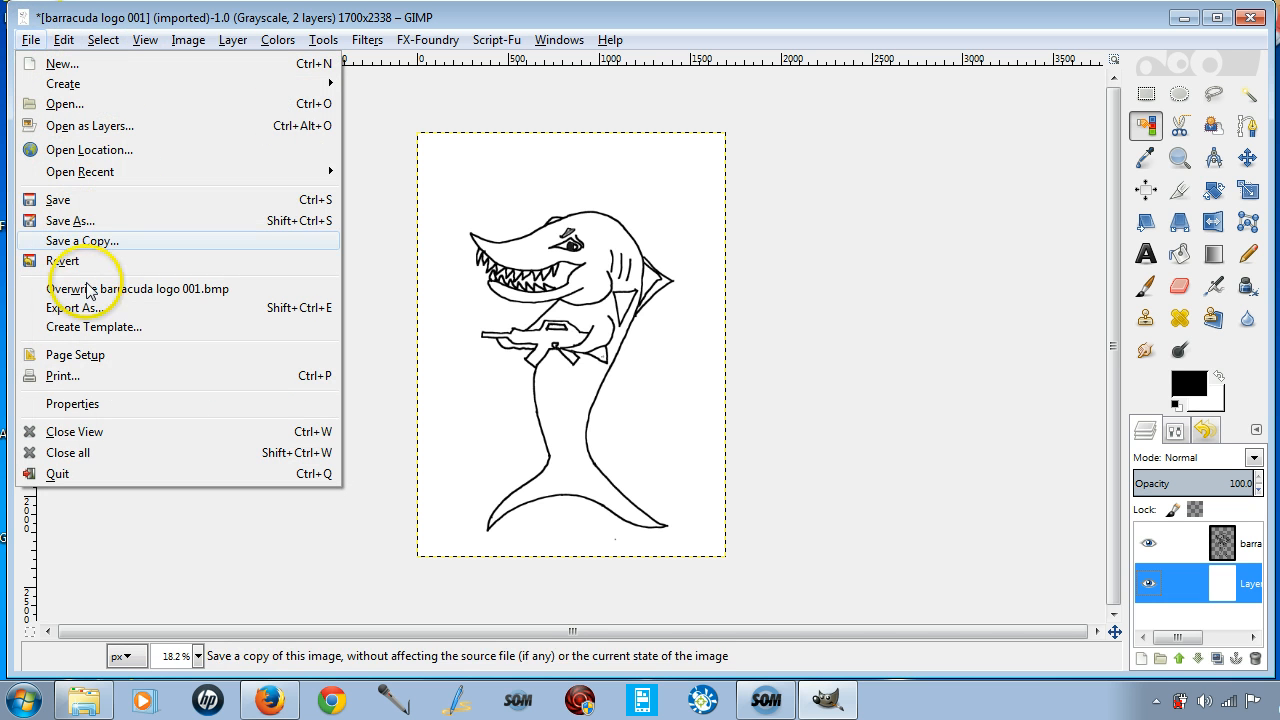
click(76, 308)
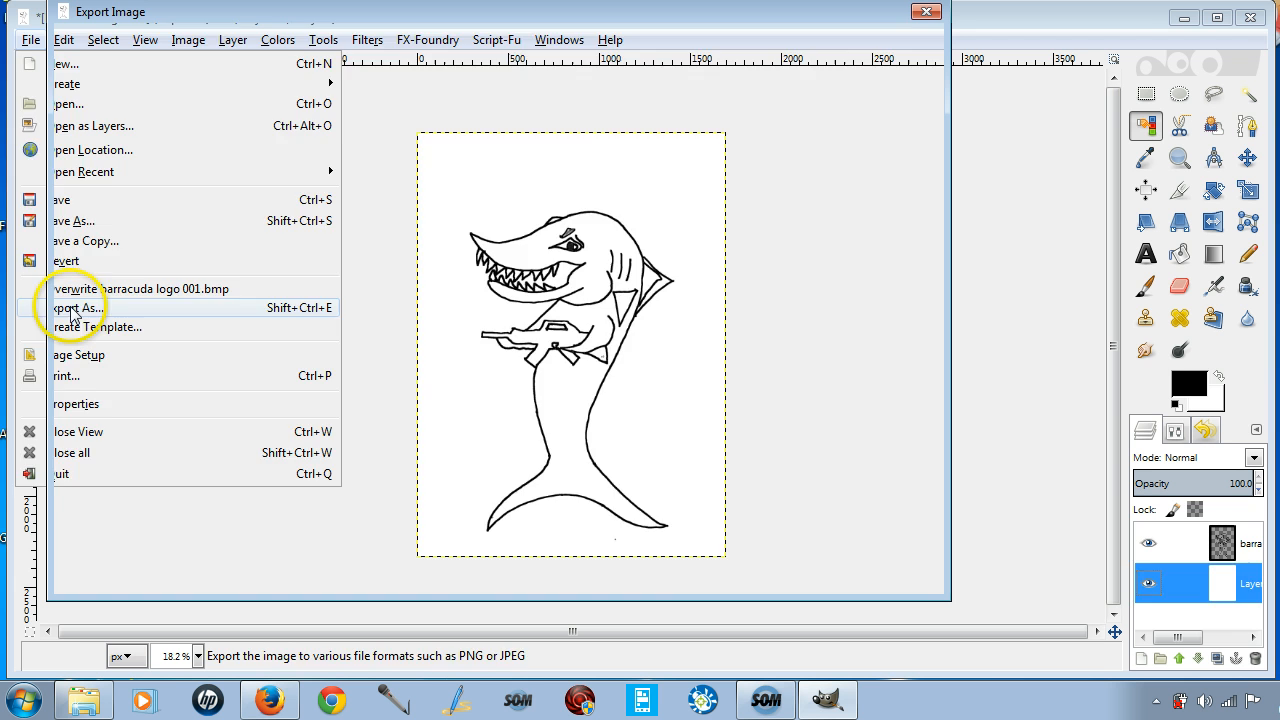
click(76, 308)
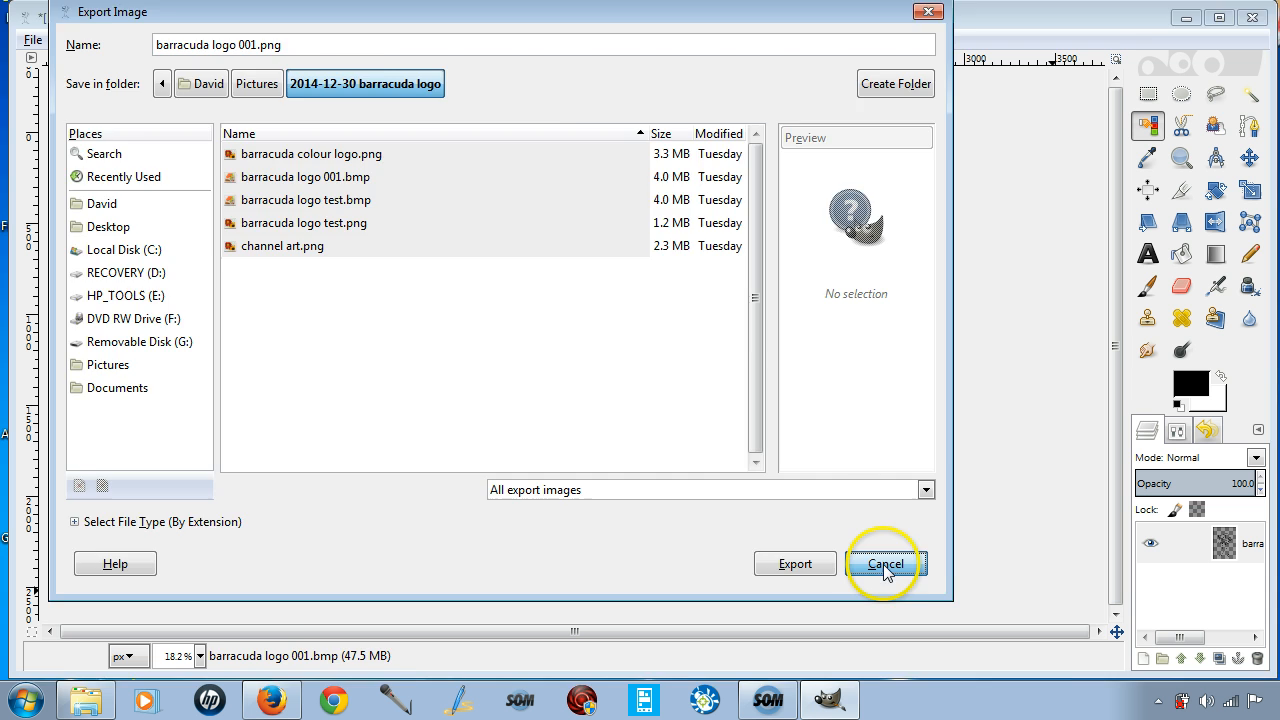
click(884, 564)
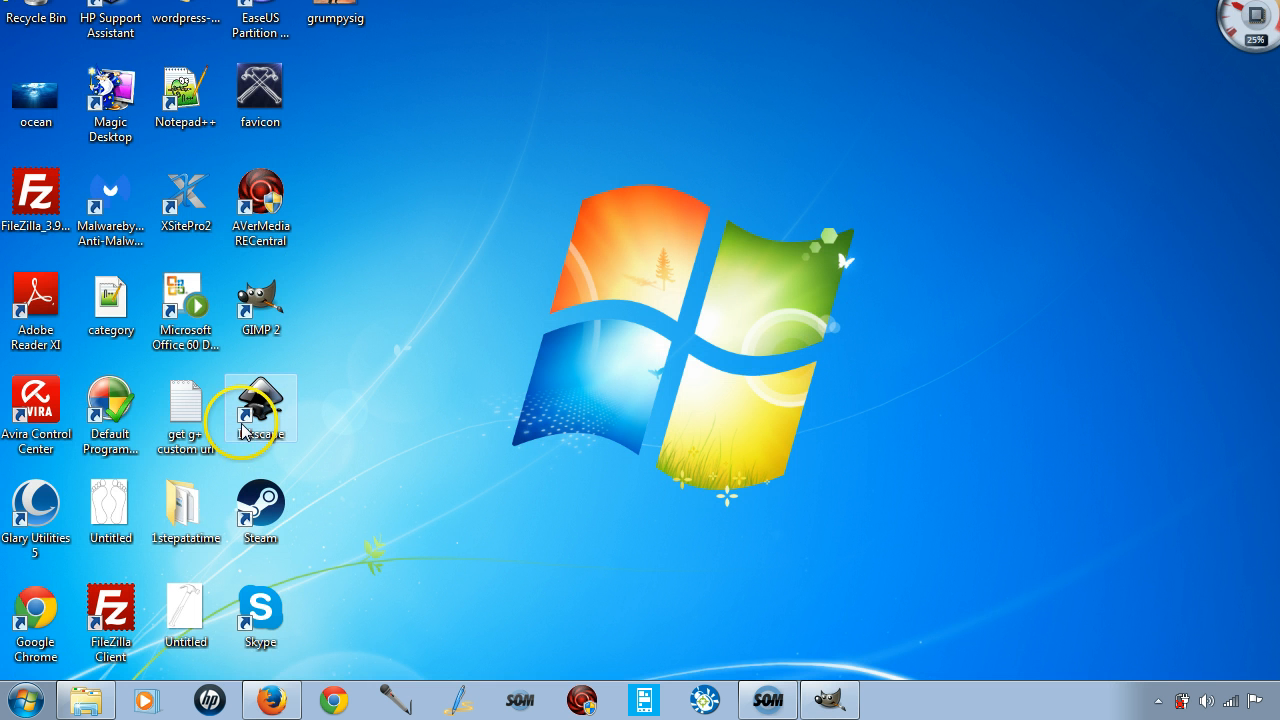
- Send 'barracuda logo test.bmp' to Inkscape with the Embed option chosen
double_click(260, 408)
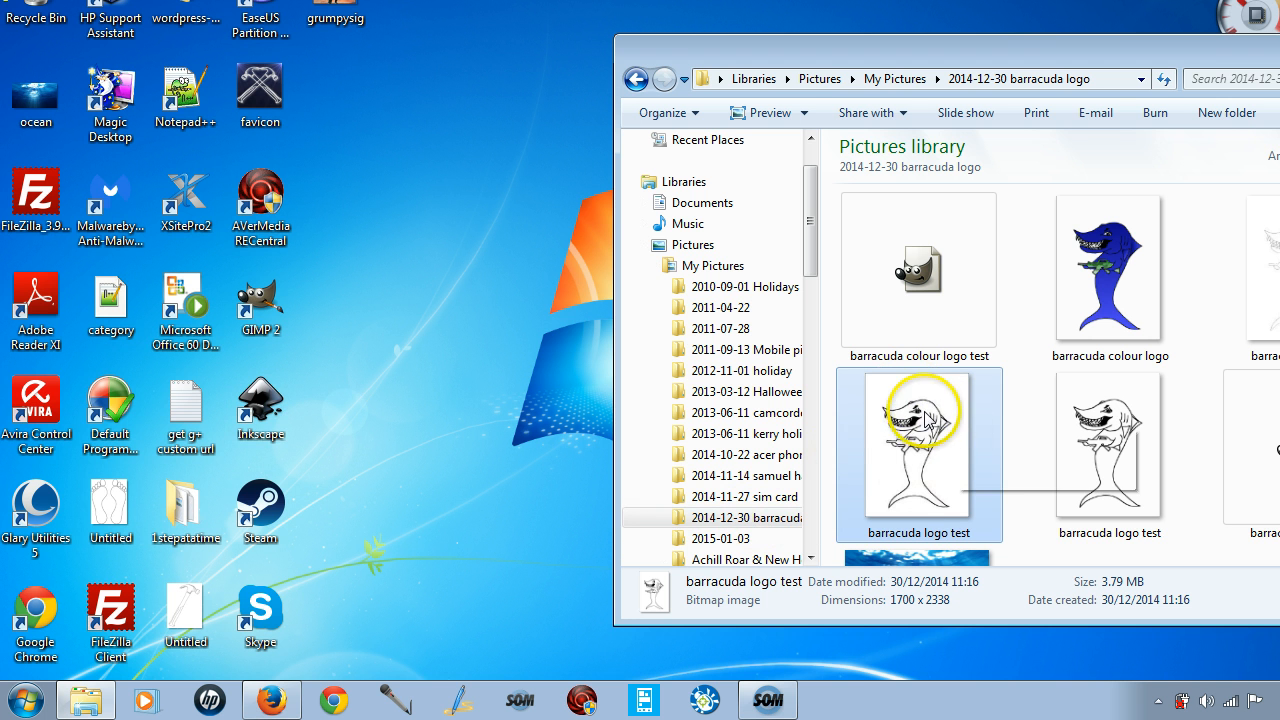
mouse_move(528, 408)
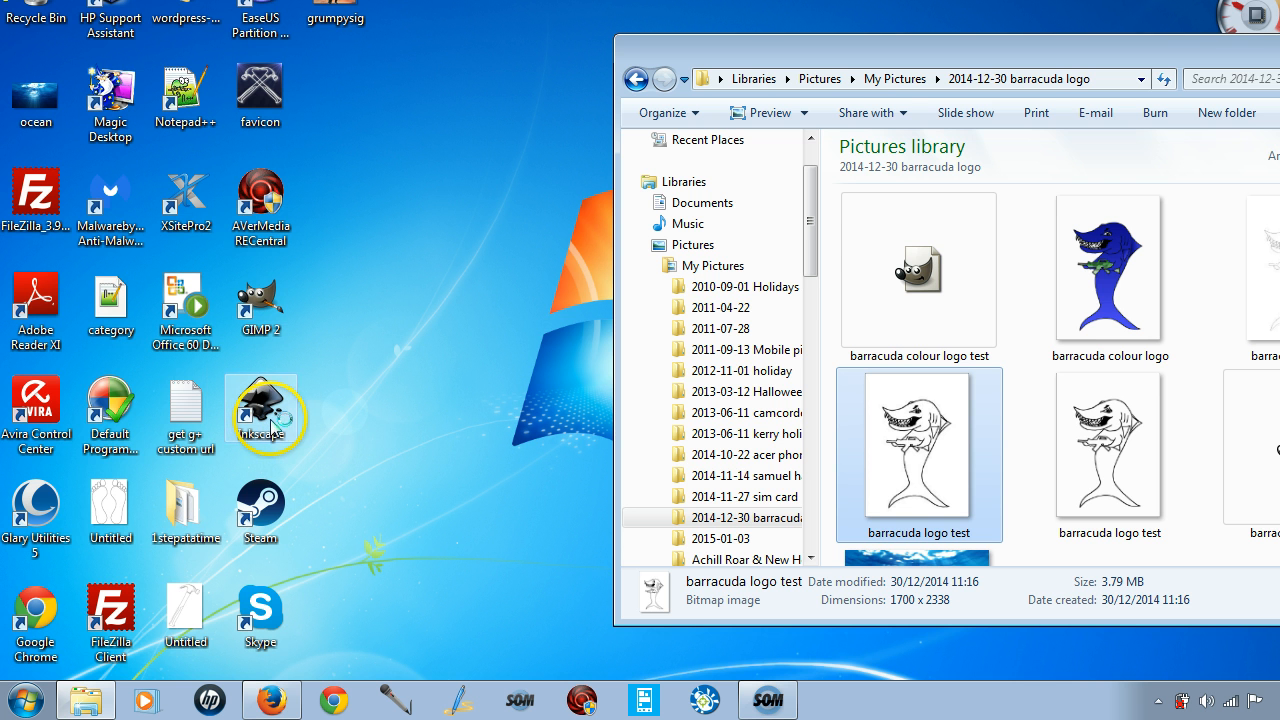
double_click(260, 404)
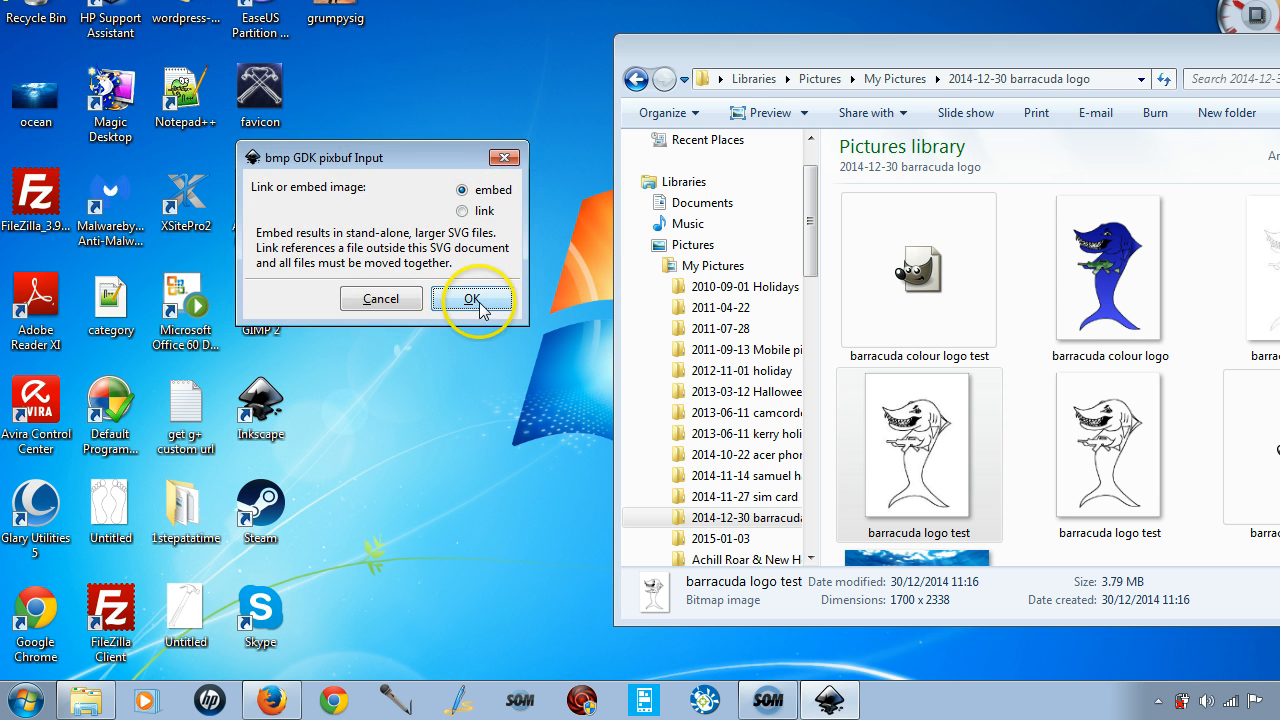
click(472, 300)
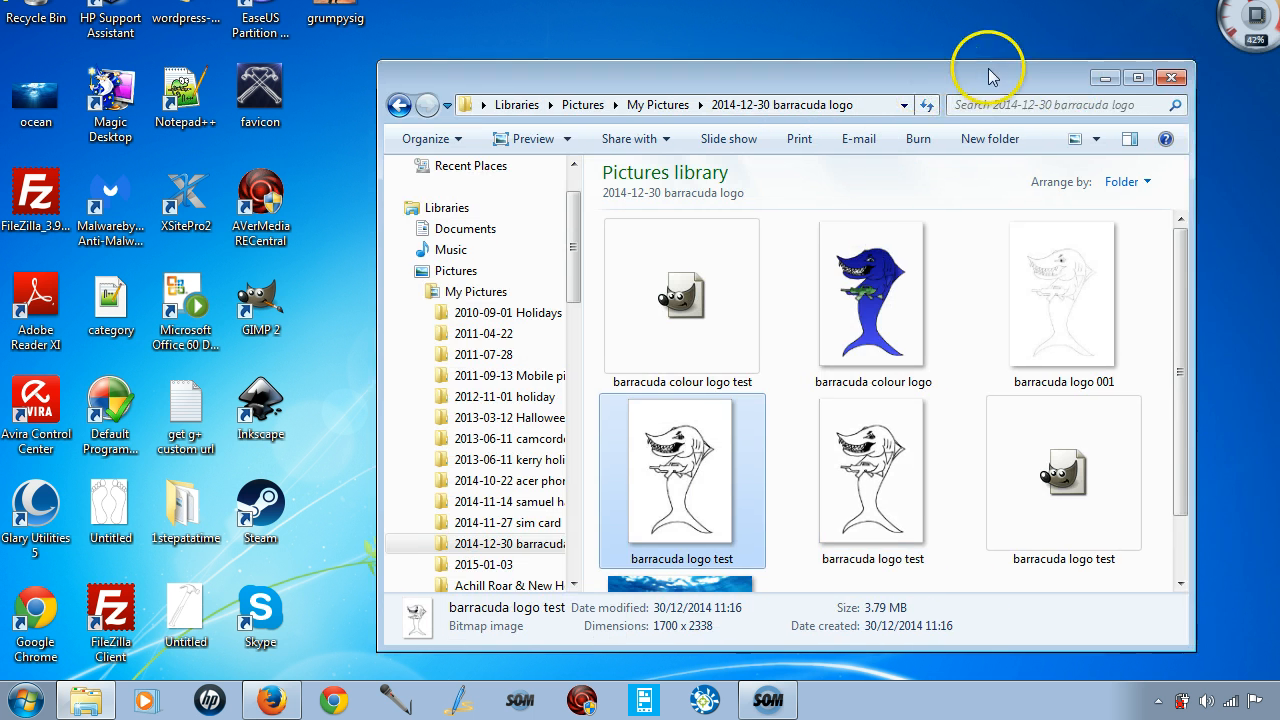
click(1170, 76)
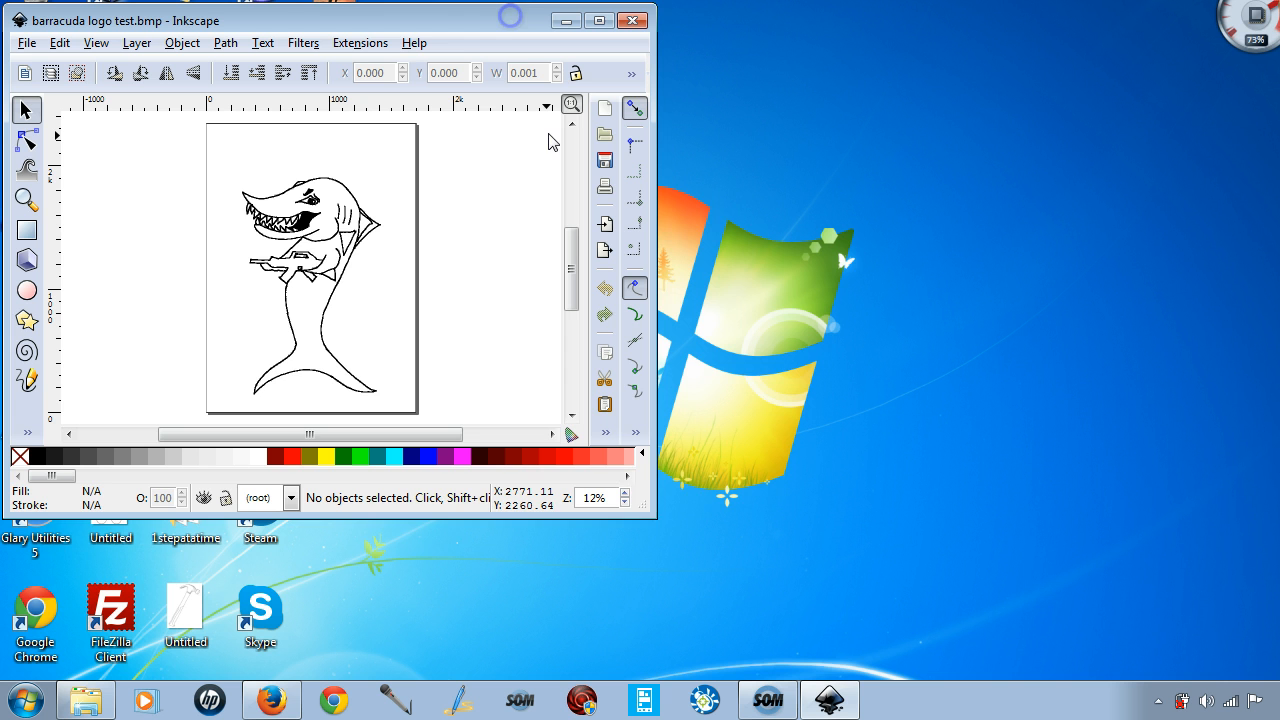
- Maximize the Inkscape window so the shark sketch fills the screen
click(600, 20)
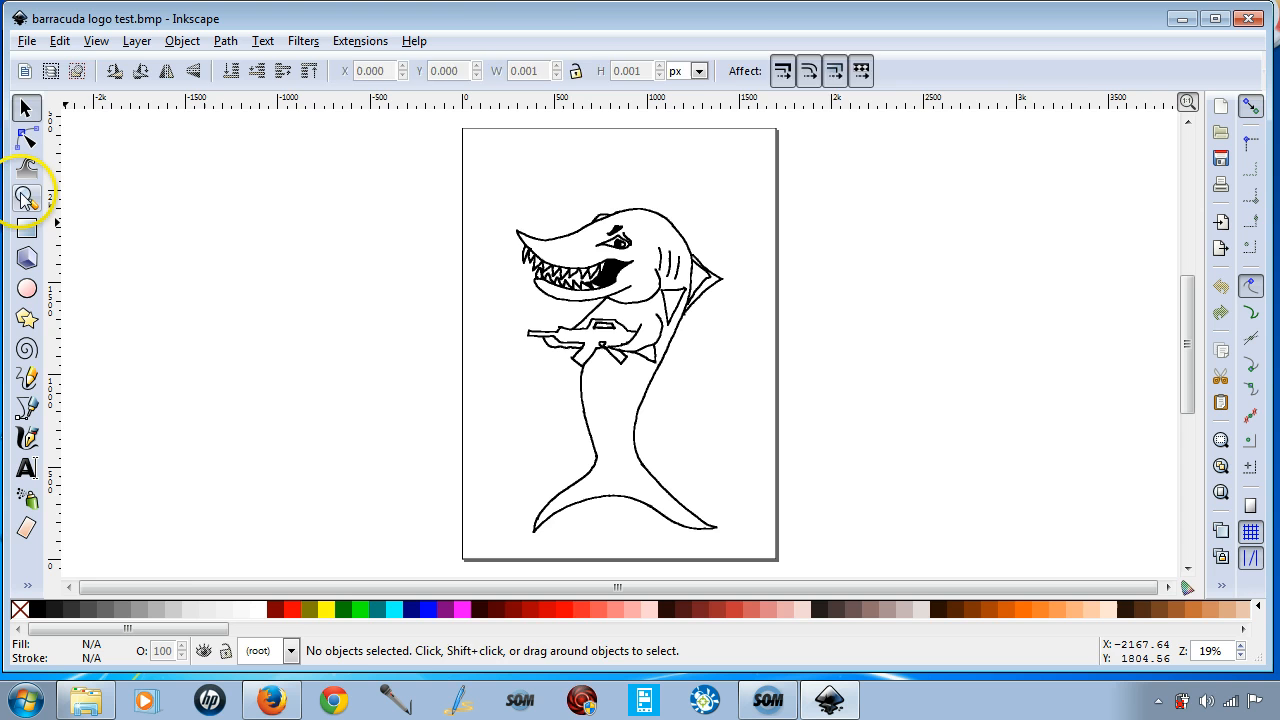
click(26, 198)
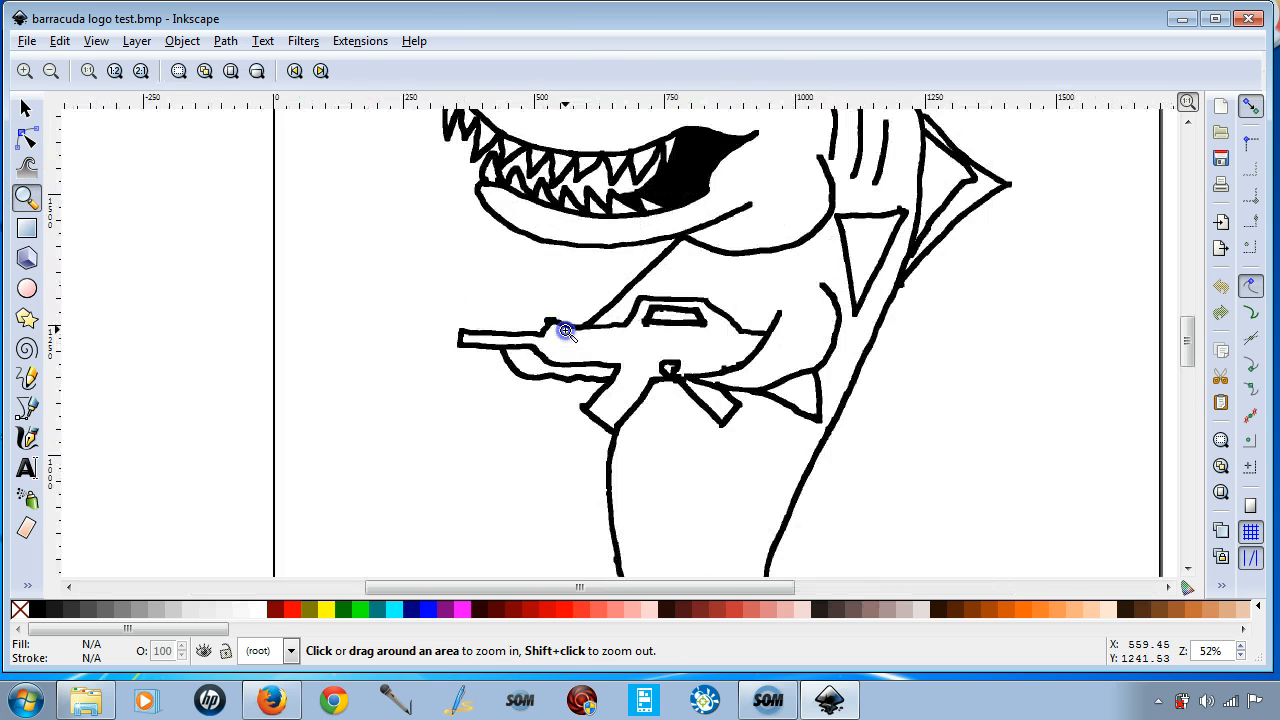
click(564, 330)
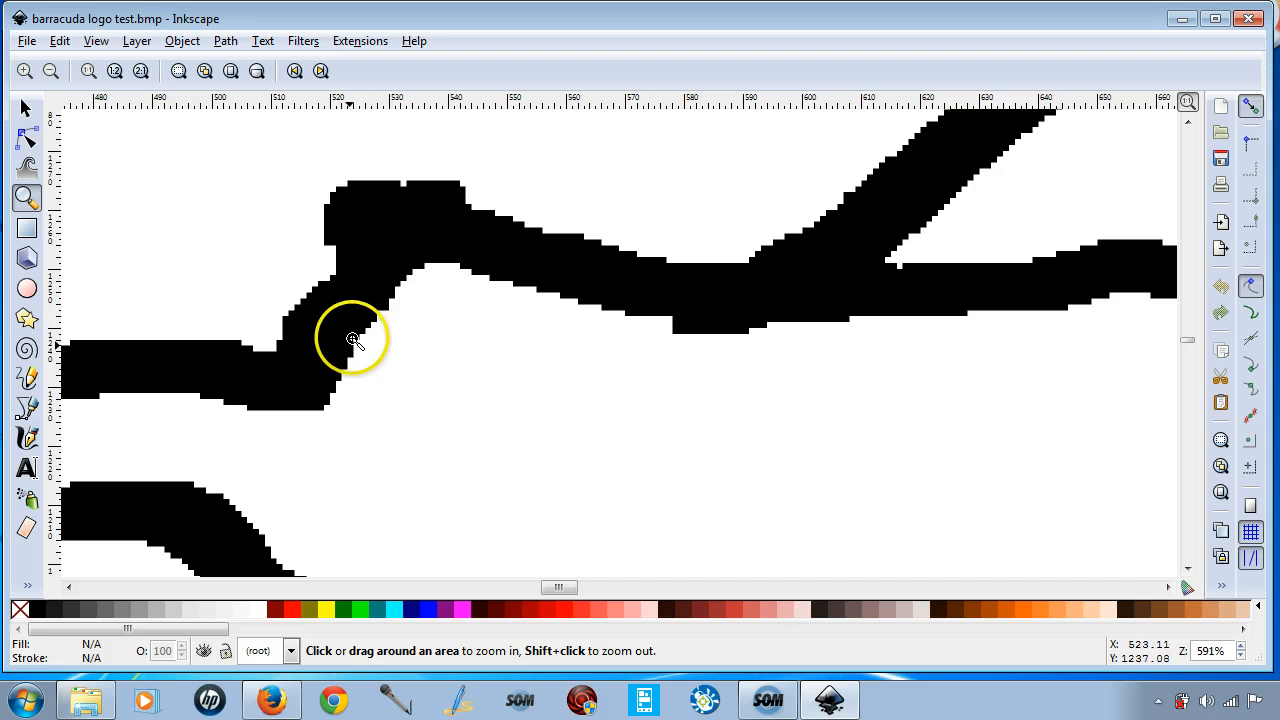
mouse_move(378, 214)
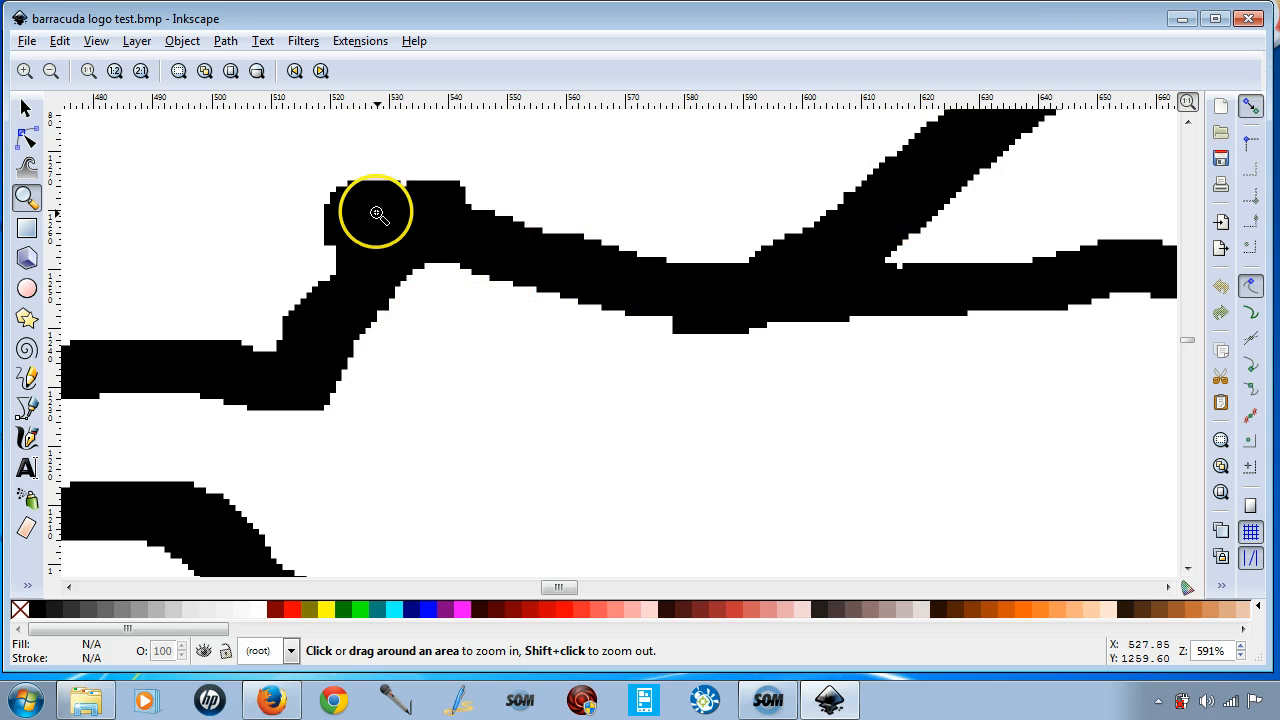
mouse_move(284, 376)
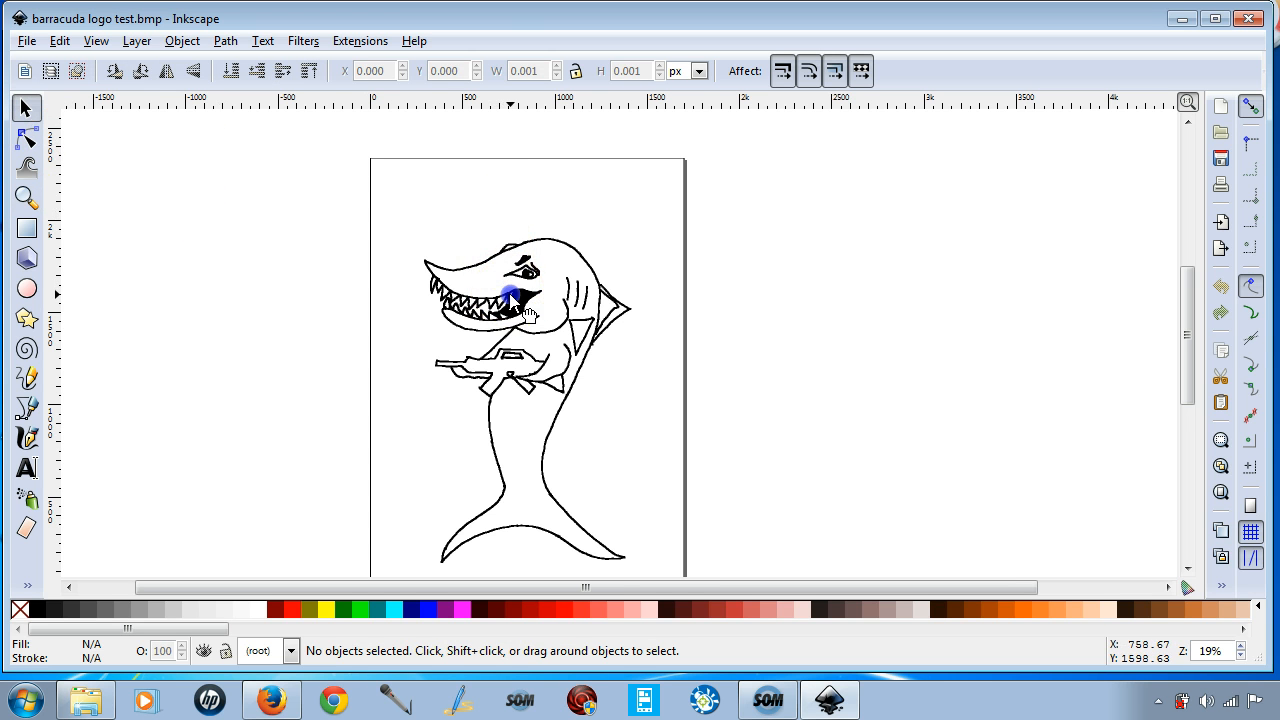
- Select the embedded shark bitmap and bring up Path > Trace Bitmap for it
click(510, 296)
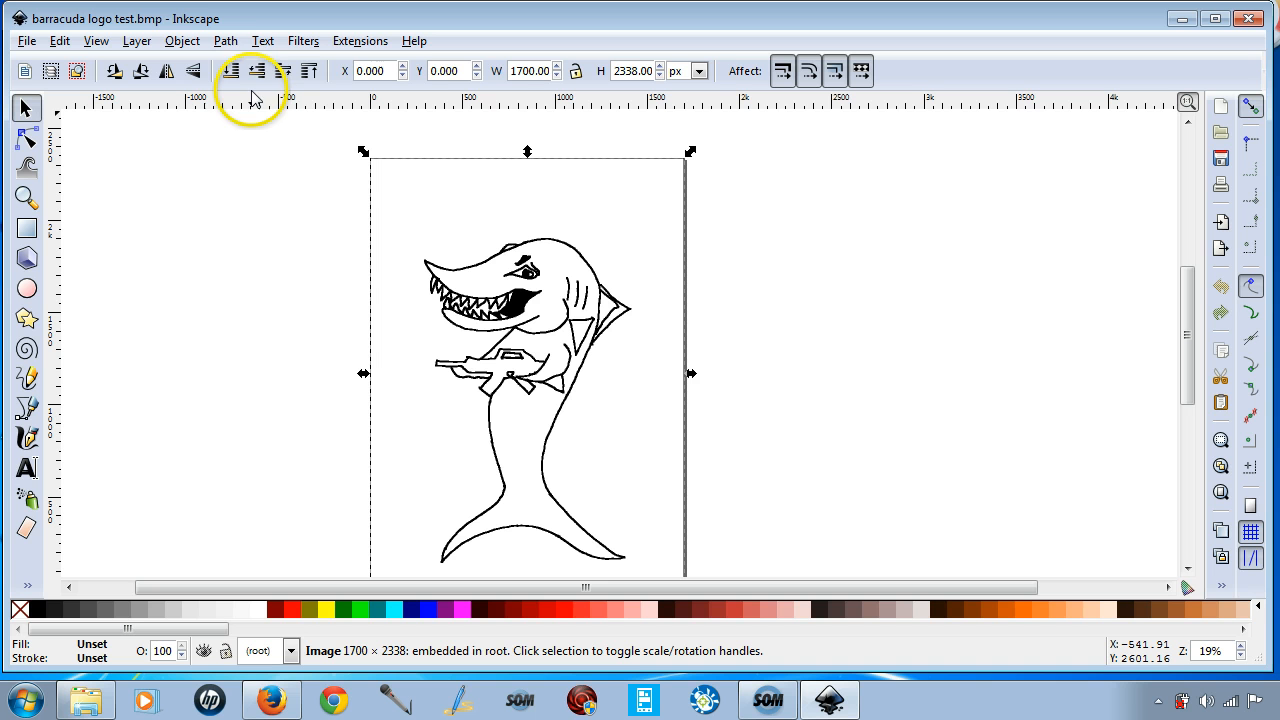
mouse_move(230, 44)
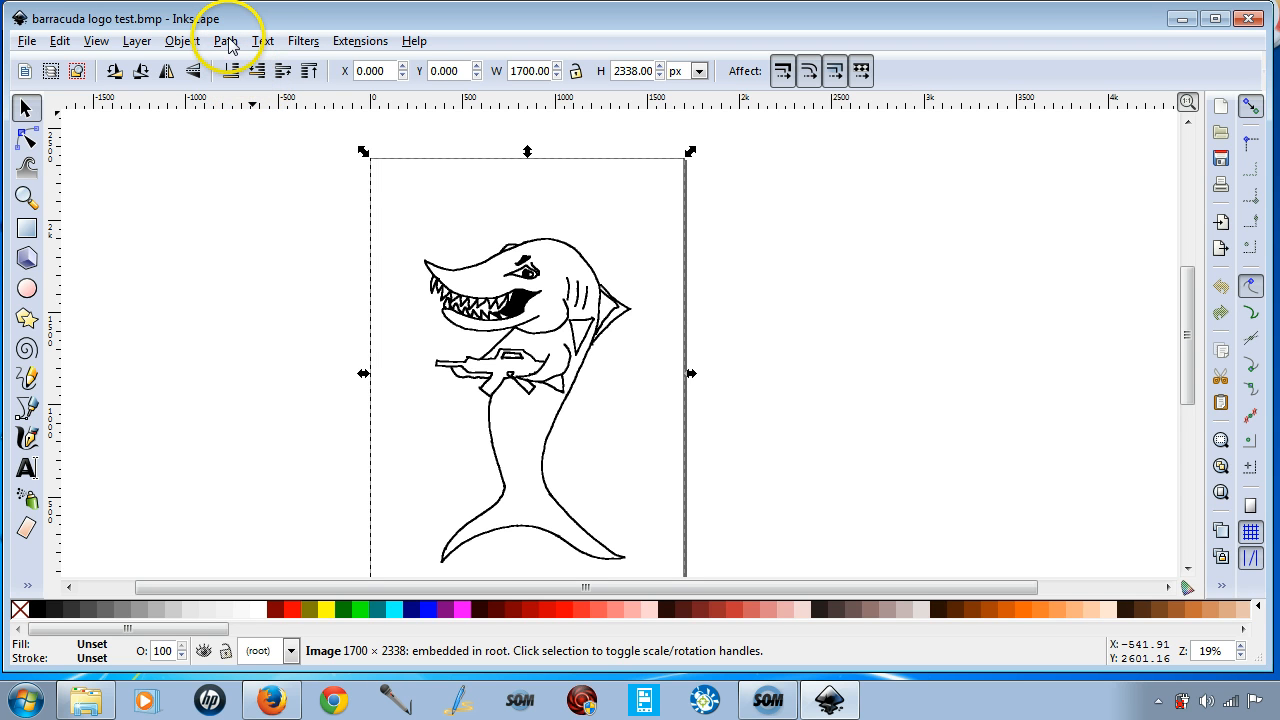
click(224, 40)
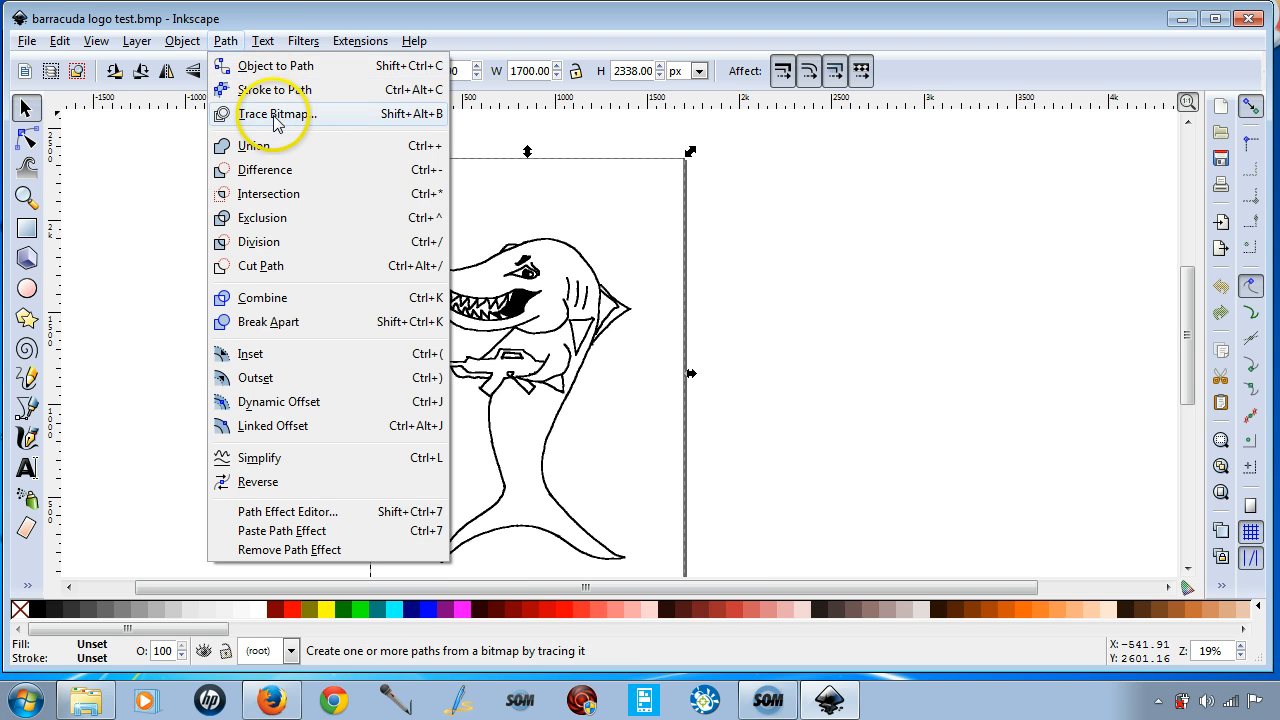
click(276, 112)
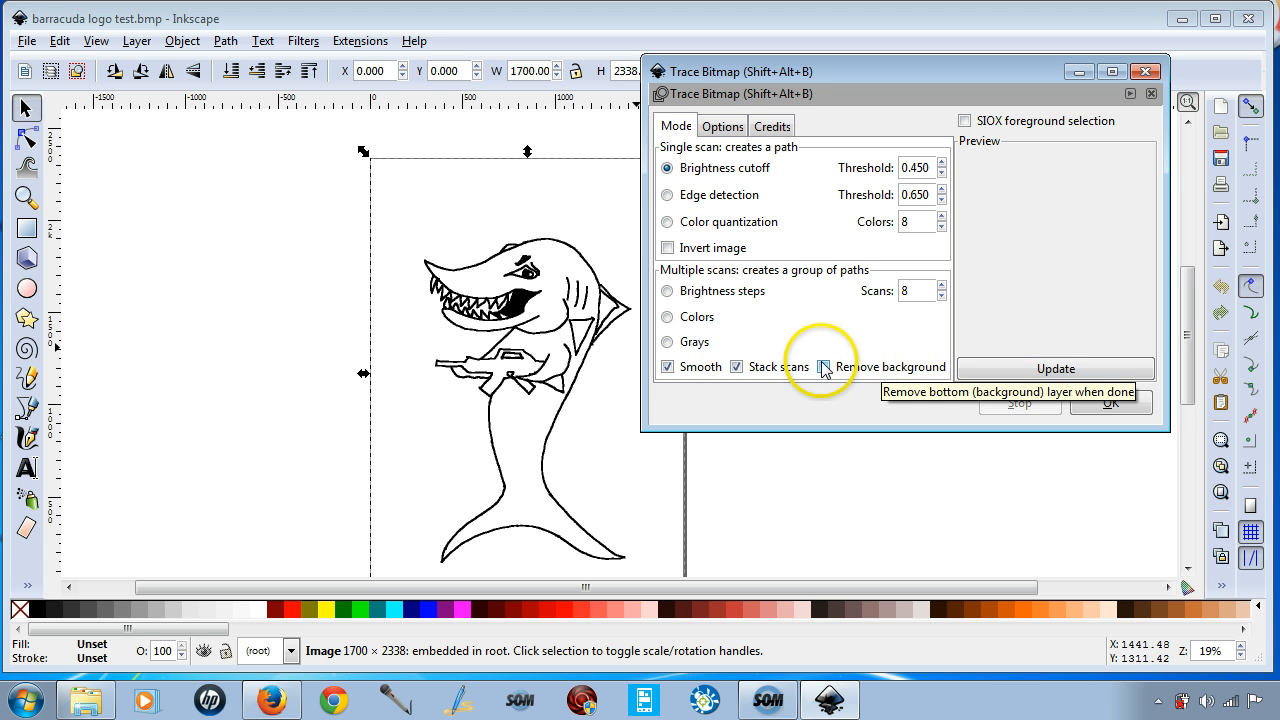
- Trace with multiple Grays scans and background removed, preview, and confirm to produce seven grayscale paths
click(824, 366)
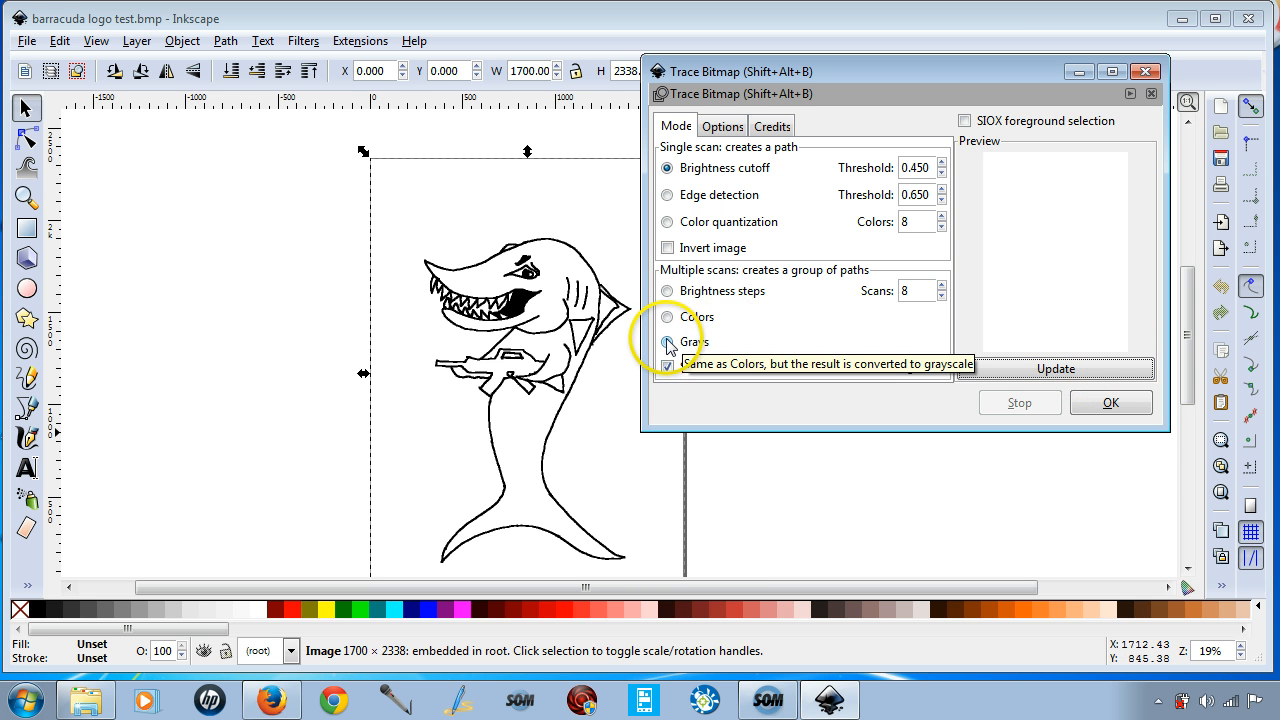
click(668, 340)
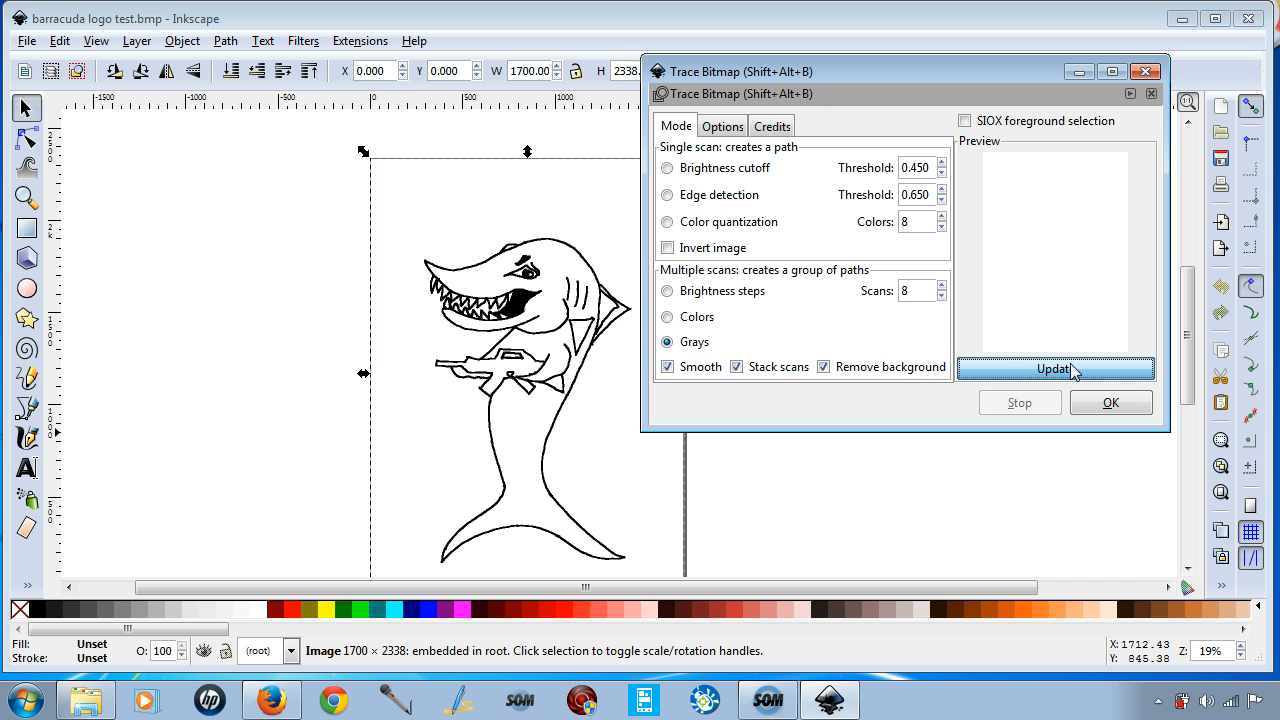
click(1052, 368)
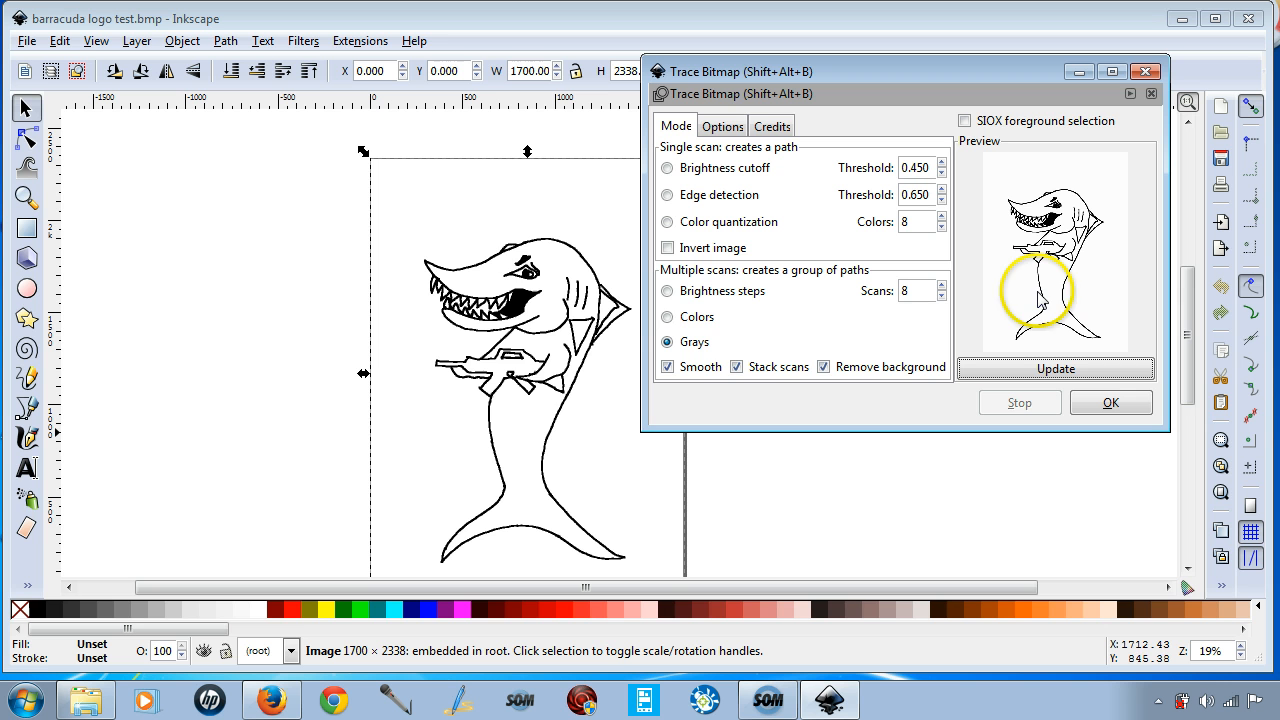
click(1056, 368)
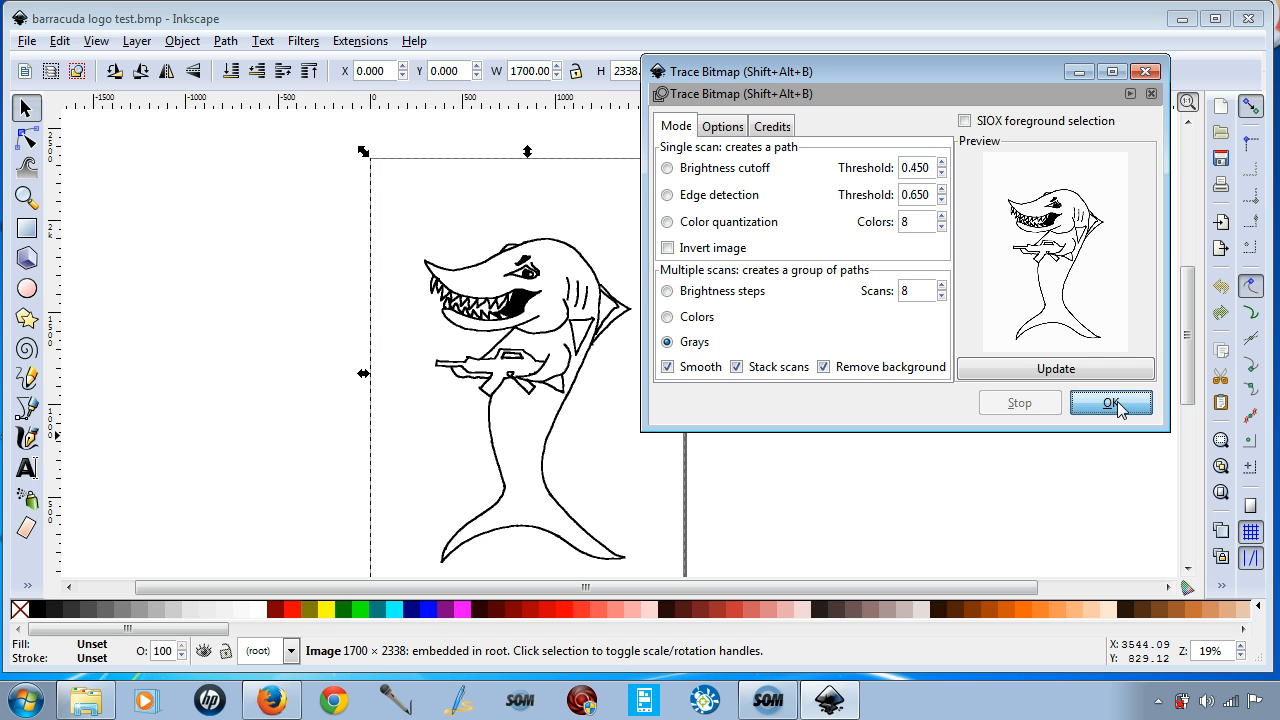
click(1110, 402)
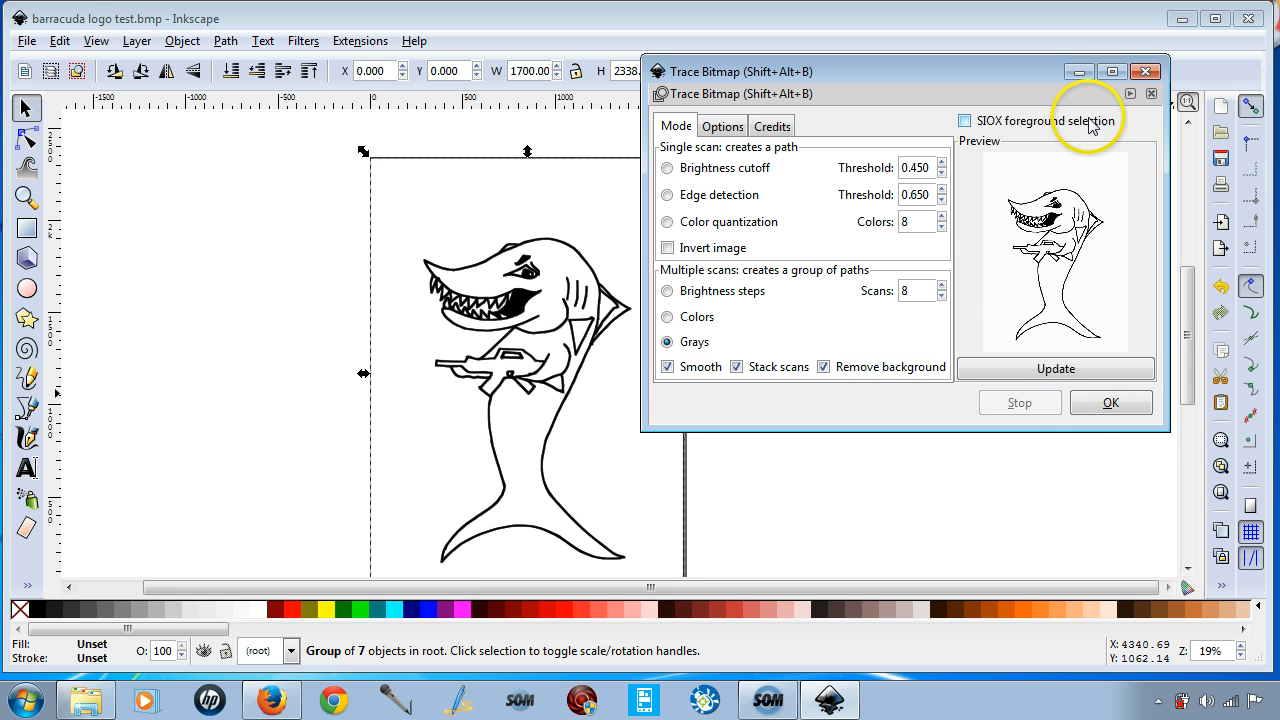
- Dismiss Trace Bitmap and zoom in on the sharks' mouths and jaw outlines to compare trace edges
click(1144, 72)
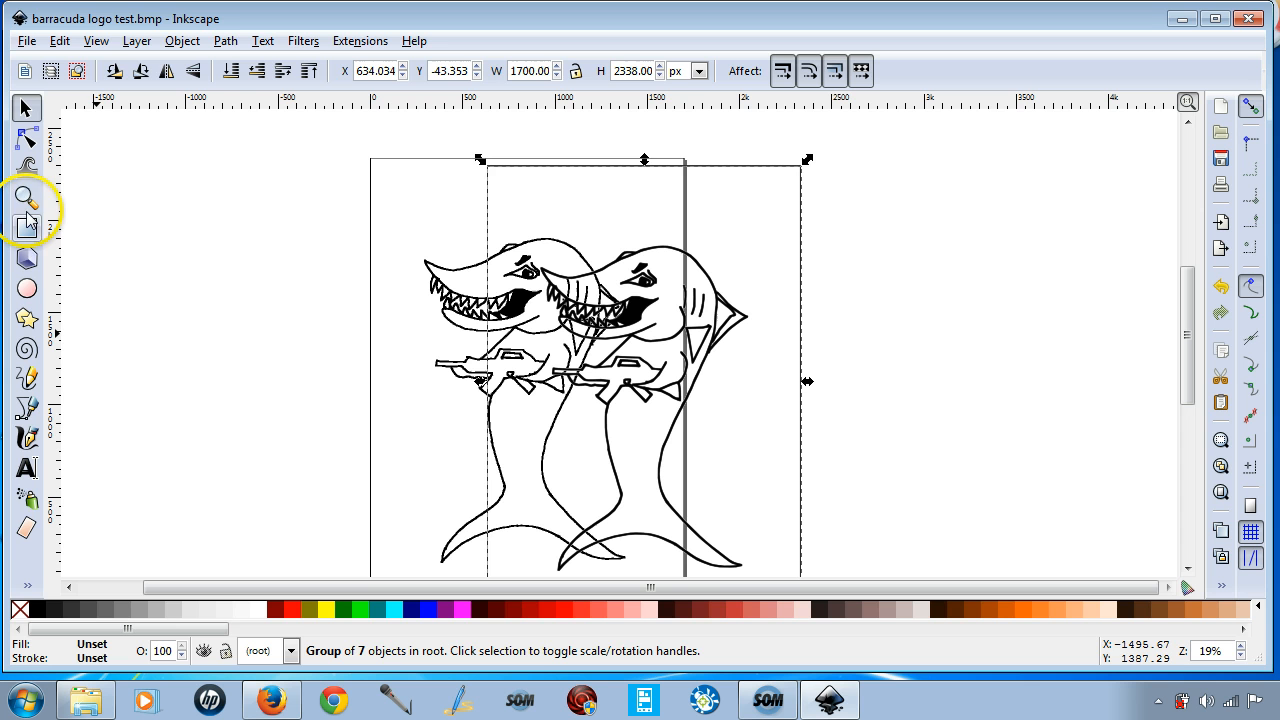
click(26, 196)
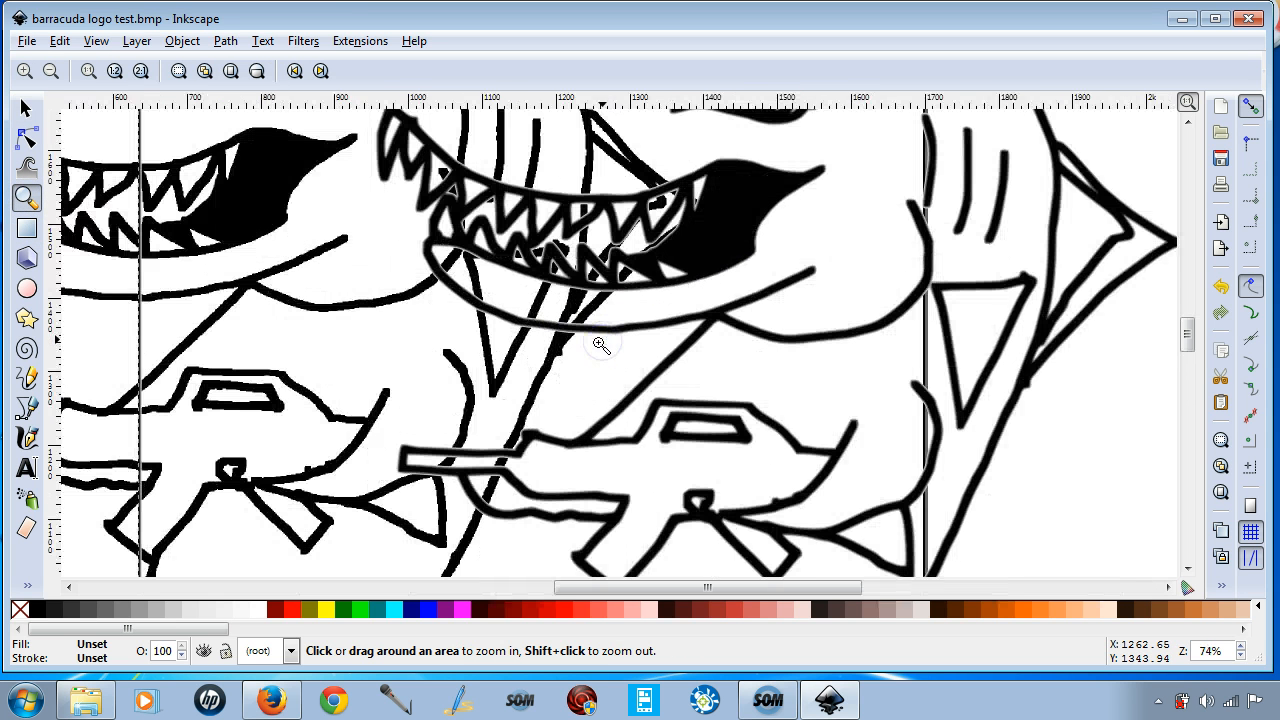
click(600, 344)
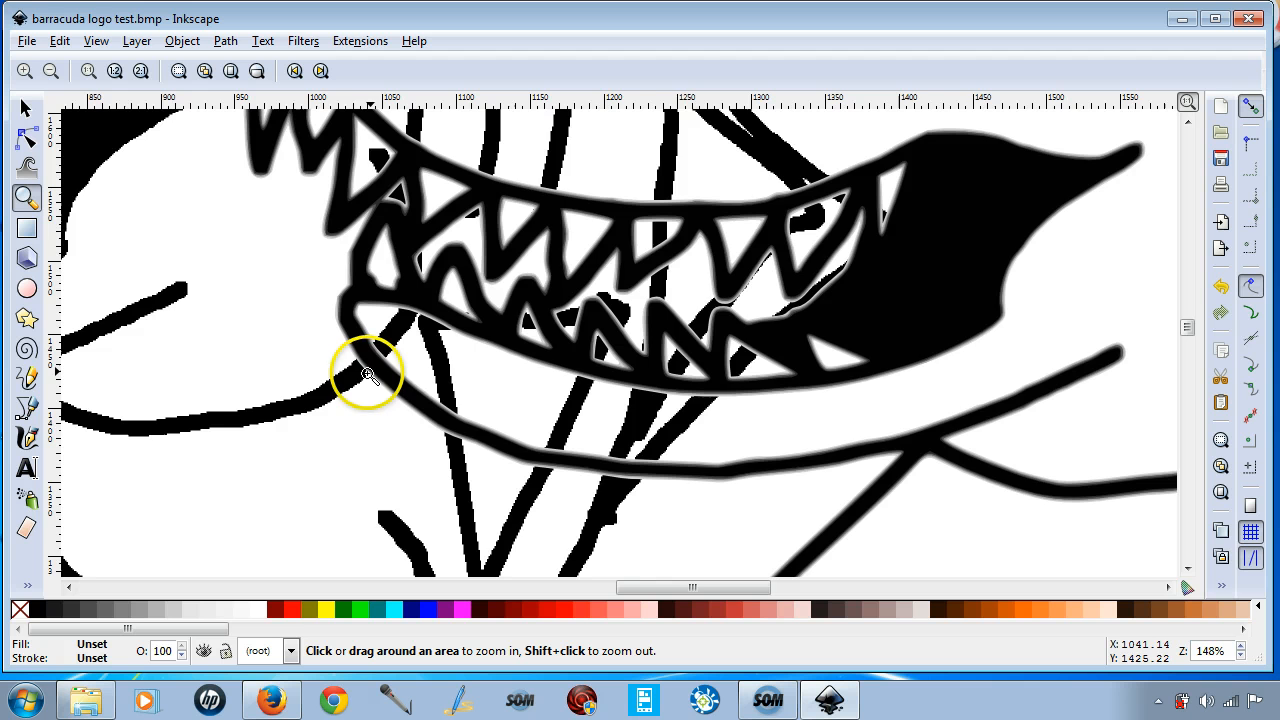
click(370, 378)
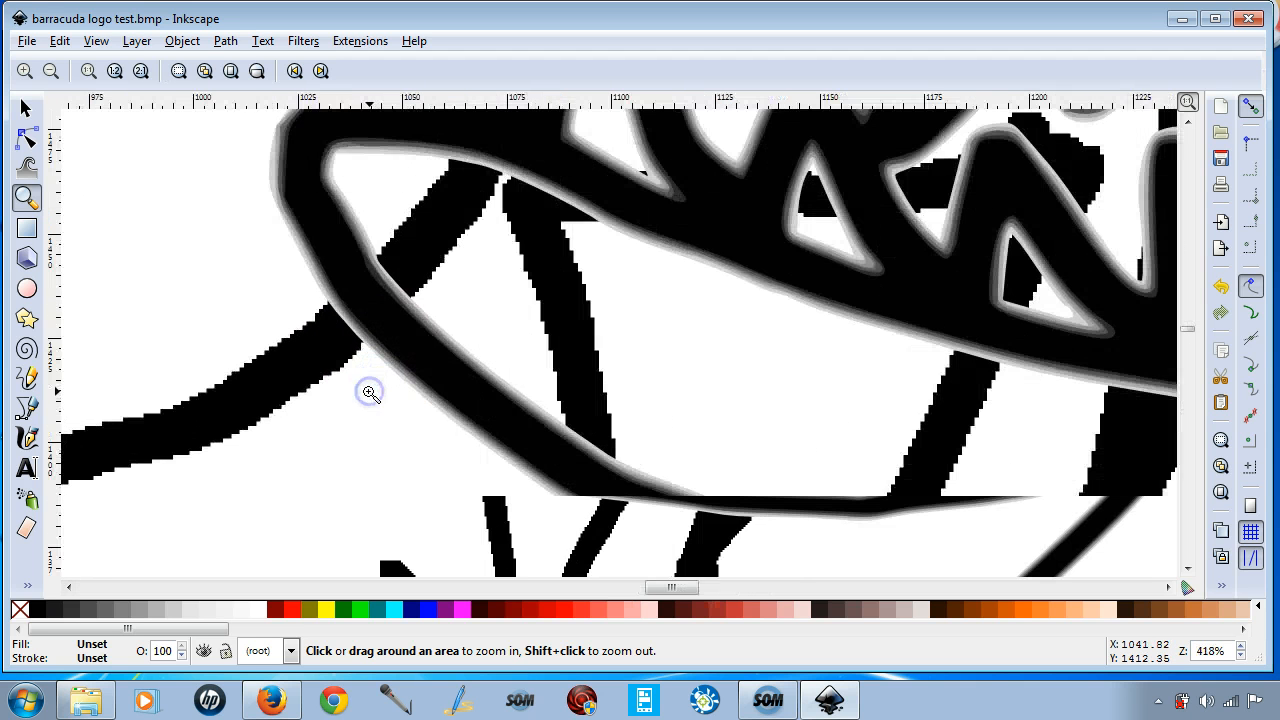
click(370, 392)
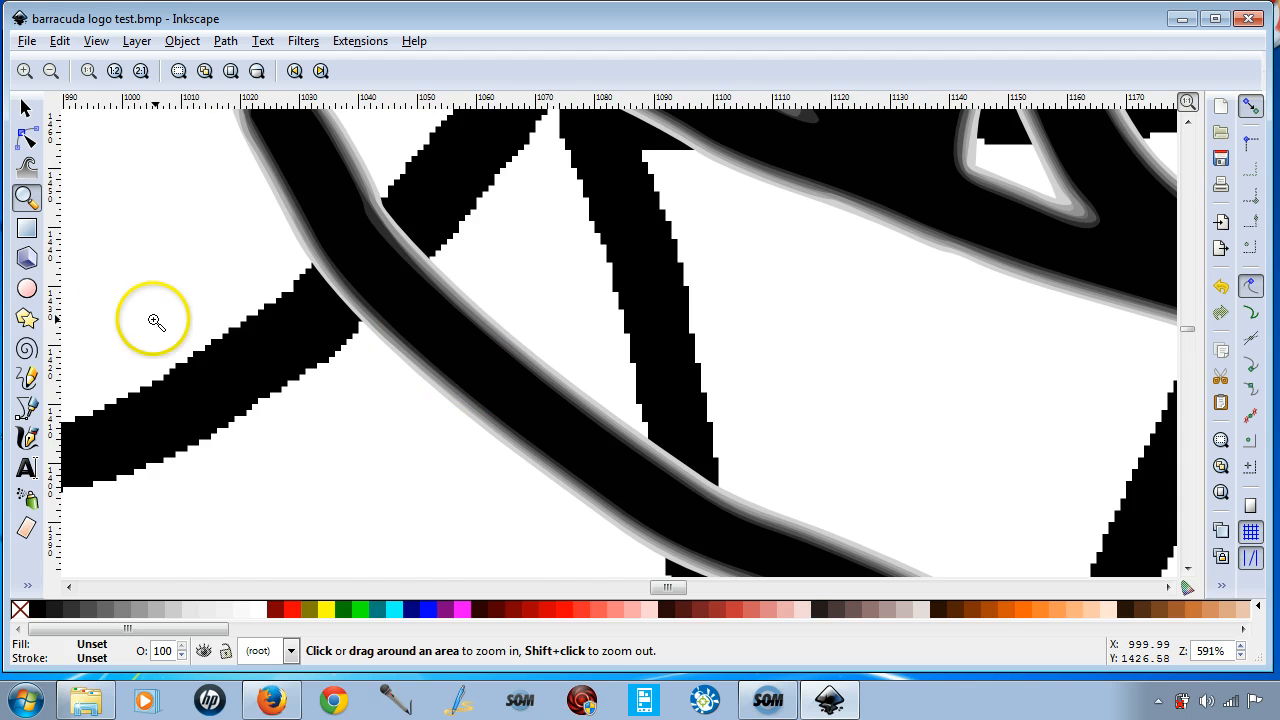
click(336, 352)
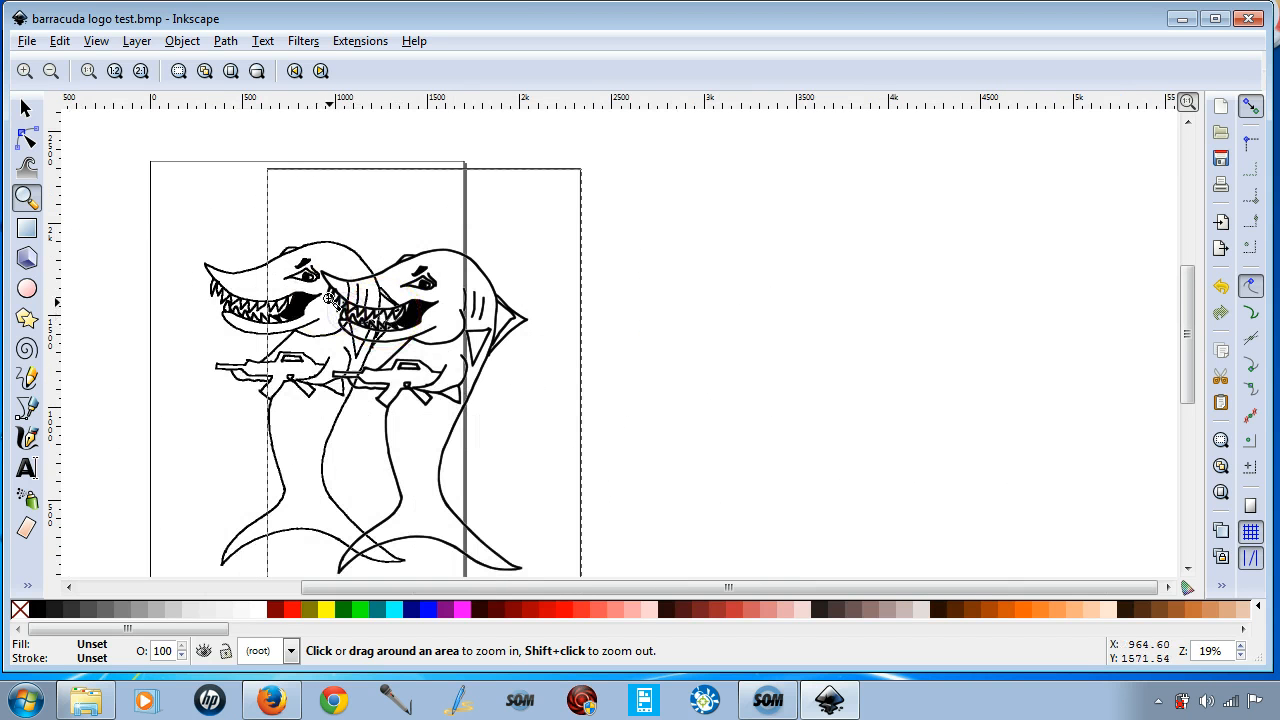
- Undo the move via the bitmap's context menu so the traced group sits back over the original, then select it
click(28, 108)
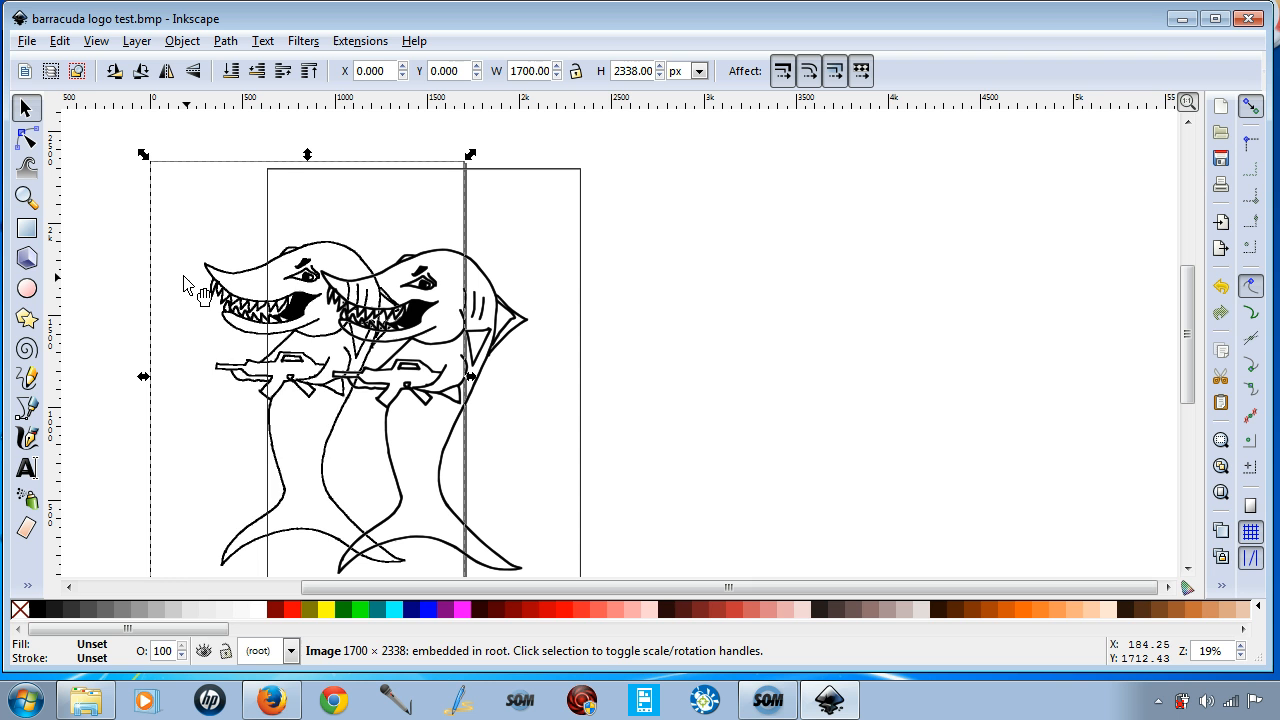
right_click(200, 284)
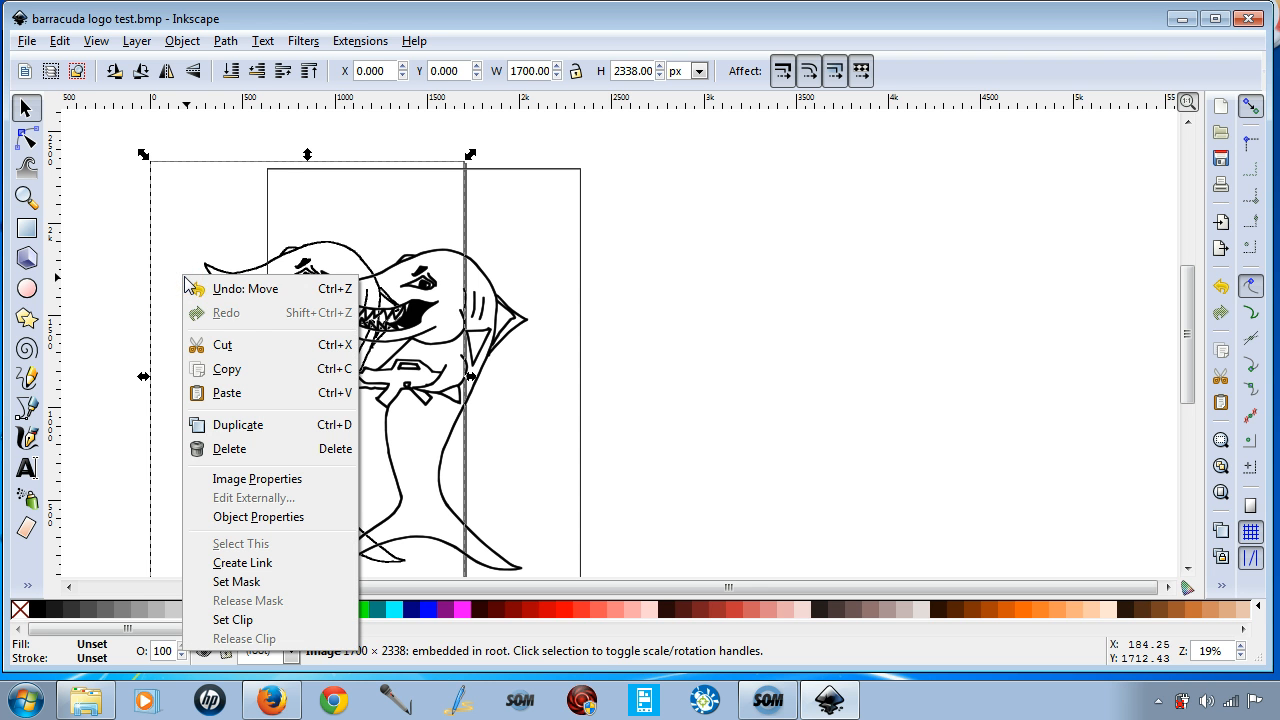
mouse_move(256, 320)
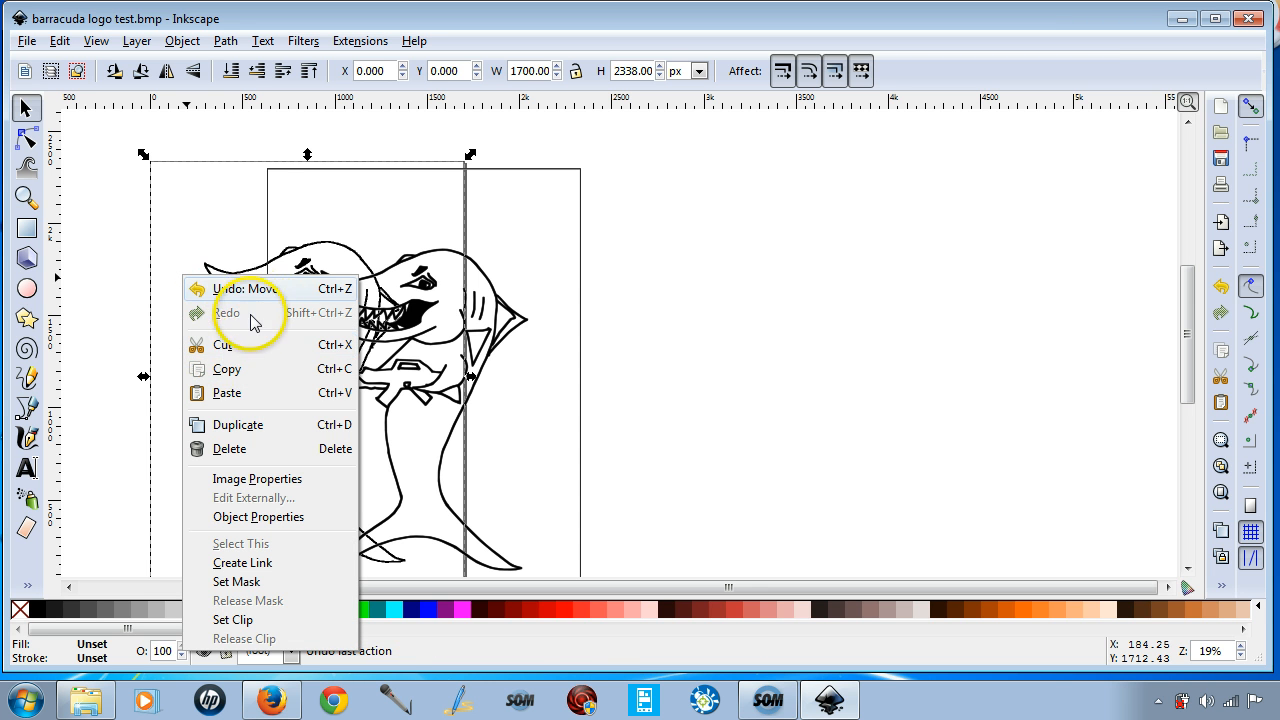
click(244, 448)
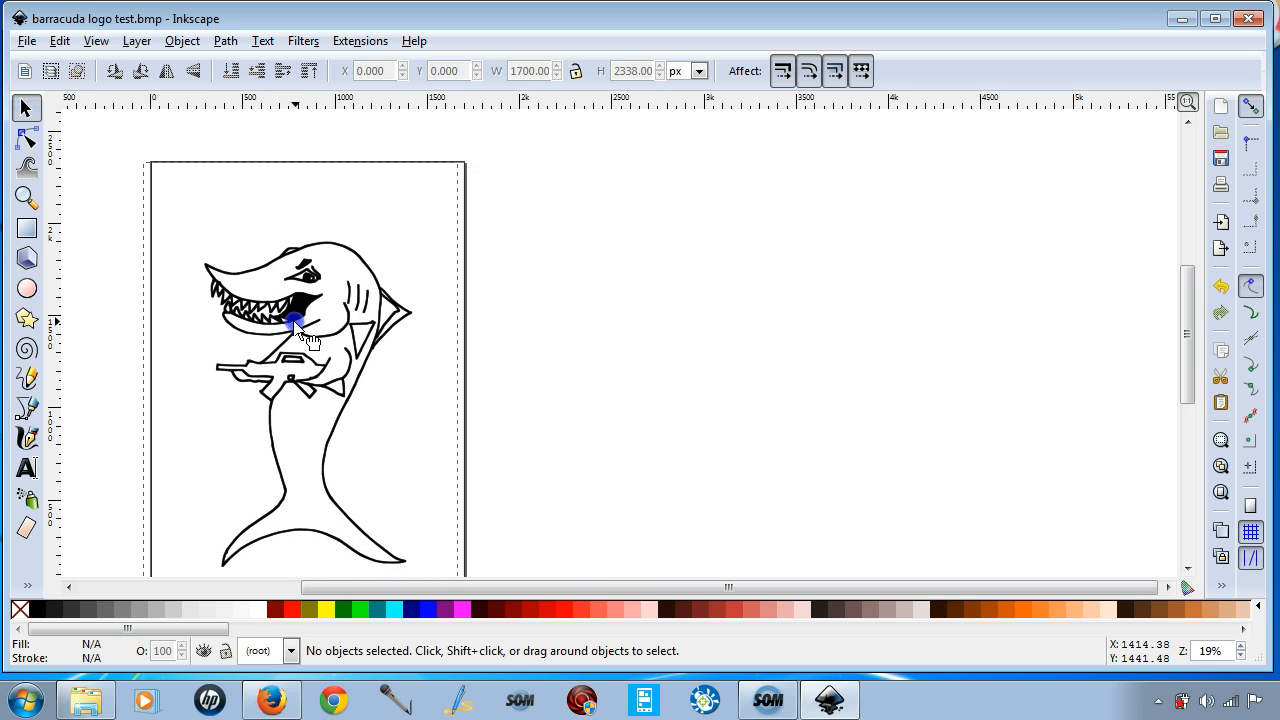
click(296, 324)
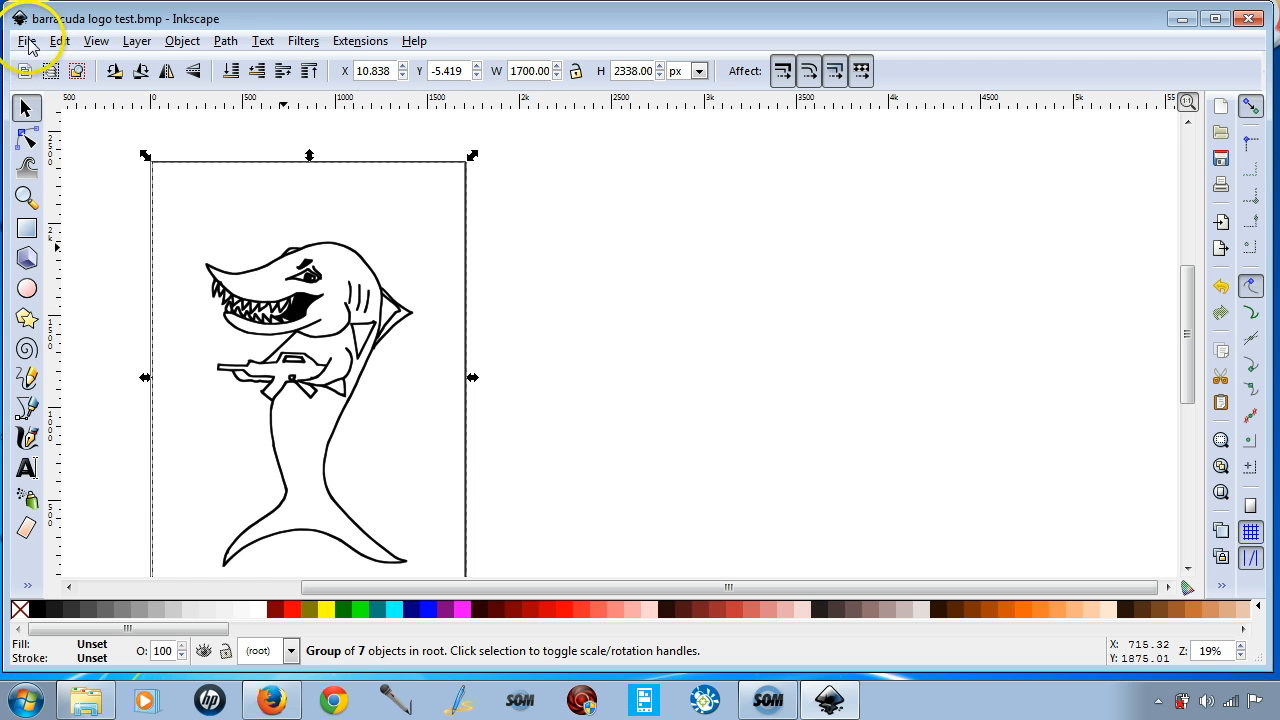
click(24, 40)
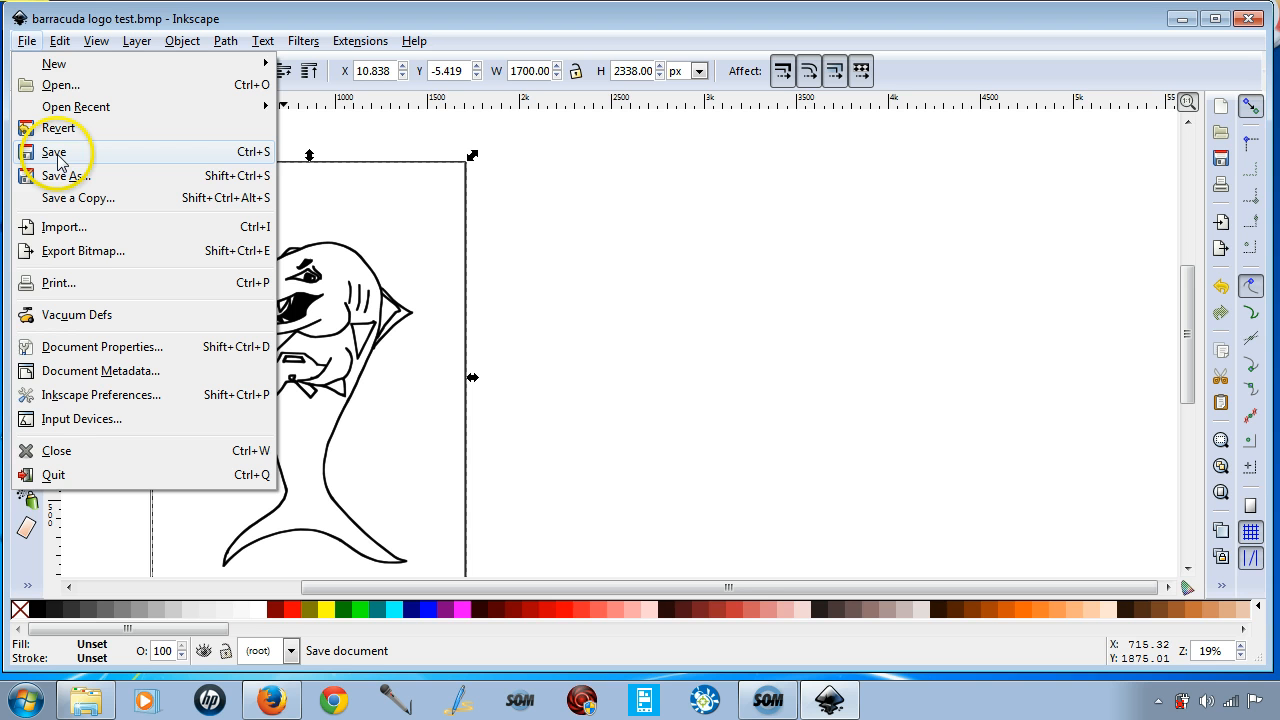
mouse_move(62, 180)
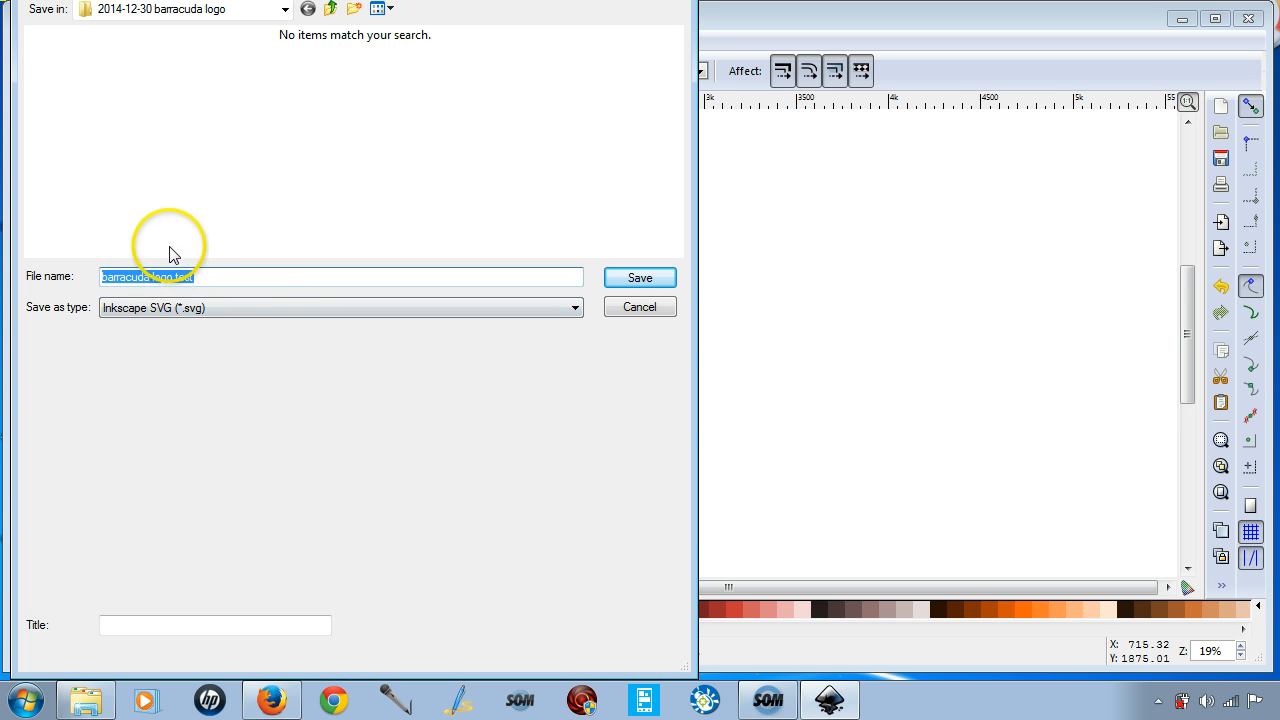
mouse_move(452, 128)
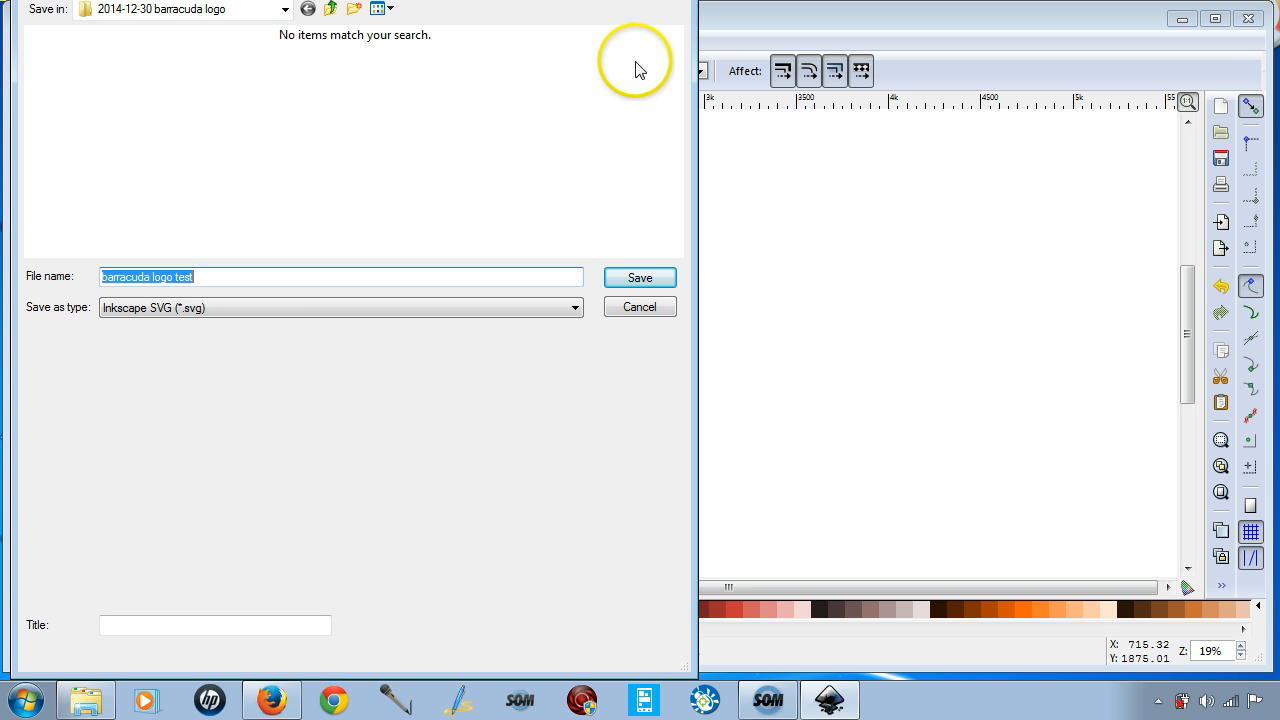
mouse_move(690, 6)
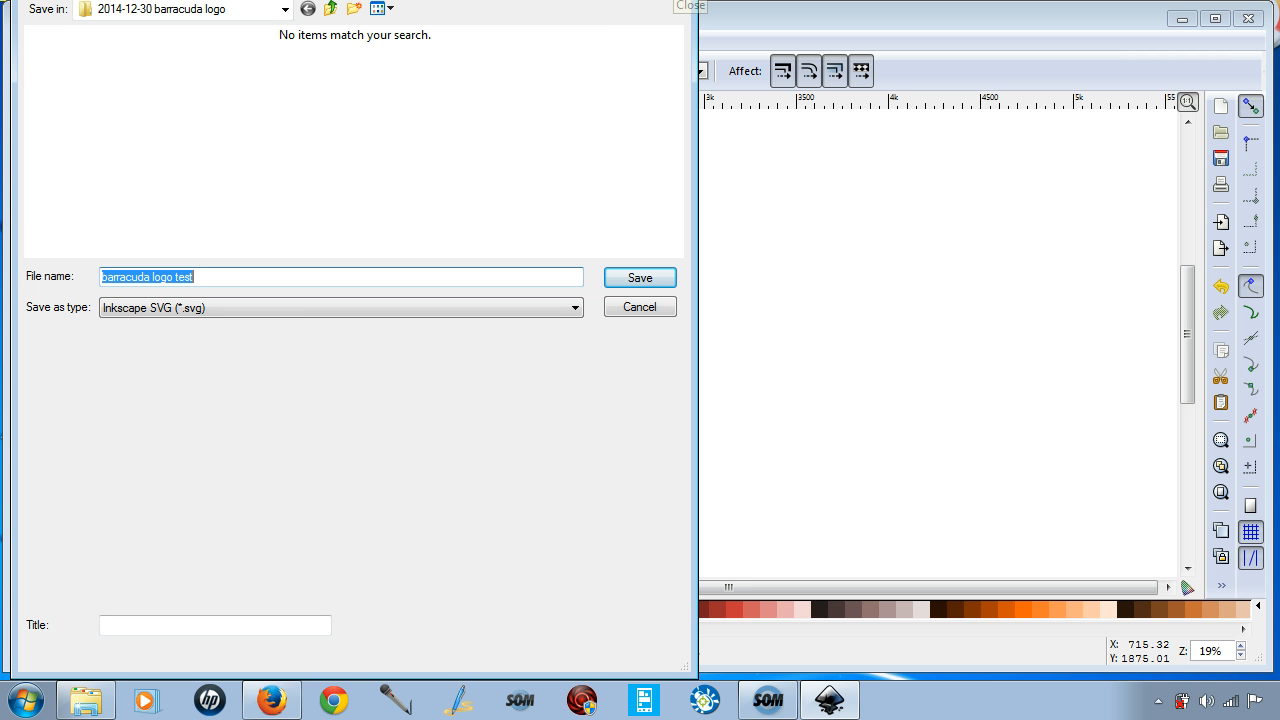
click(640, 276)
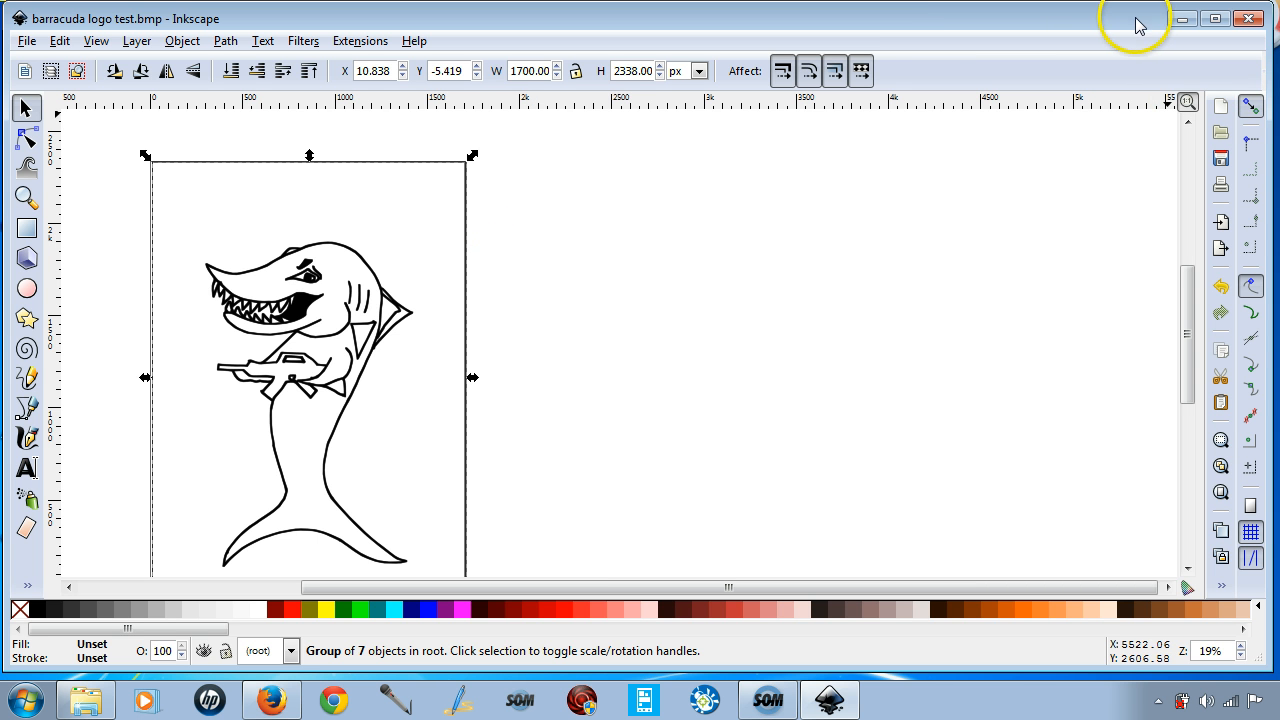
mouse_move(1124, 24)
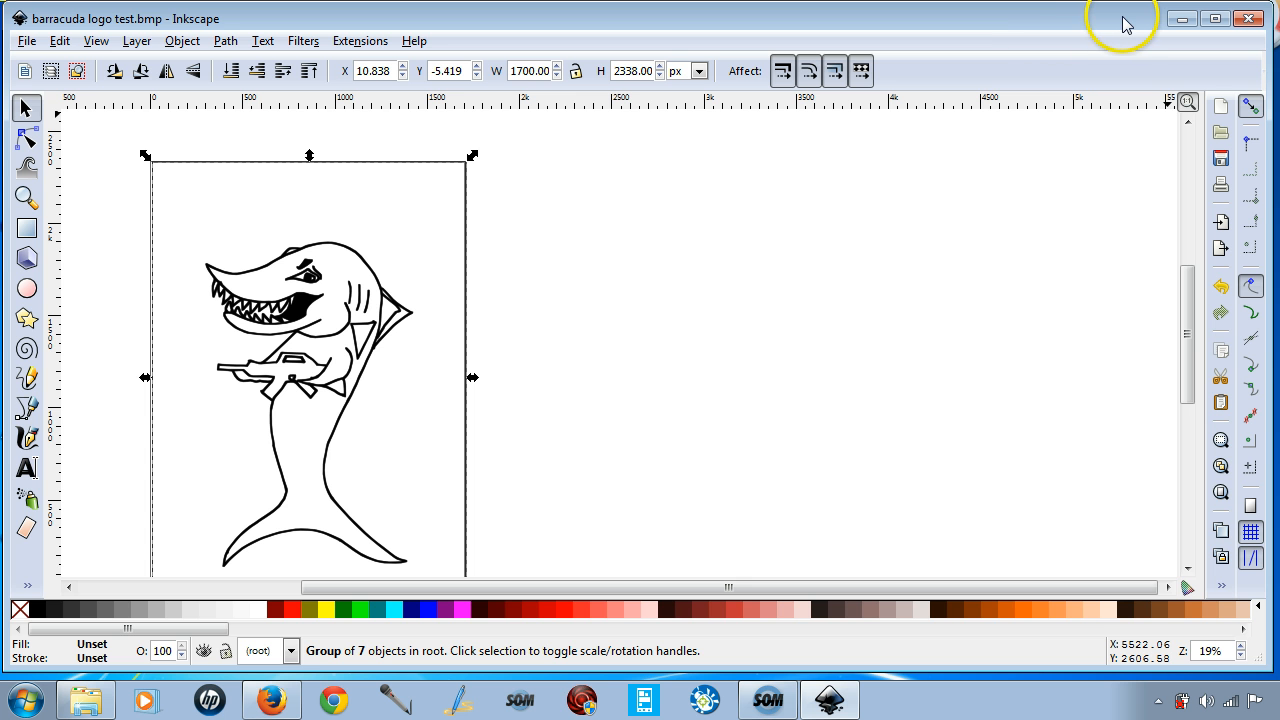
mouse_move(1118, 26)
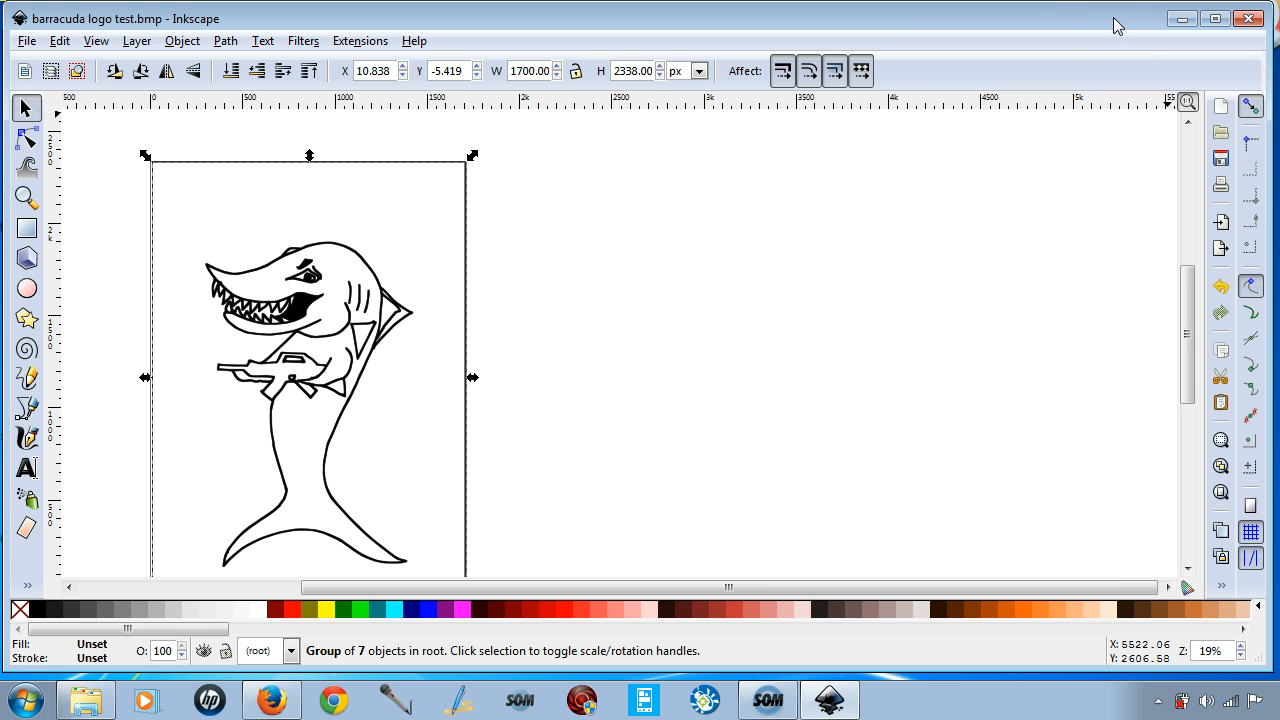